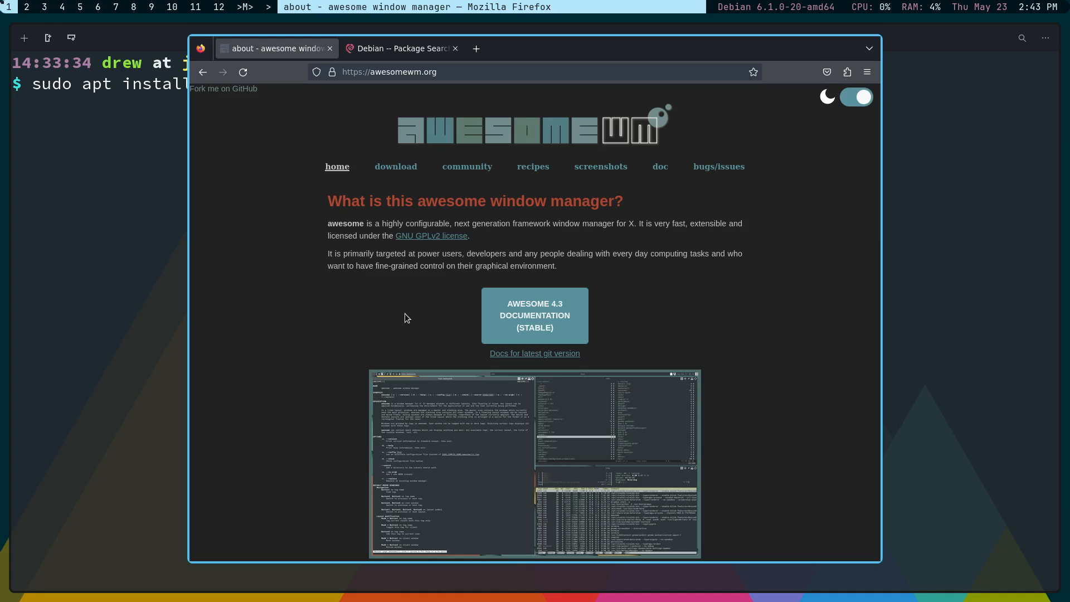
{"action": "mouse_move", "coordinate": [383, 314]}
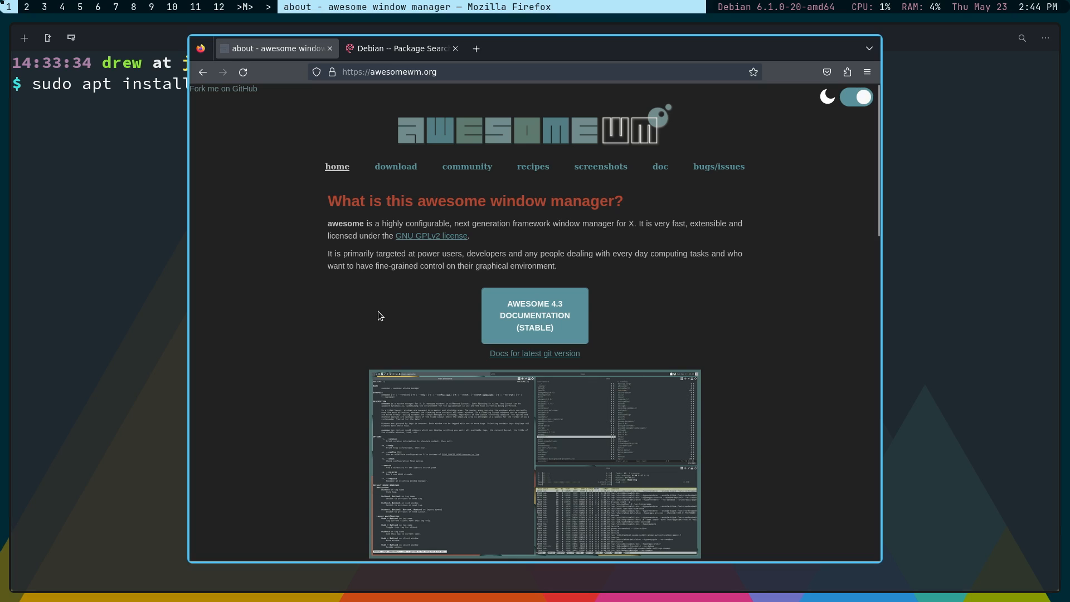
{"action": "mouse_move", "coordinate": [362, 310]}
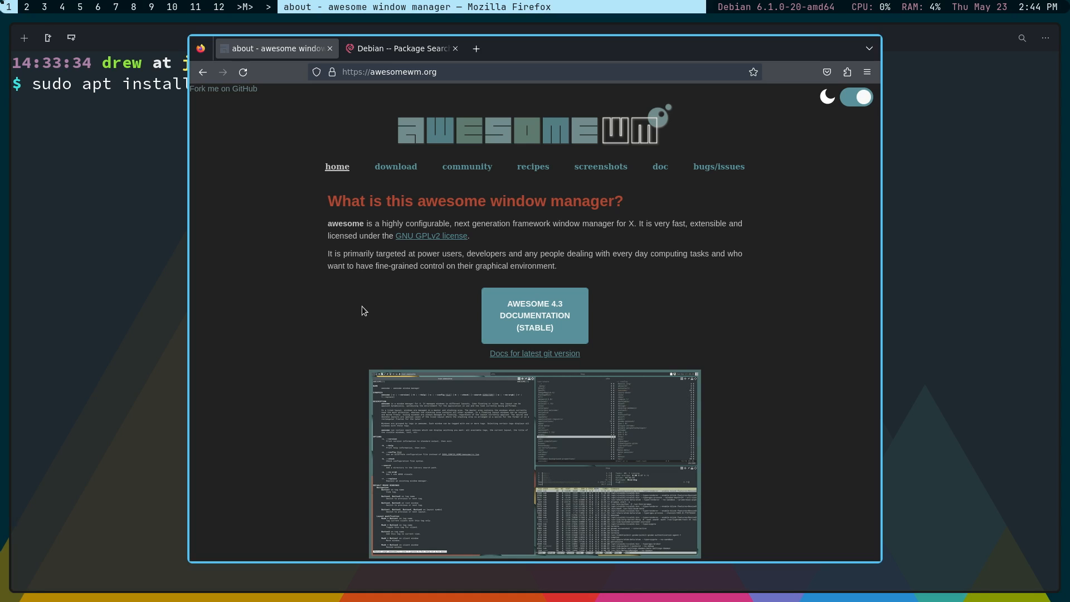
{"action": "mouse_move", "coordinate": [337, 311]}
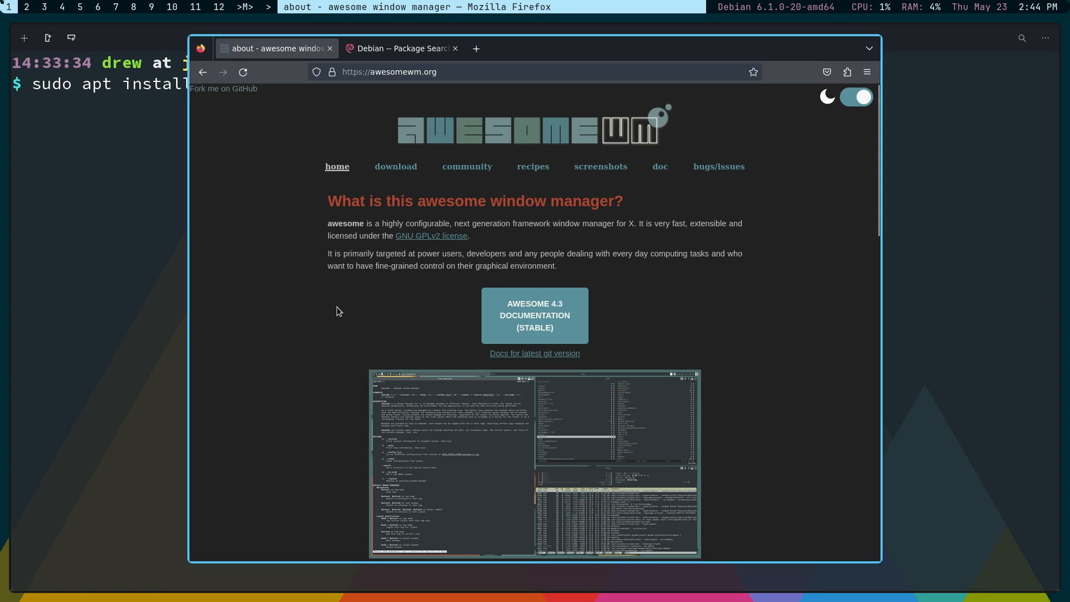
{"action": "mouse_move", "coordinate": [535, 315]}
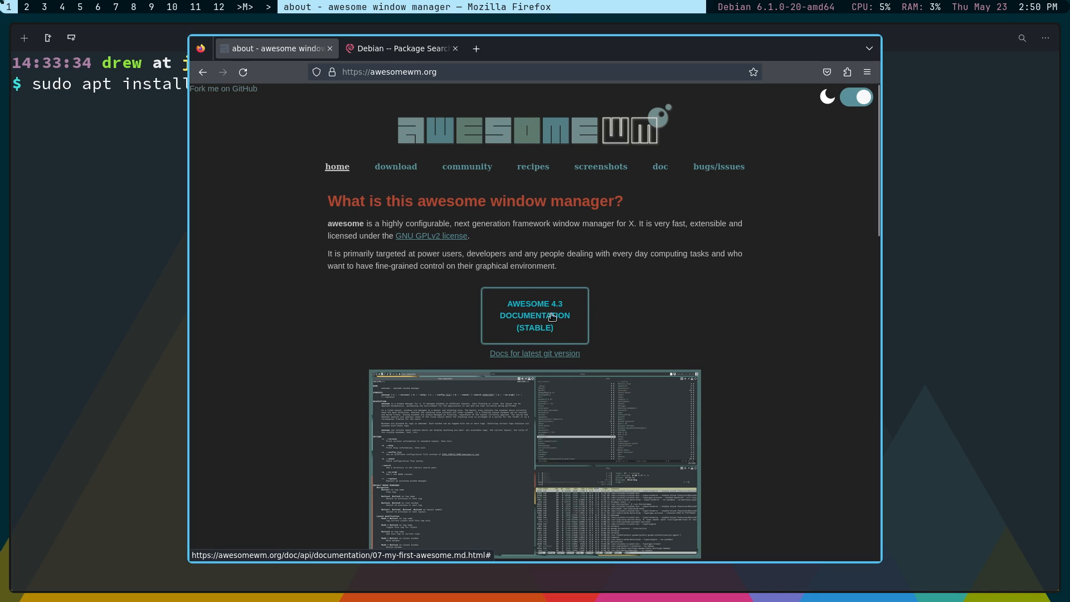
{"action": "mouse_move", "coordinate": [559, 313]}
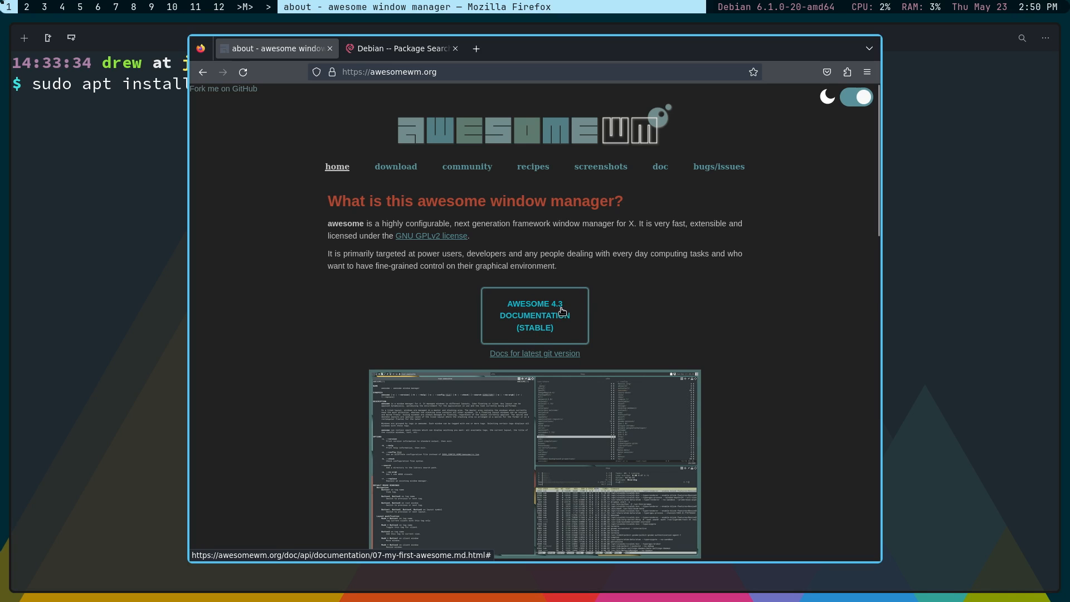
Step: Browse the Debian 'awesome' search results and select the awesome-extra package name
{"action": "left_click", "coordinate": [399, 49]}
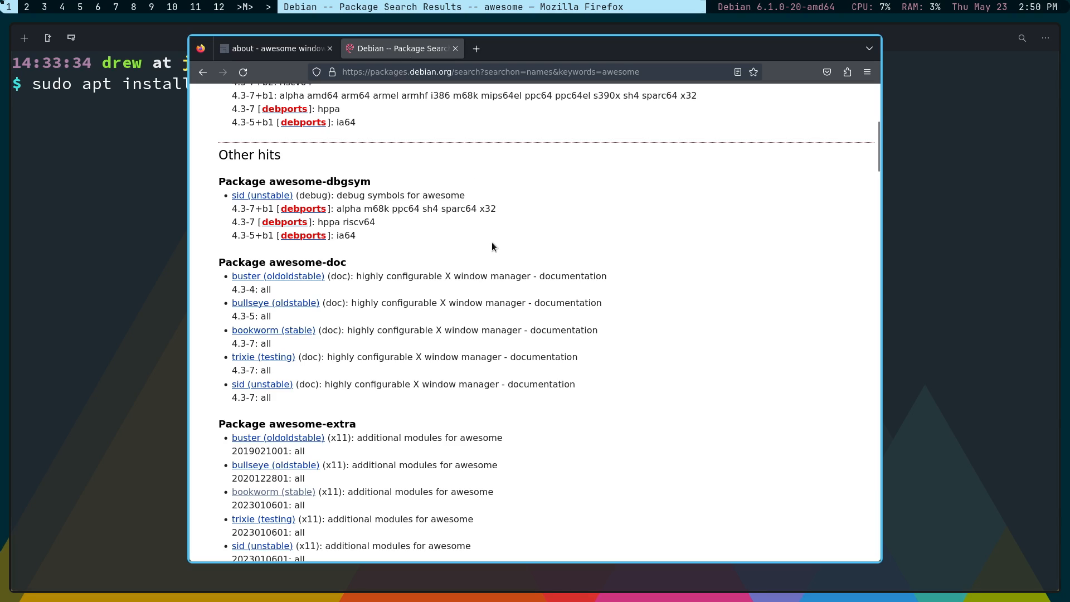
{"action": "scroll", "scroll_direction": "up", "scroll_amount": 3}
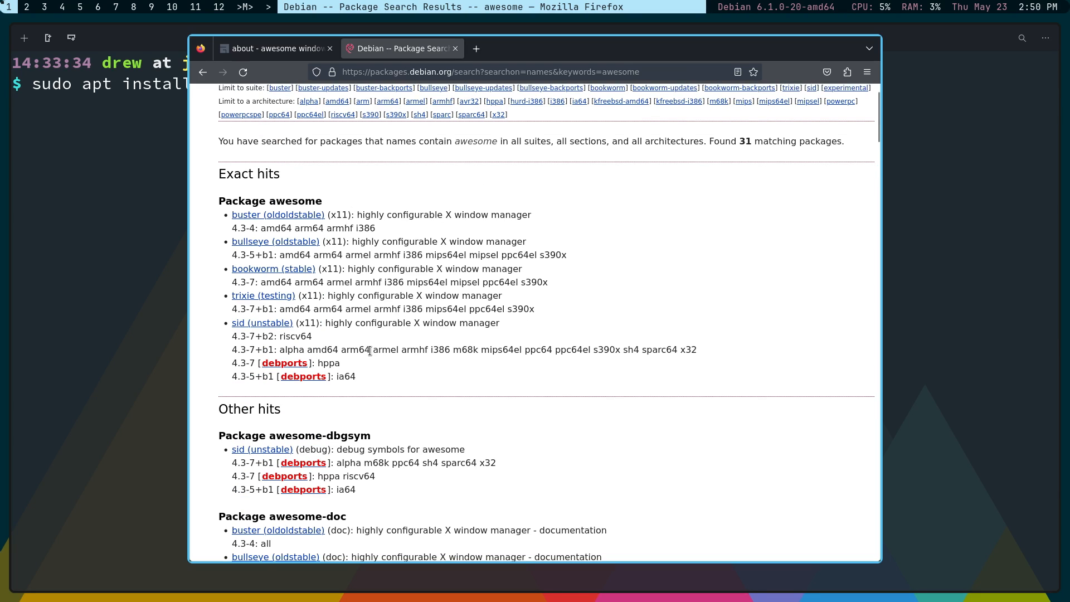
{"action": "scroll", "scroll_direction": "up", "scroll_amount": 3}
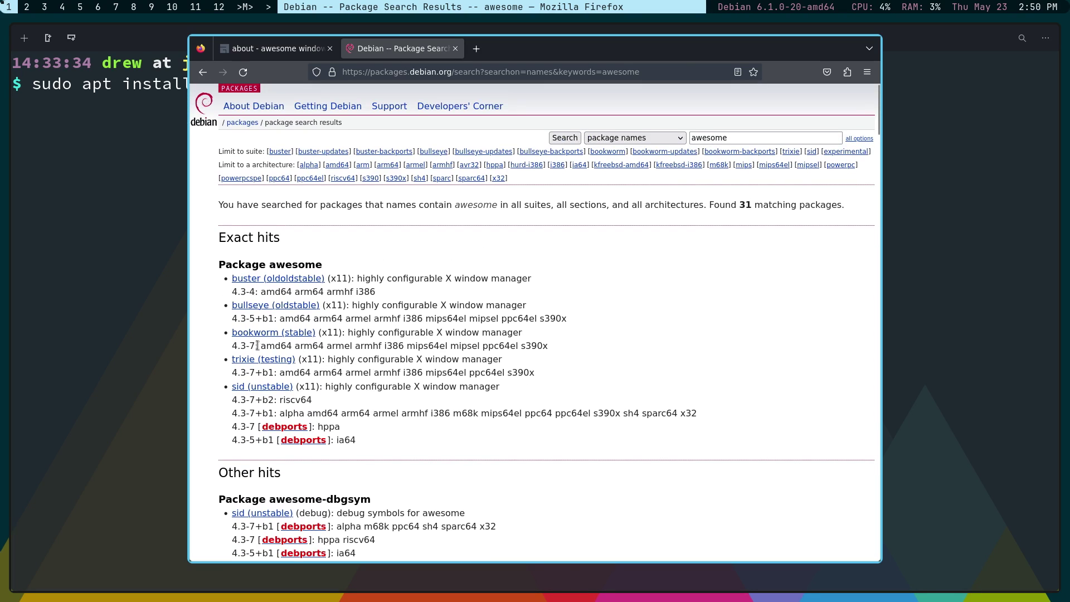
{"action": "scroll", "scroll_direction": "down", "scroll_amount": 3}
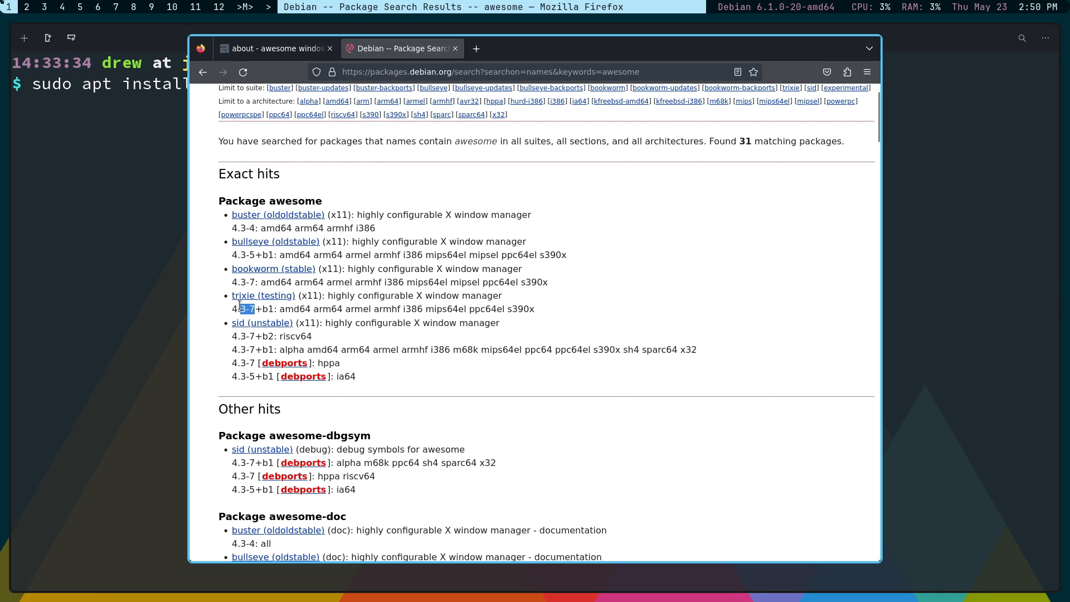
{"action": "scroll", "scroll_direction": "down", "scroll_amount": 3}
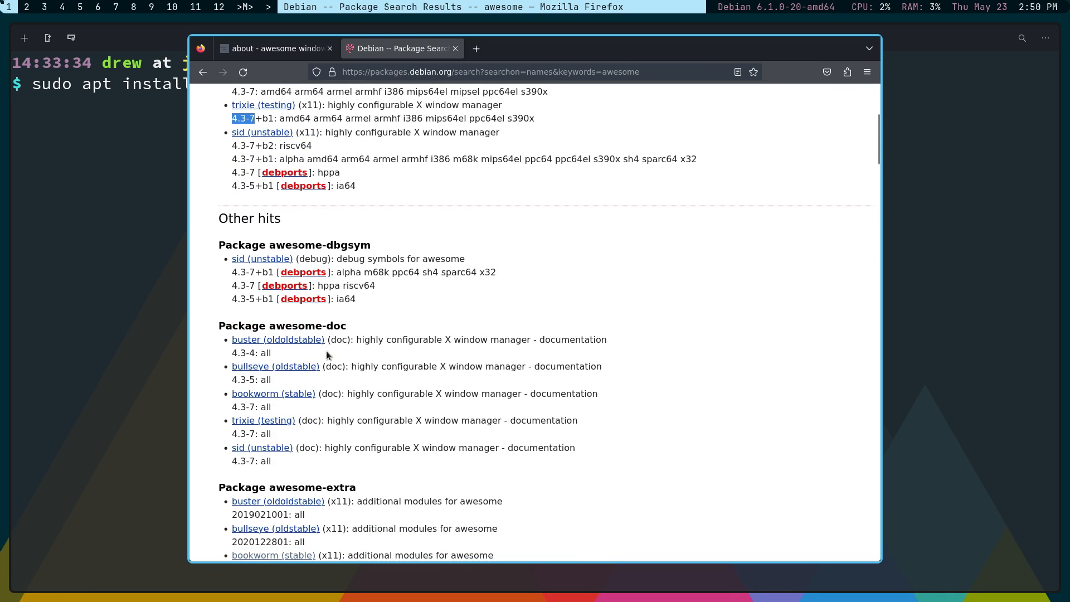
{"action": "scroll", "scroll_direction": "down", "scroll_amount": 3}
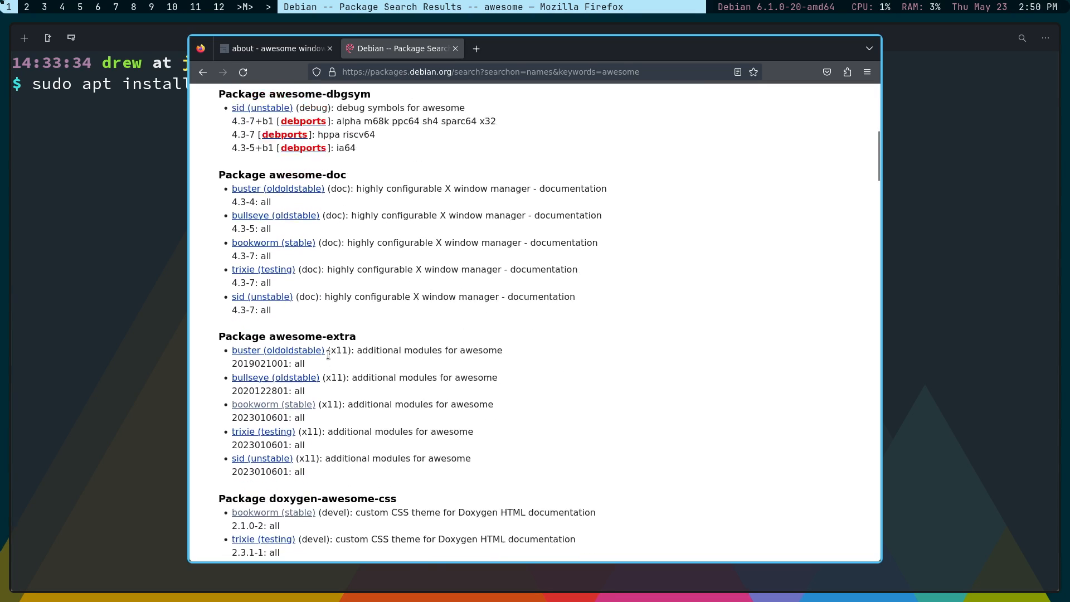
{"action": "scroll", "scroll_direction": "down", "scroll_amount": 3}
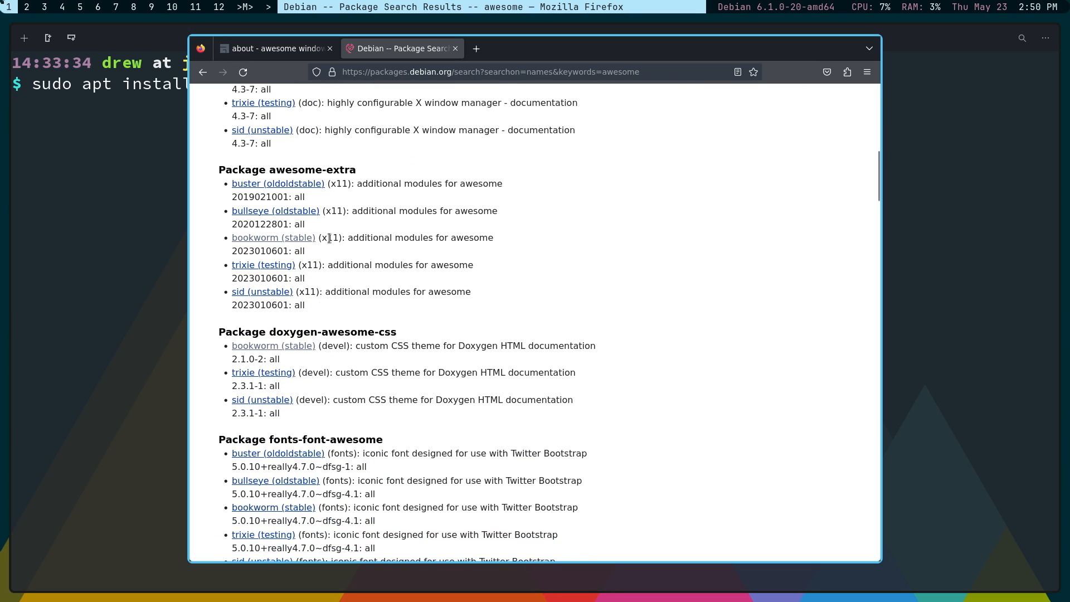
{"action": "double_click", "coordinate": [346, 169]}
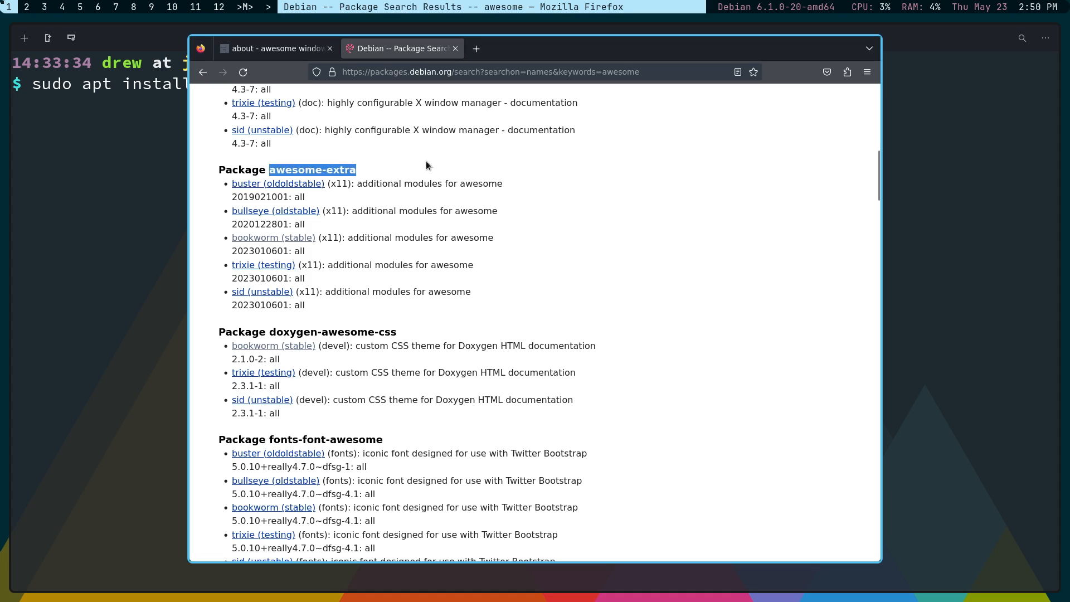
{"action": "mouse_move", "coordinate": [705, 184]}
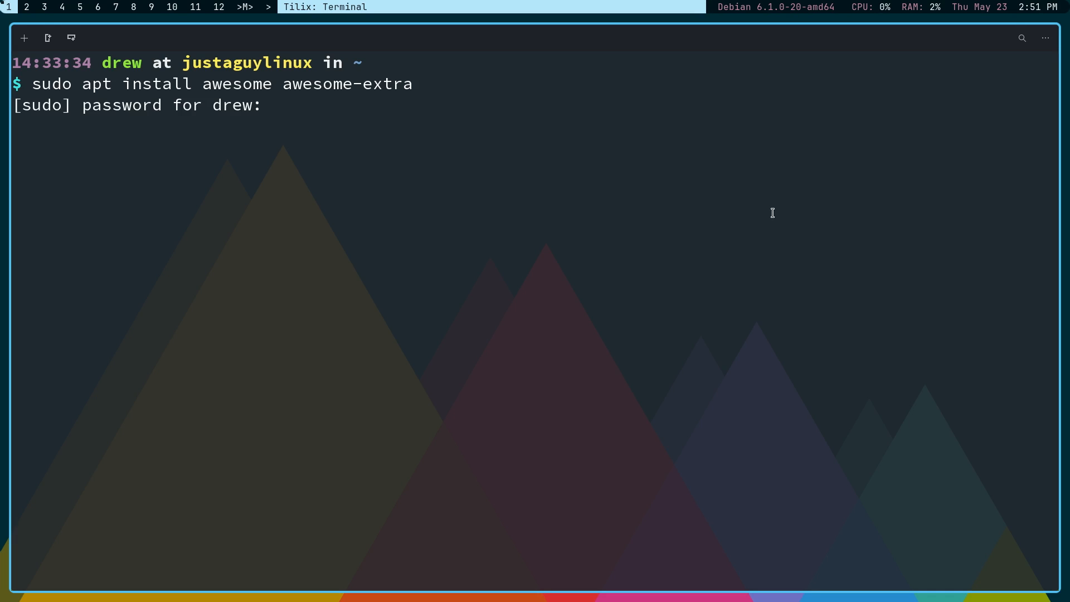
Step: Submit the sudo password and confirm installing awesome and awesome-extra
{"action": "key", "text": "Return"}
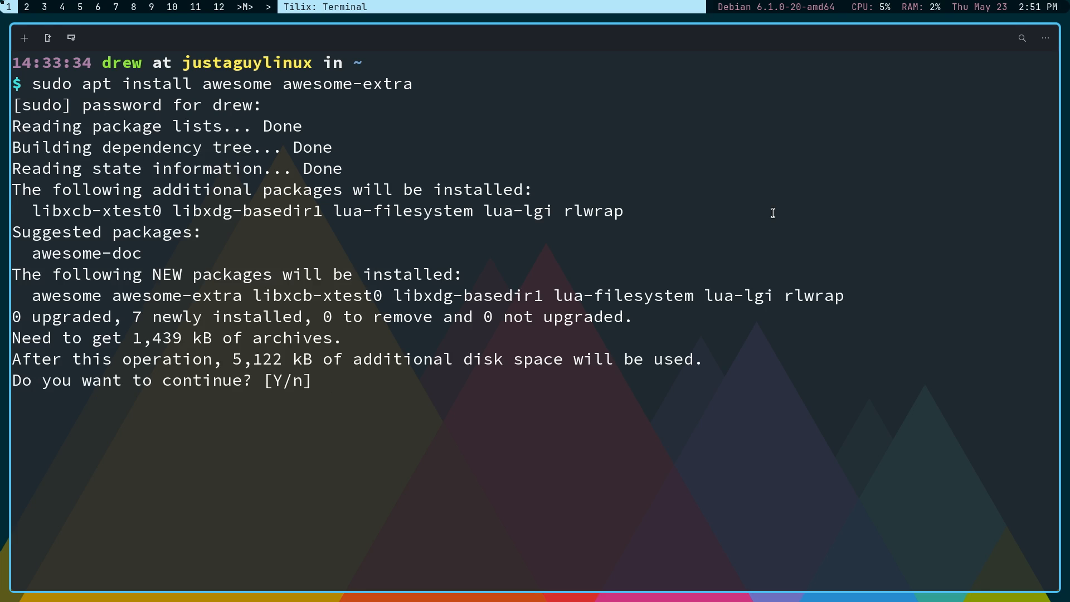
{"action": "key", "text": "Return"}
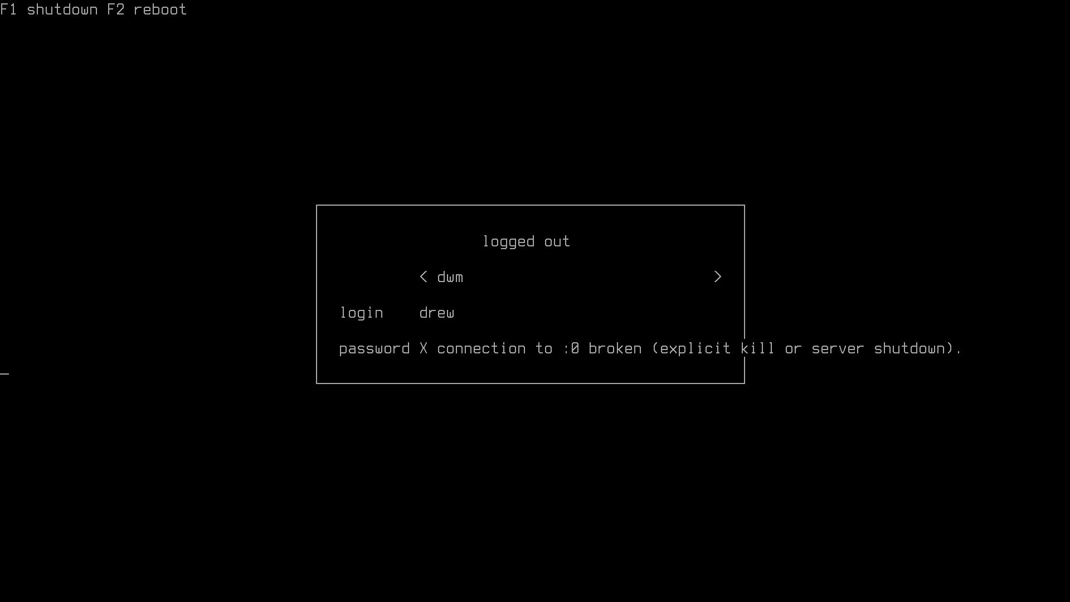
Step: Cycle the ly session choice past dwm and shell to awesome
{"action": "left_click", "coordinate": [717, 277]}
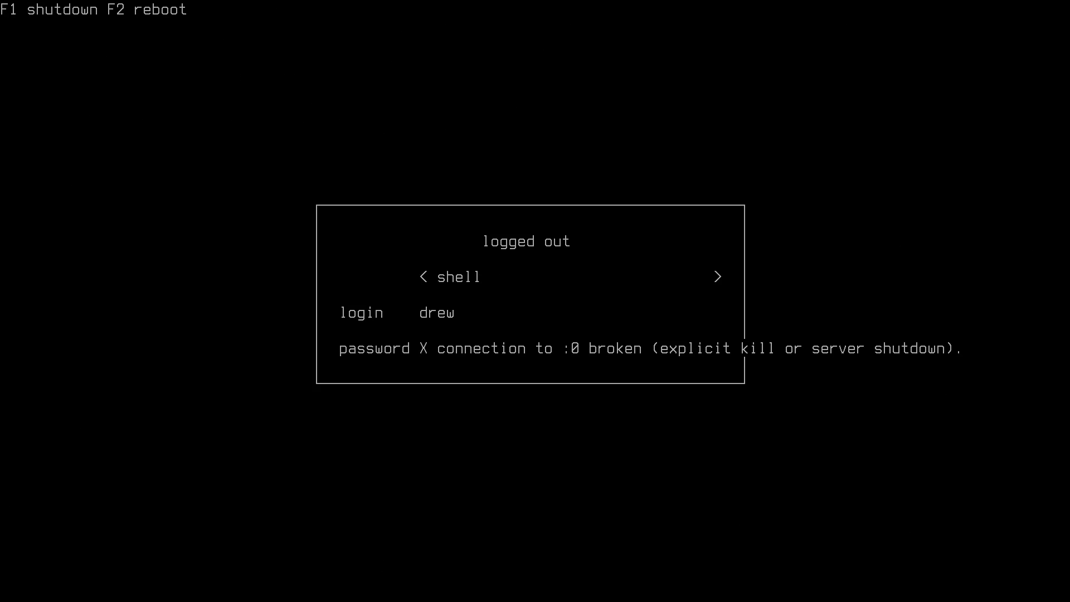
{"action": "left_click", "coordinate": [716, 278]}
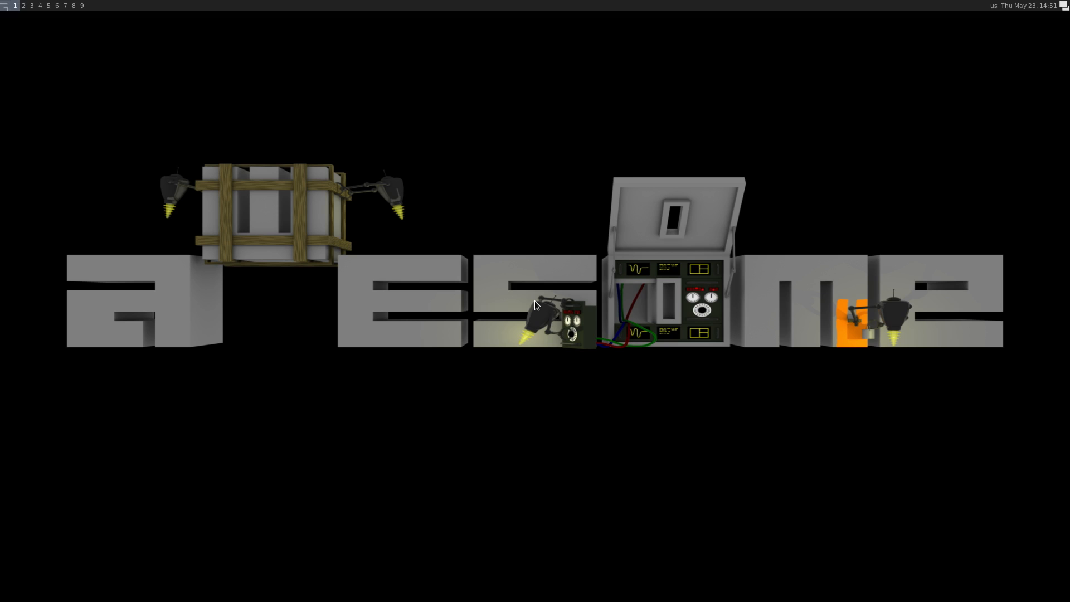
{"action": "mouse_move", "coordinate": [794, 148]}
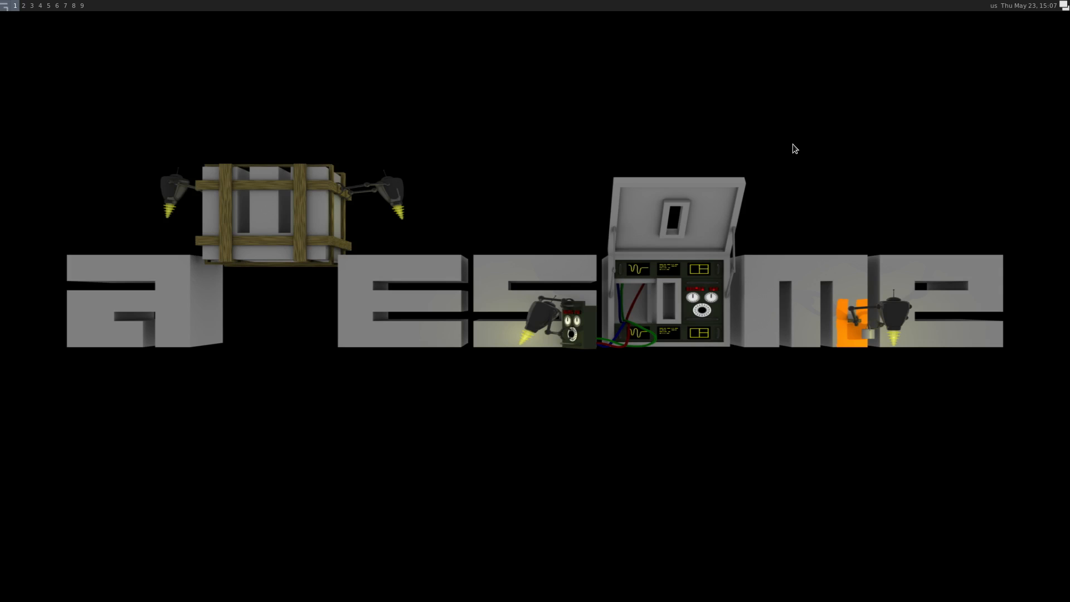
{"action": "mouse_move", "coordinate": [813, 142]}
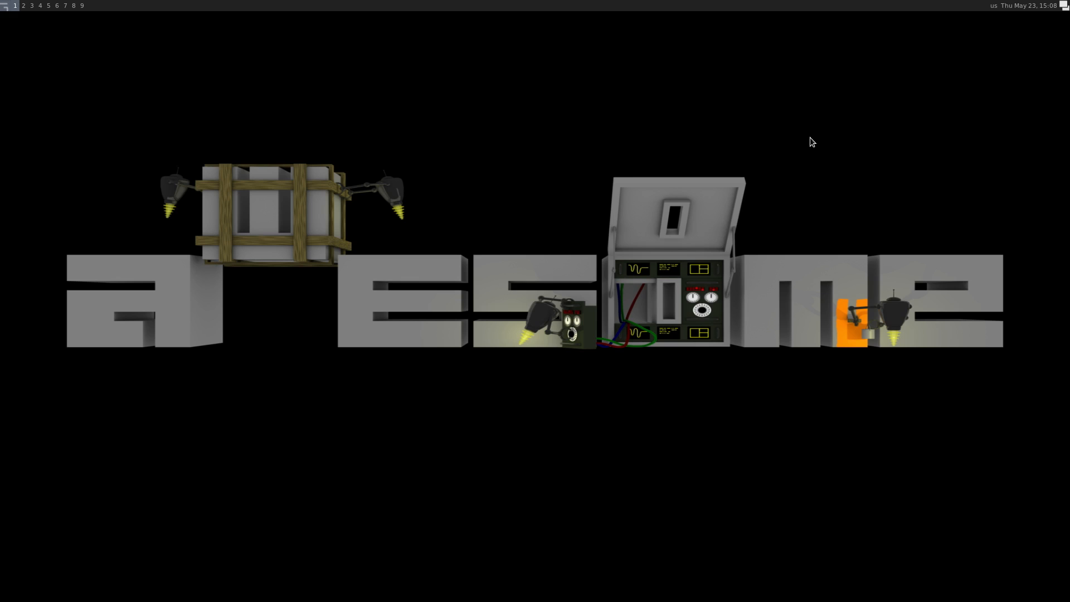
{"action": "mouse_move", "coordinate": [1057, 11]}
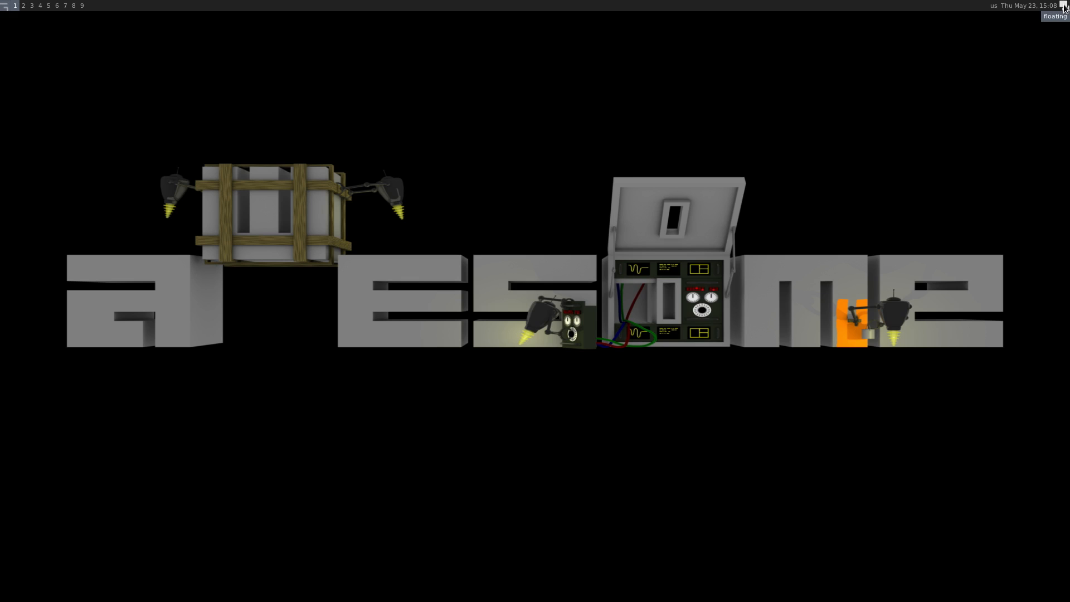
{"action": "mouse_move", "coordinate": [1061, 34]}
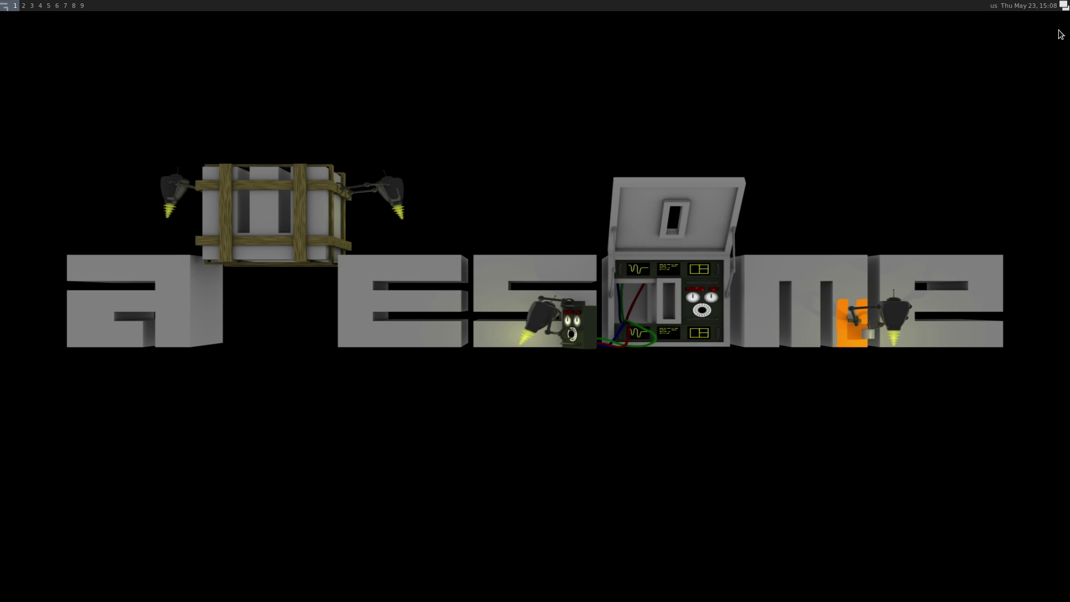
{"action": "mouse_move", "coordinate": [1064, 10]}
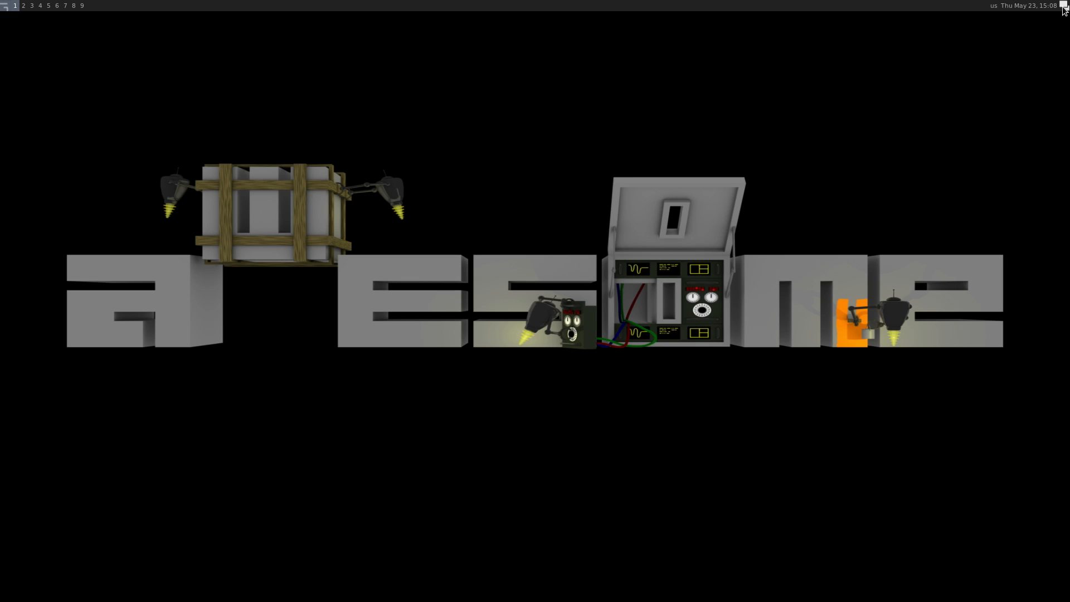
{"action": "mouse_move", "coordinate": [1062, 9]}
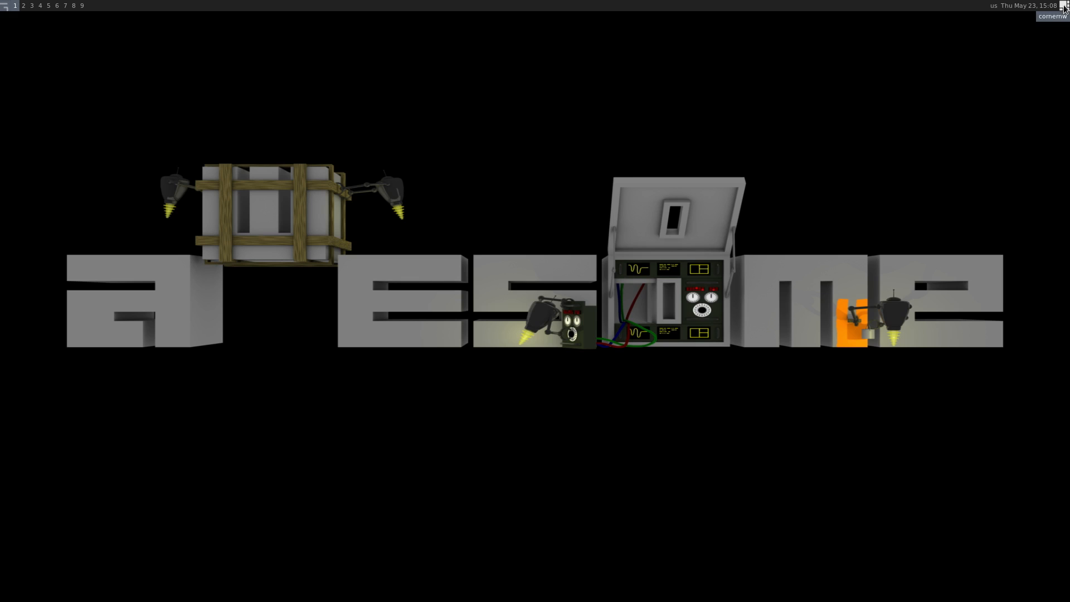
{"action": "mouse_move", "coordinate": [271, 122]}
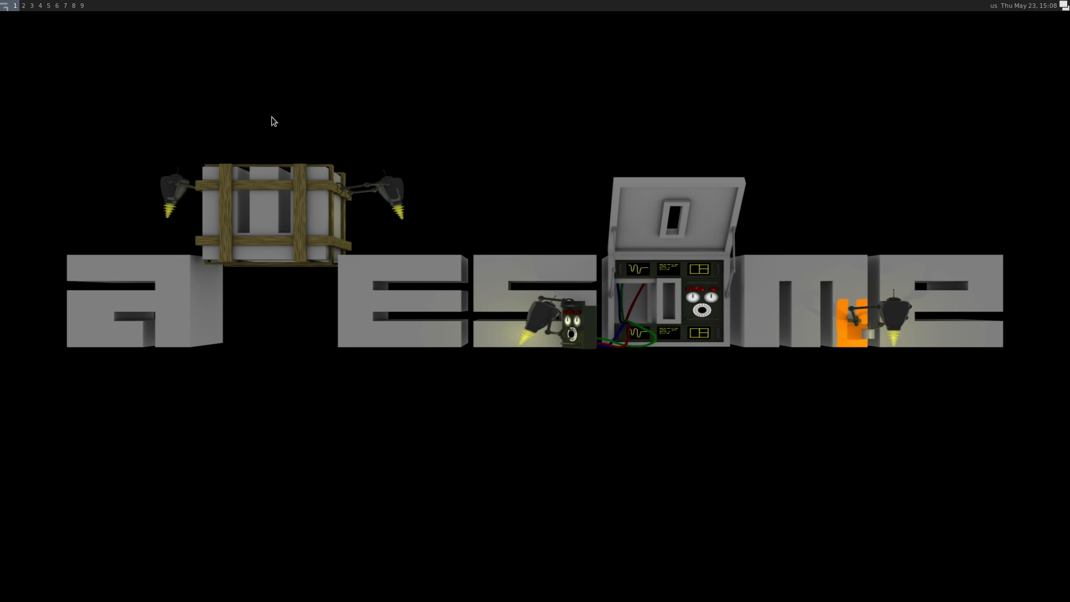
{"action": "mouse_move", "coordinate": [4, 6]}
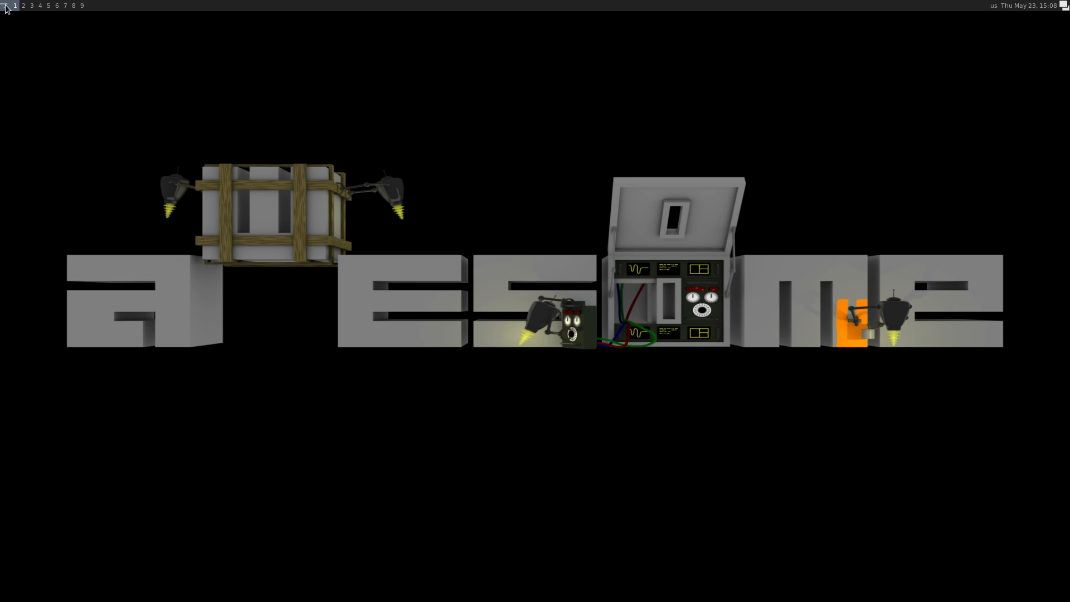
{"action": "left_click", "coordinate": [5, 6]}
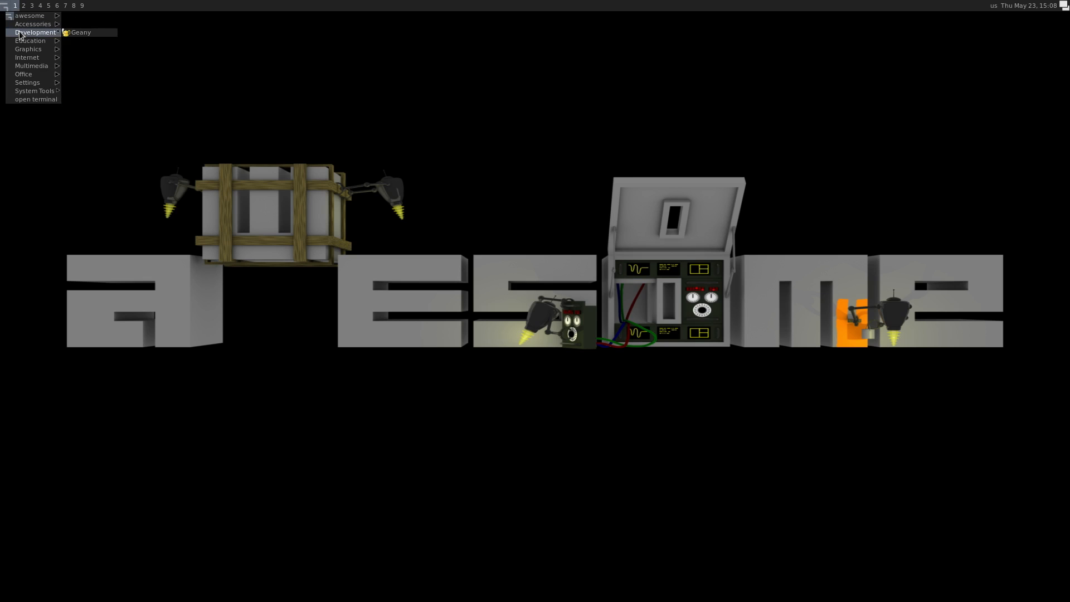
{"action": "mouse_move", "coordinate": [78, 33]}
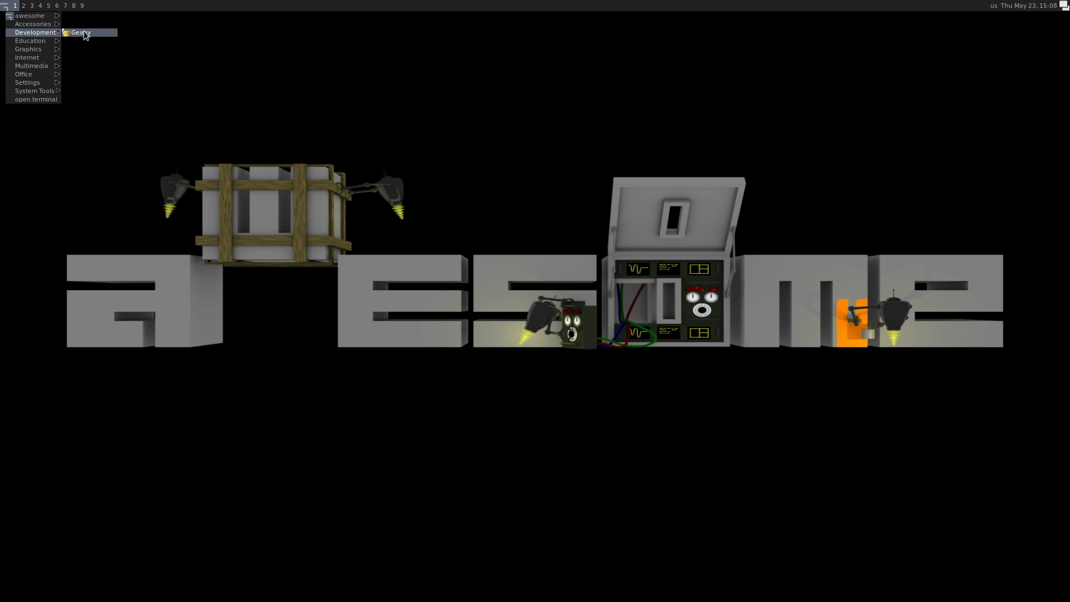
{"action": "mouse_move", "coordinate": [258, 88]}
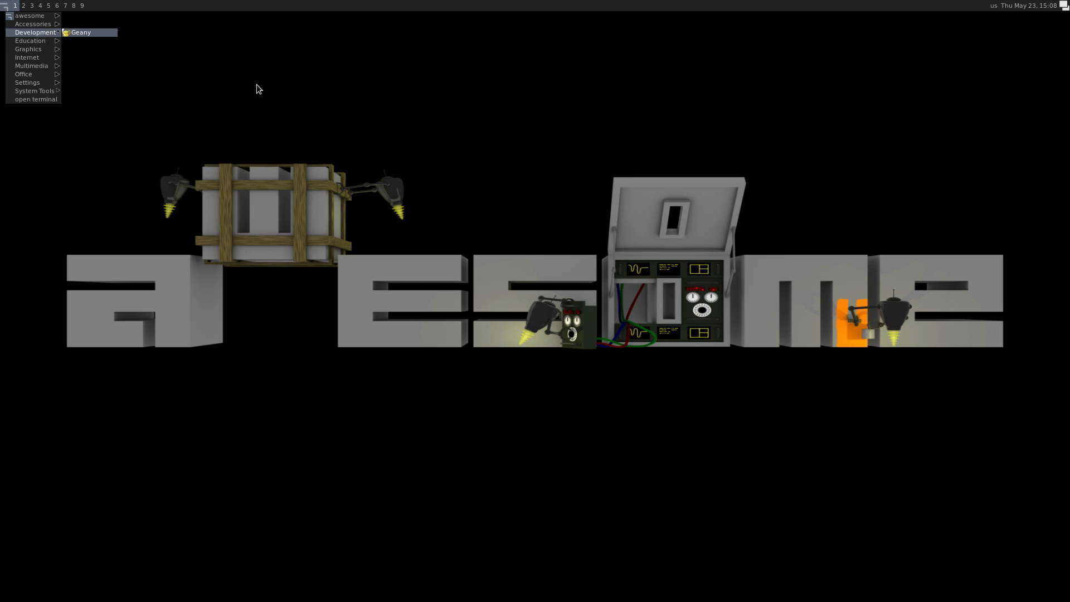
{"action": "mouse_move", "coordinate": [264, 103]}
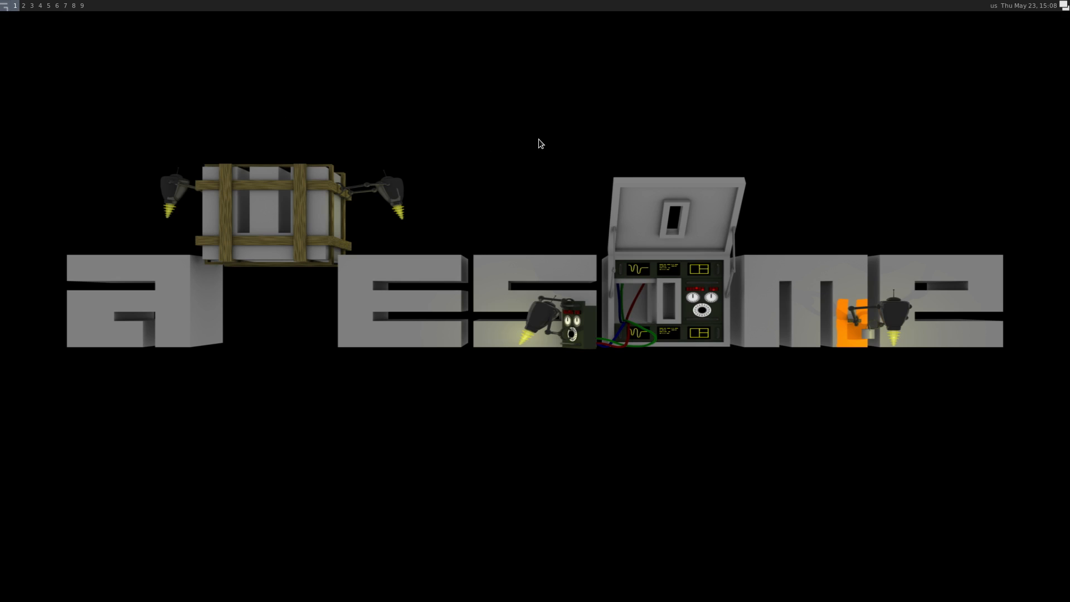
{"action": "right_click", "coordinate": [538, 144]}
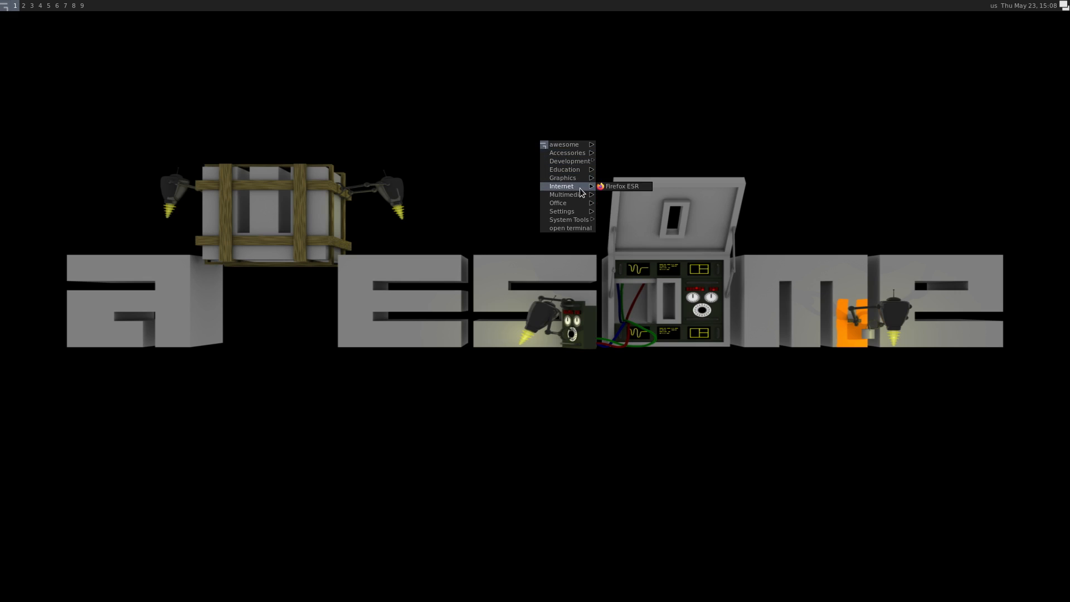
{"action": "mouse_move", "coordinate": [742, 147]}
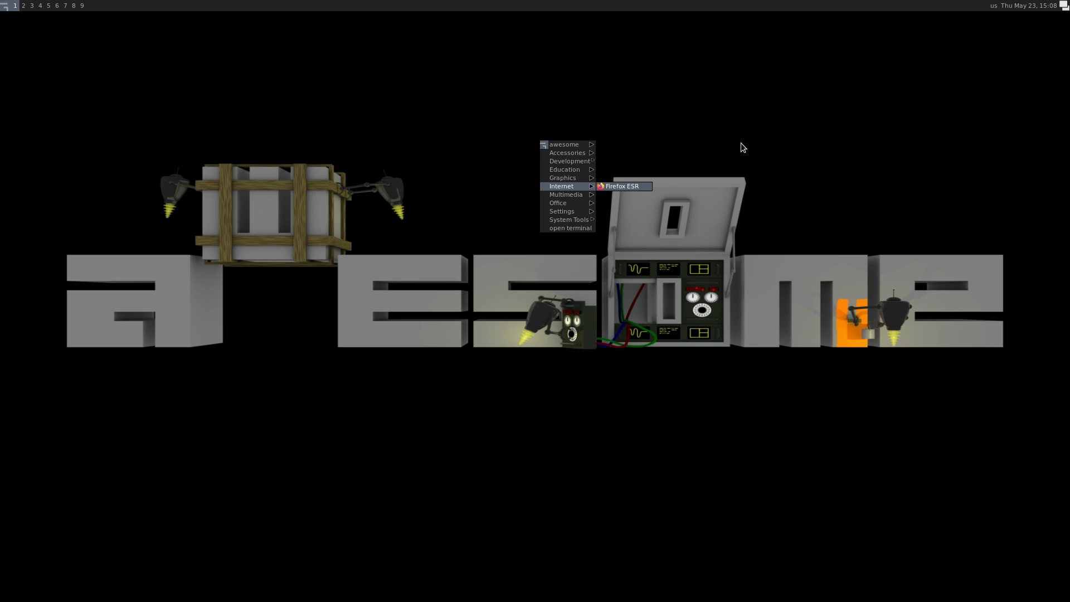
{"action": "mouse_move", "coordinate": [620, 193]}
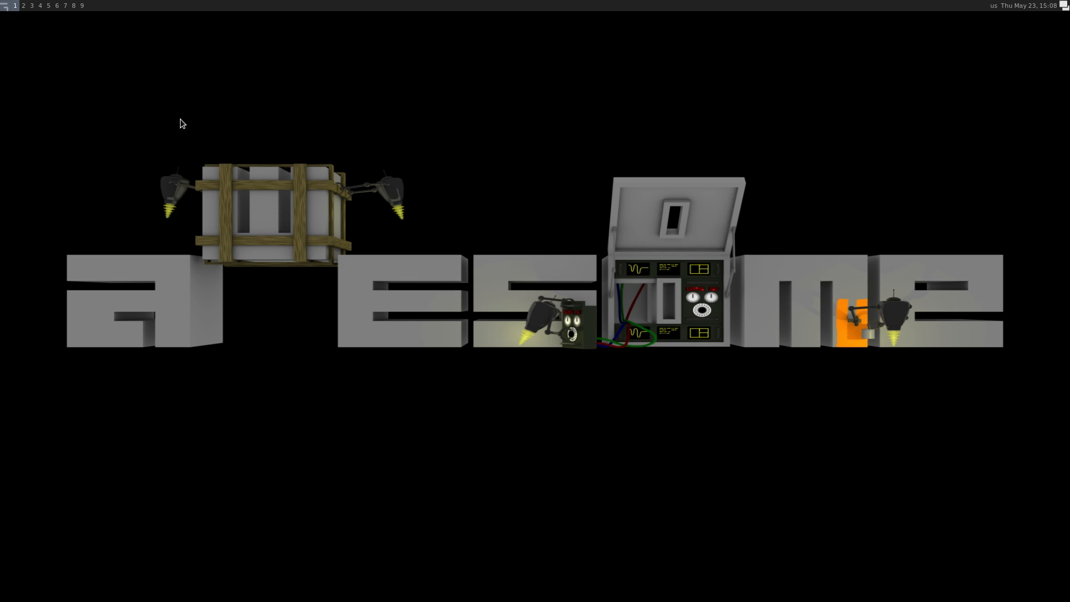
{"action": "mouse_move", "coordinate": [179, 78]}
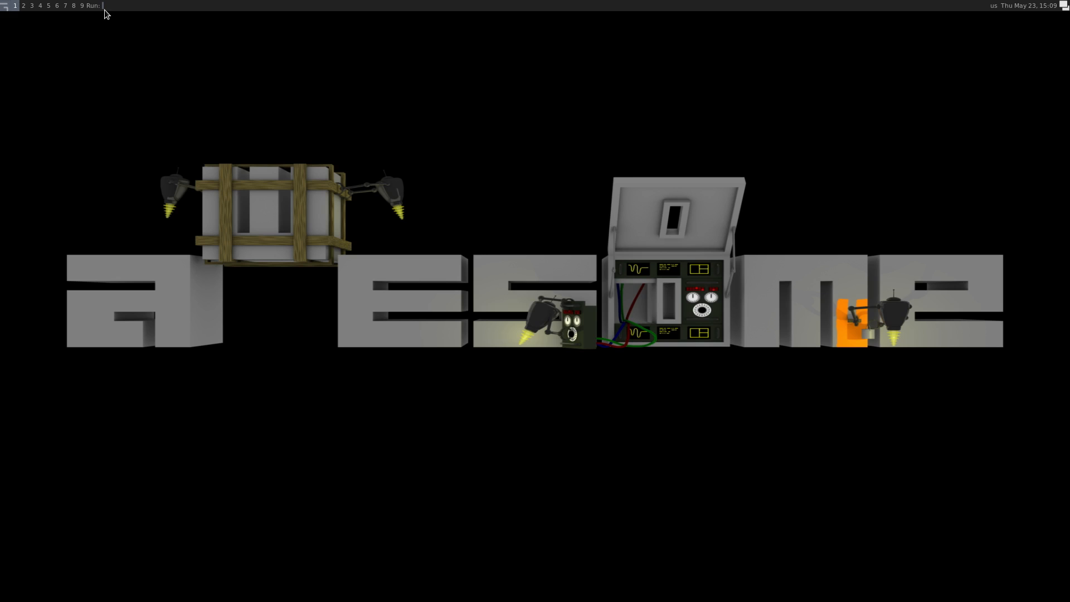
{"action": "mouse_move", "coordinate": [129, 31]}
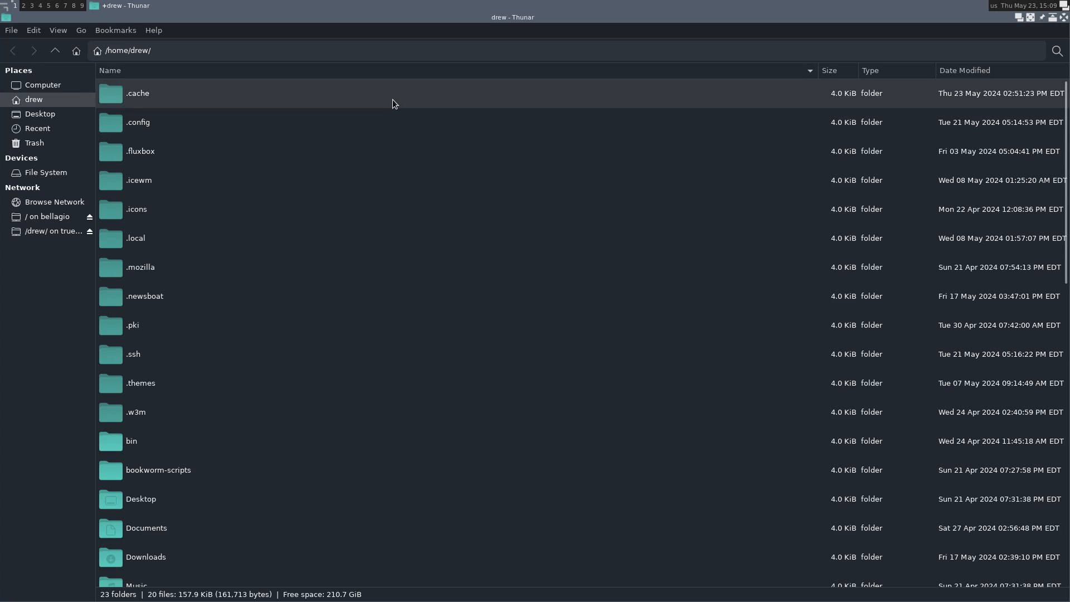
{"action": "mouse_move", "coordinate": [553, 218]}
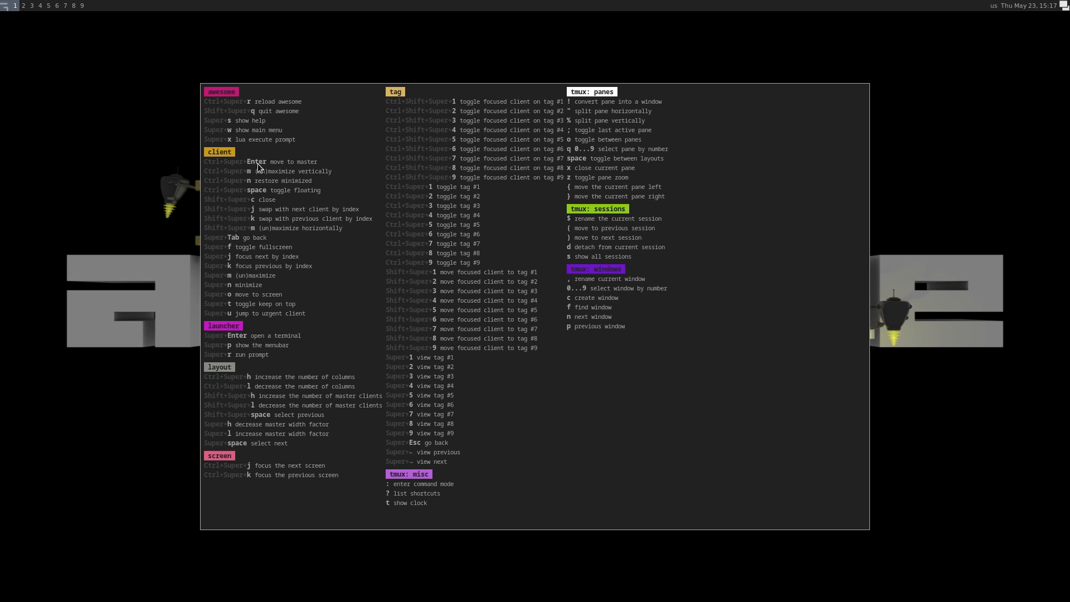
{"action": "mouse_move", "coordinate": [240, 232]}
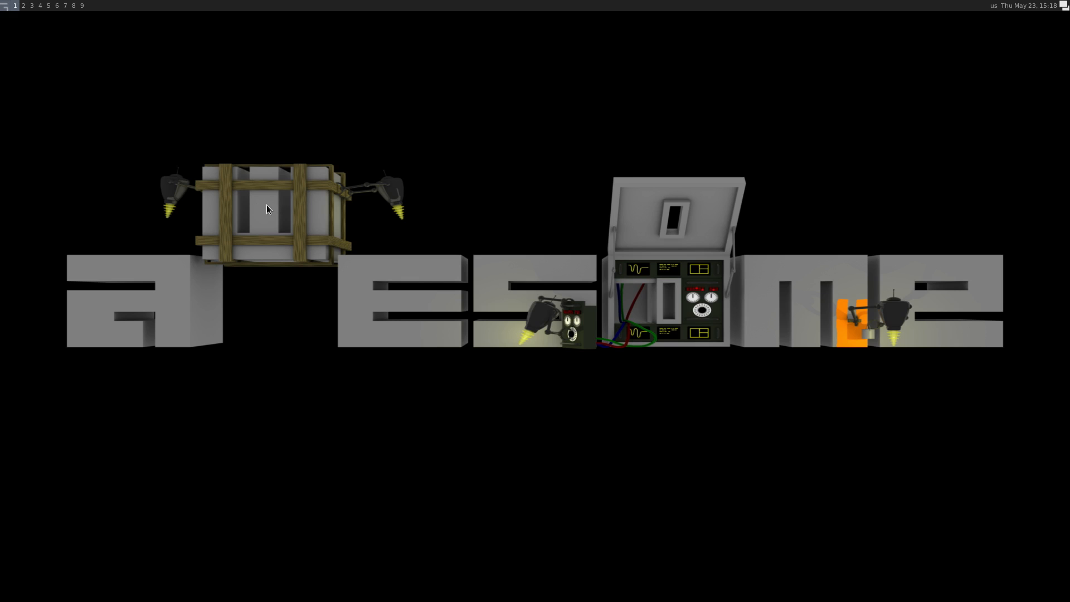
{"action": "mouse_move", "coordinate": [272, 208]}
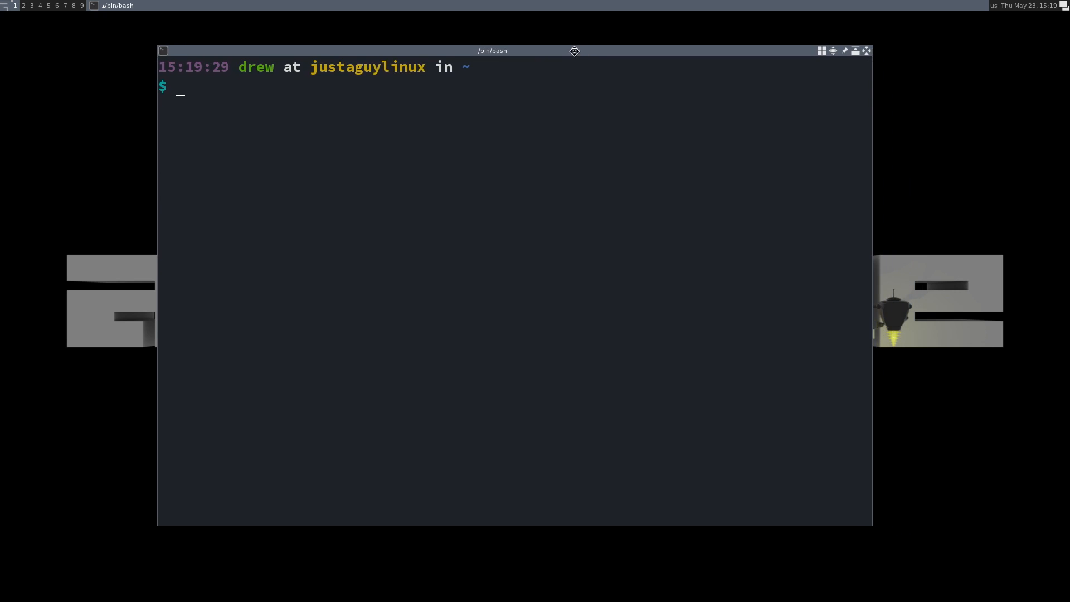
{"action": "mouse_move", "coordinate": [575, 62]}
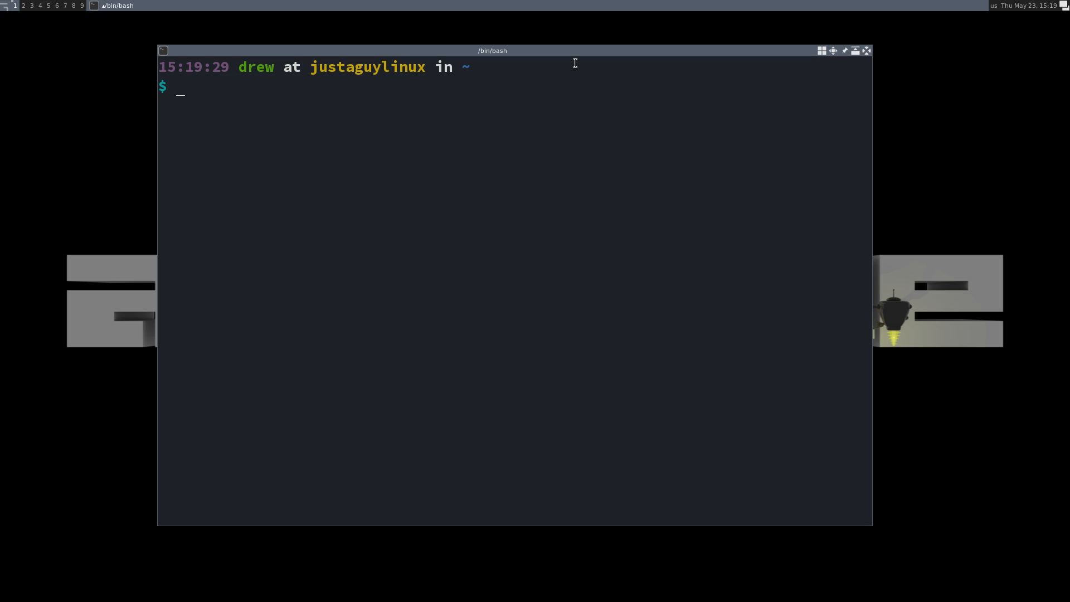
{"action": "mouse_move", "coordinate": [381, 165]}
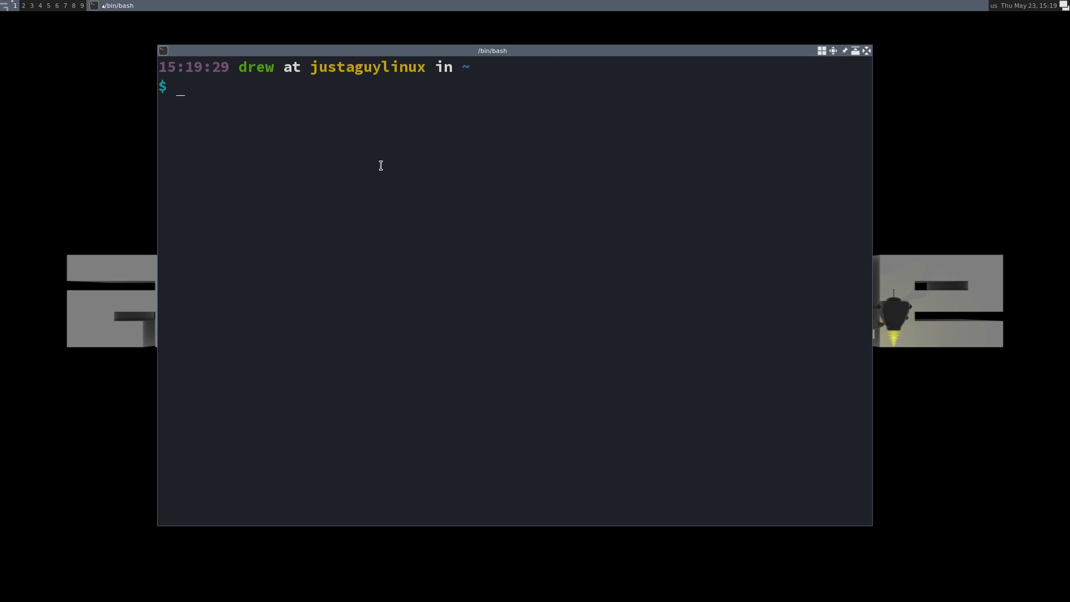
{"action": "mouse_move", "coordinate": [371, 157]}
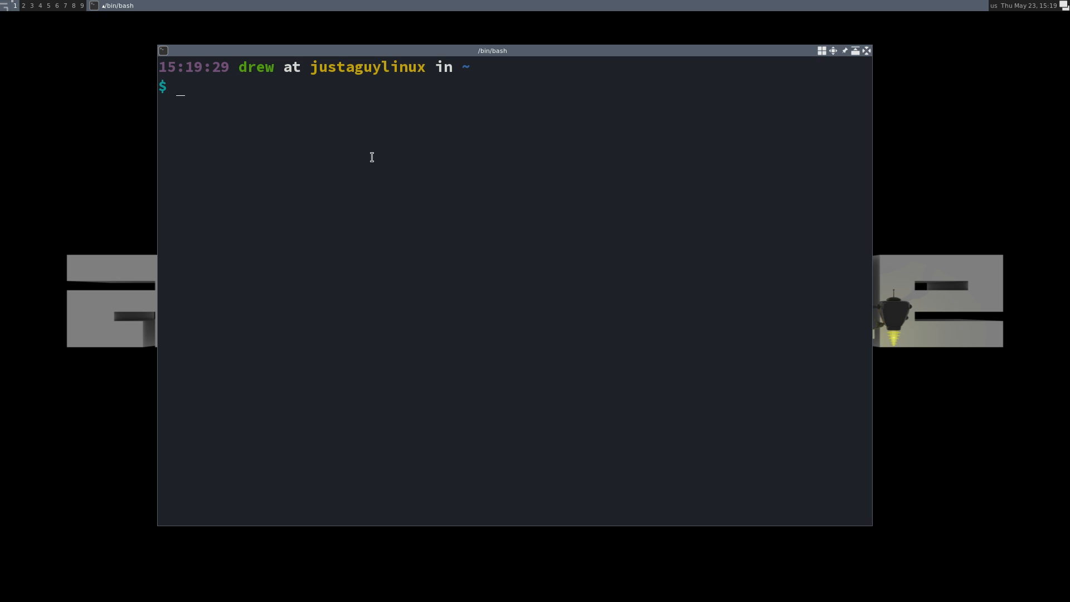
{"action": "mouse_move", "coordinate": [381, 154]}
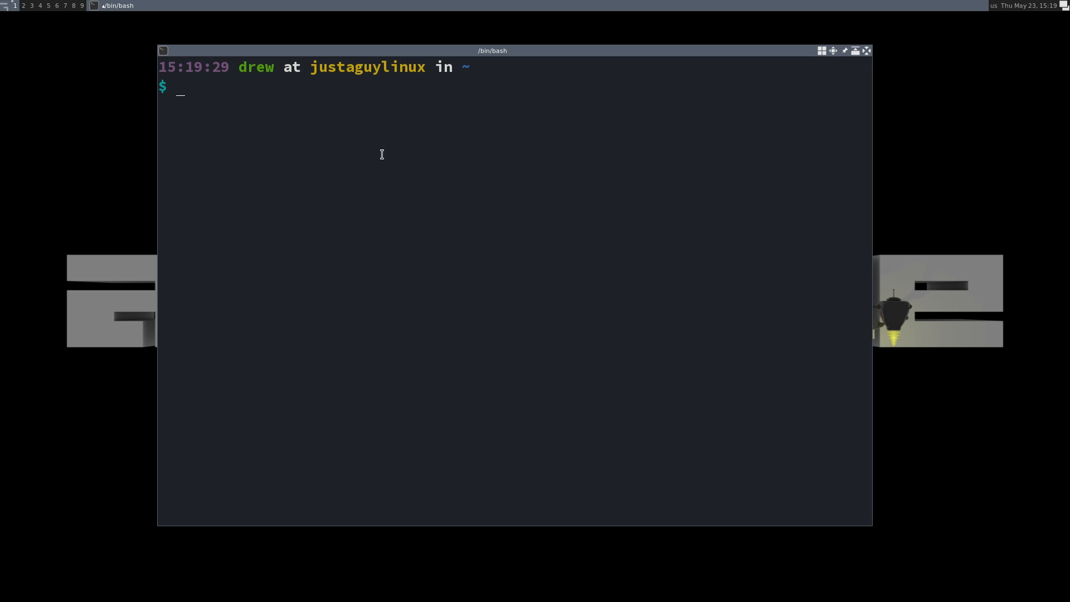
Step: Create ~/.config/awesome and copy /etc/xdg/awesome/rc.lua into it
{"action": "type", "text": "cd .config/"}
{"action": "type", "text": "mk"}
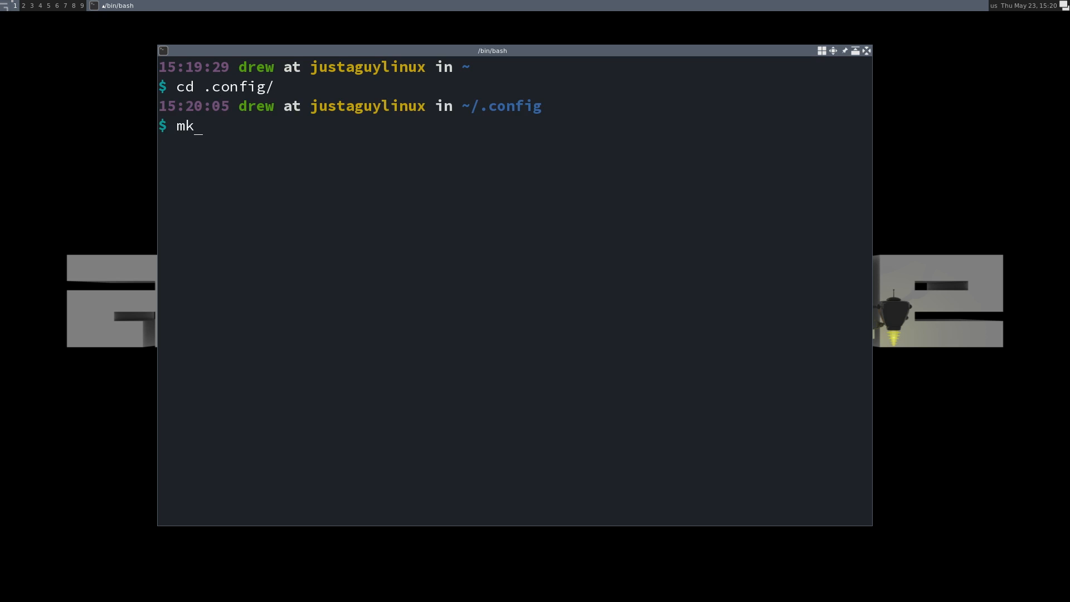
{"action": "type", "text": "dir awesome"}
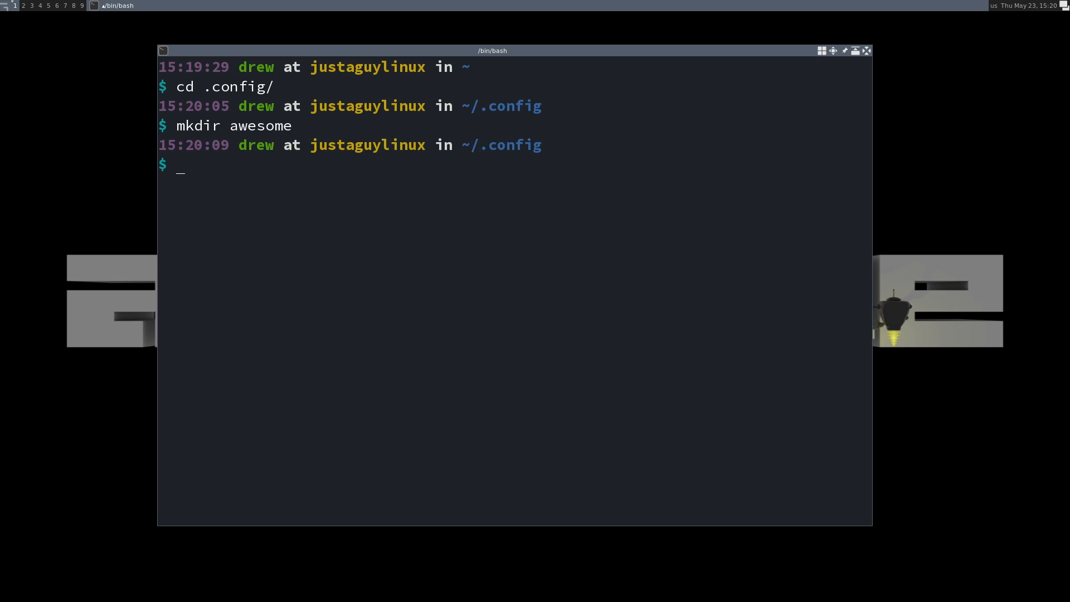
{"action": "type", "text": "cp"}
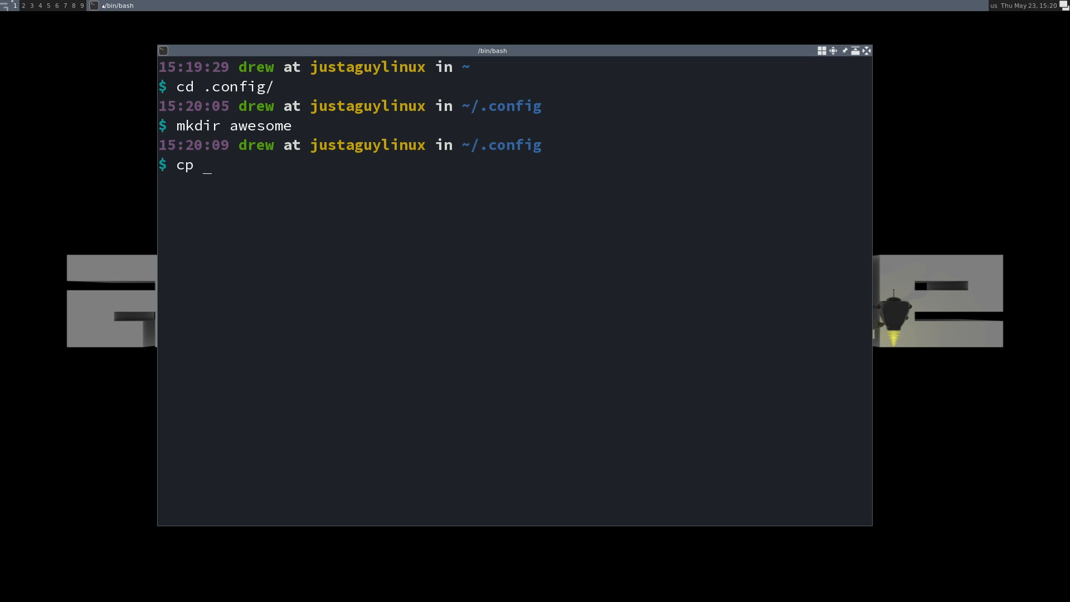
{"action": "type", "text": "/etc/"}
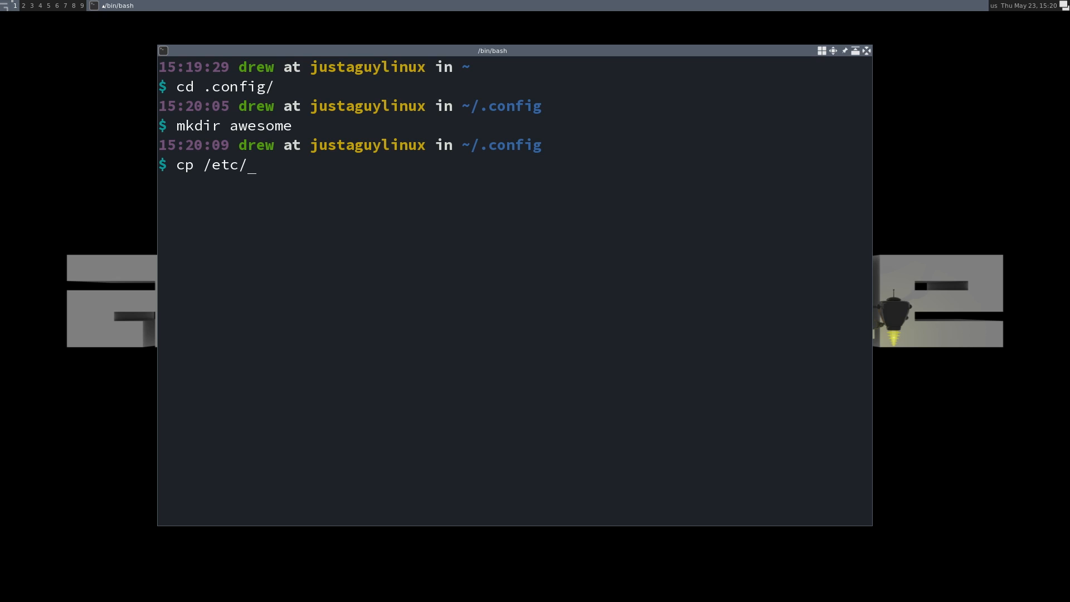
{"action": "type", "text": "xdg/"}
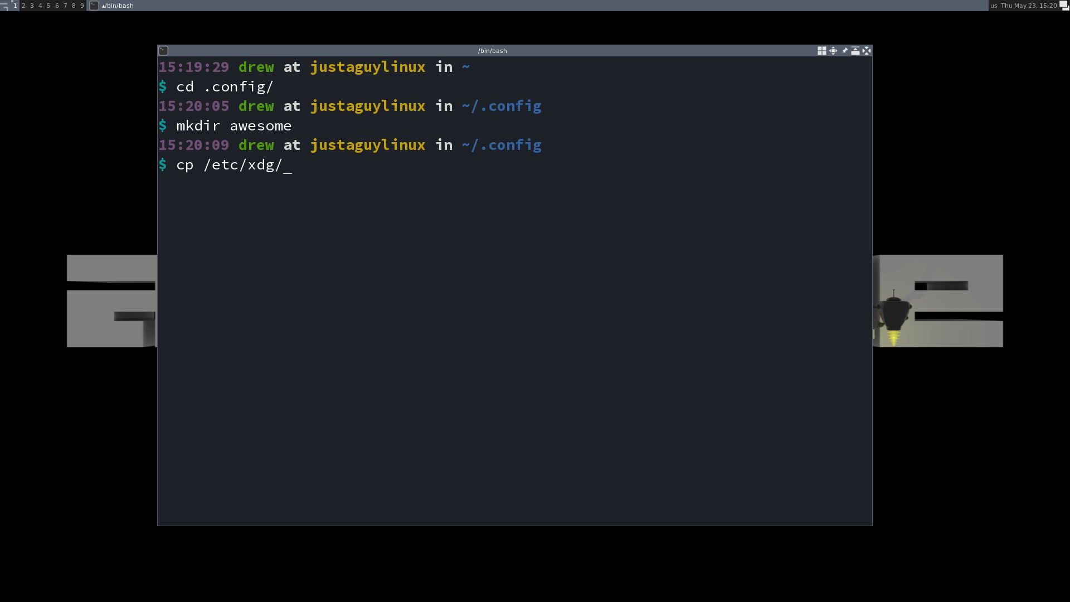
{"action": "type", "text": "awesome/"}
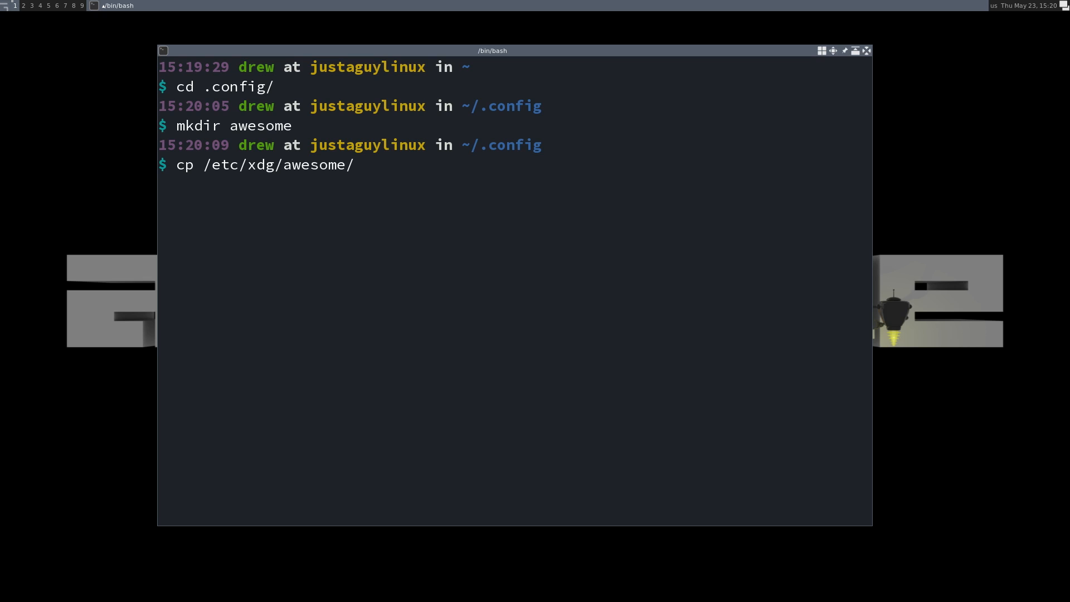
{"action": "type", "text": "rc.lua"}
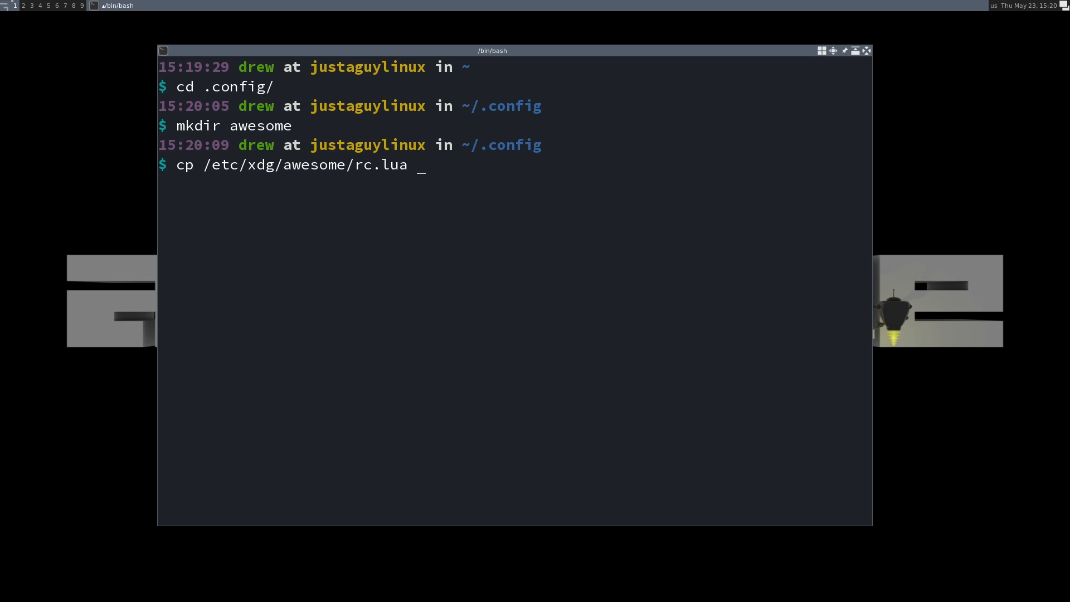
{"action": "type", "text": "~/.co"}
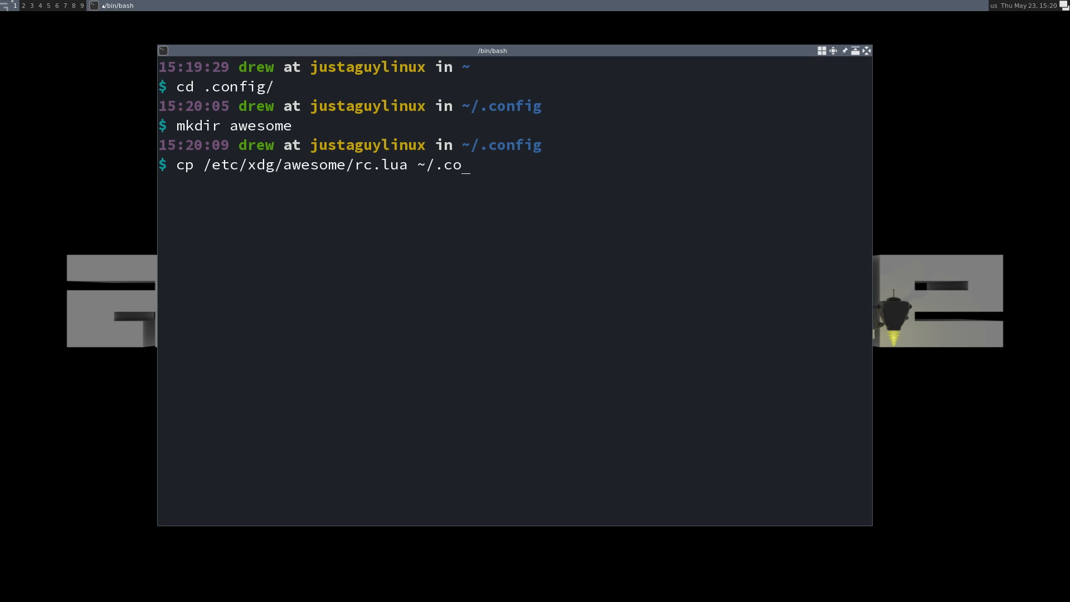
{"action": "type", "text": "nfig/aw"}
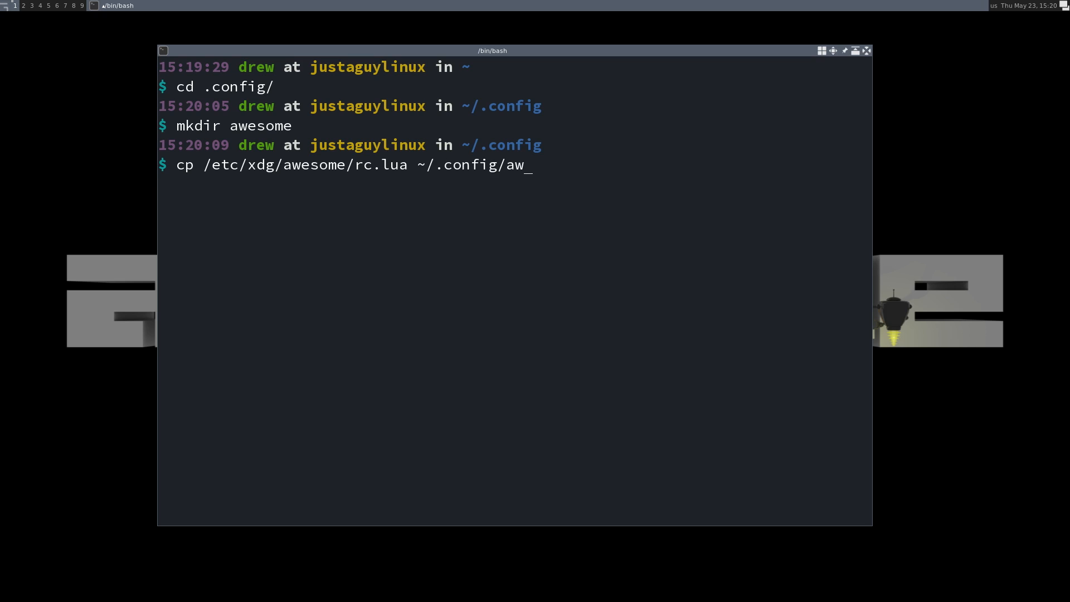
{"action": "key", "text": "Return"}
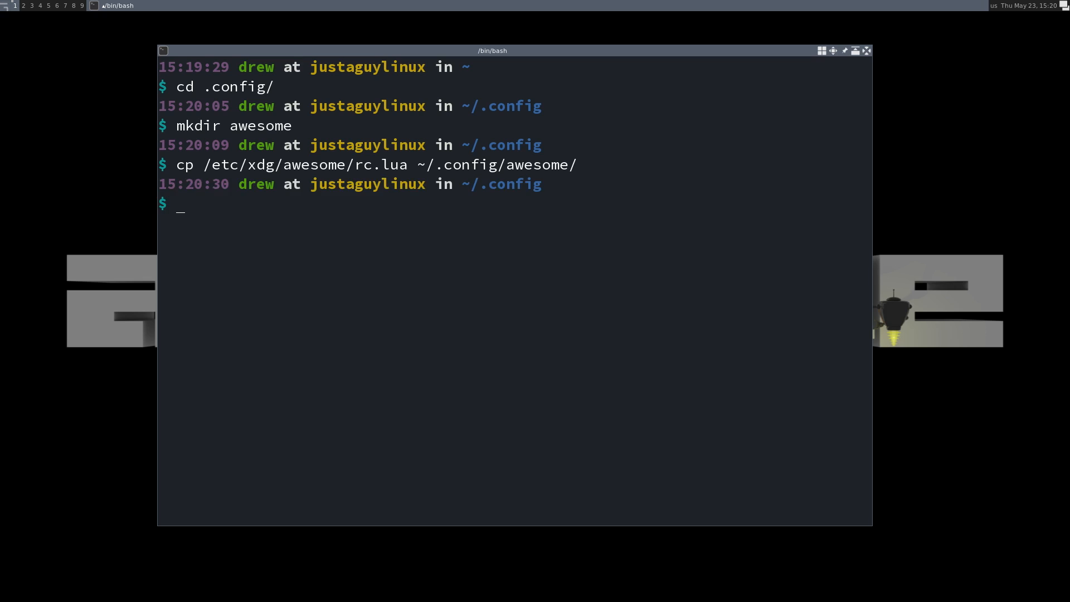
Step: Copy /usr/share/awesome/themes/default/theme.lua into ~/.config/awesome/
{"action": "type", "text": "cp"}
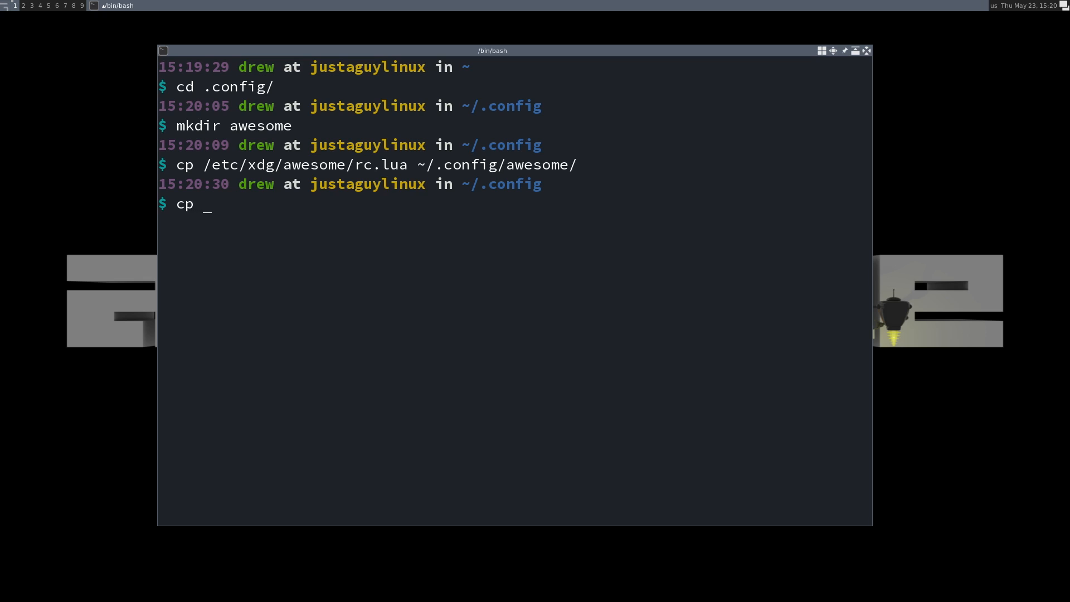
{"action": "type", "text": "/usr/"}
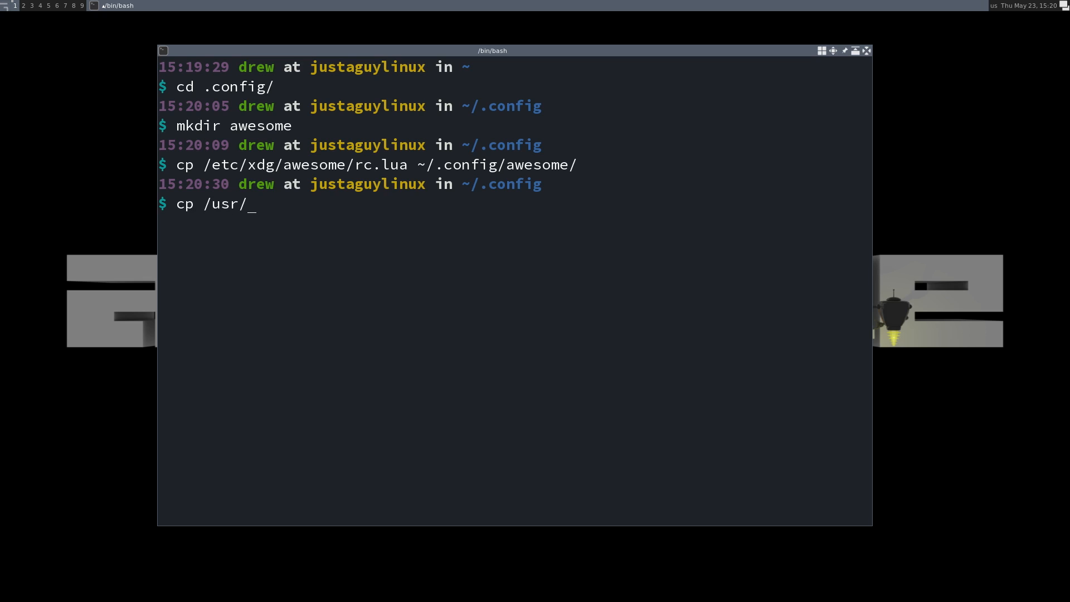
{"action": "type", "text": "share/"}
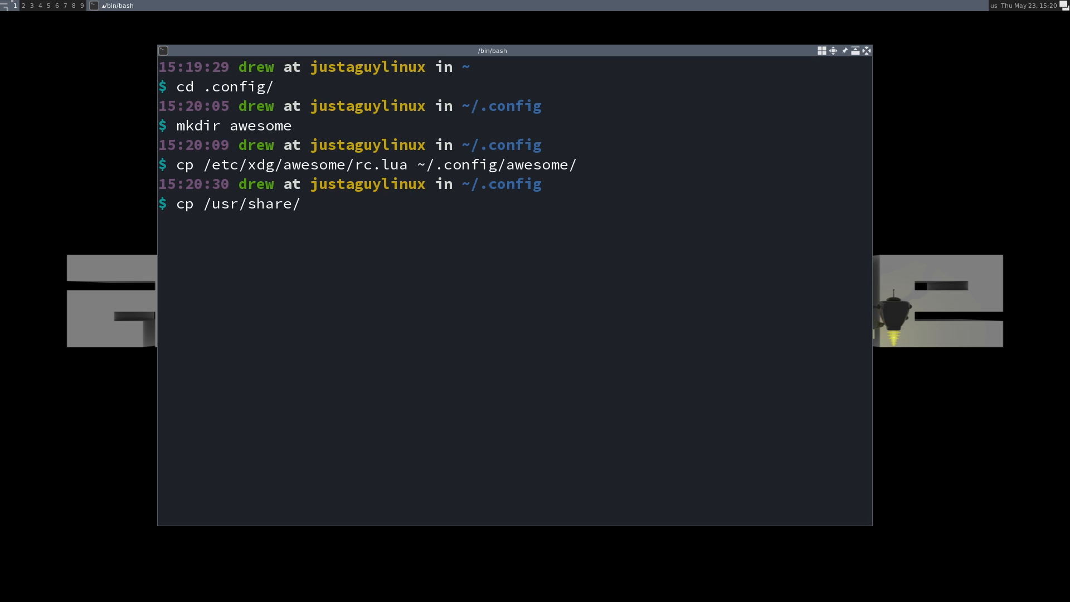
{"action": "type", "text": "awesome/t"}
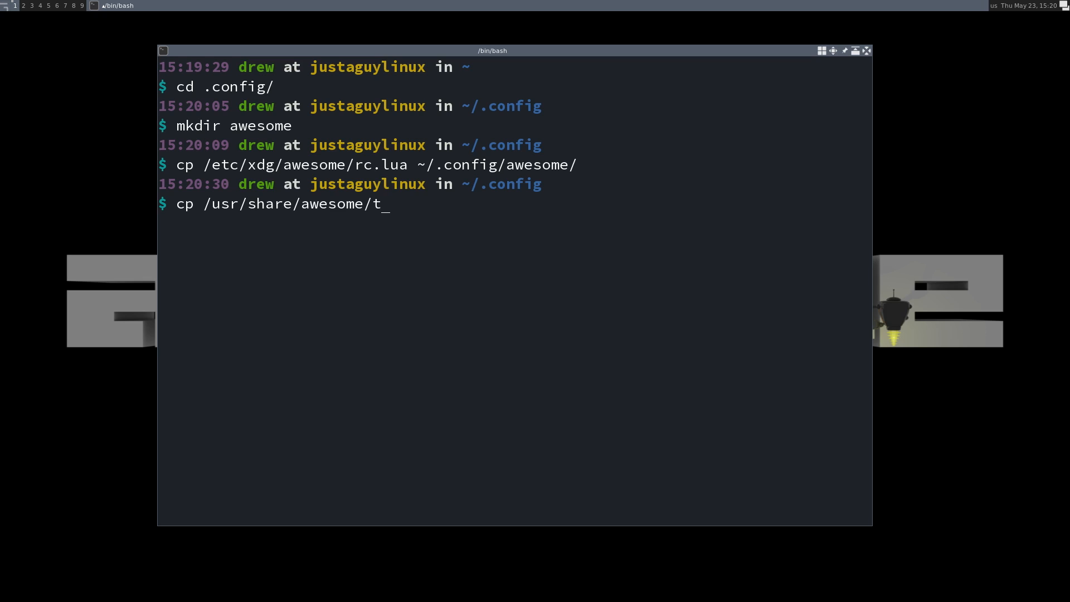
{"action": "type", "text": "hemes/"}
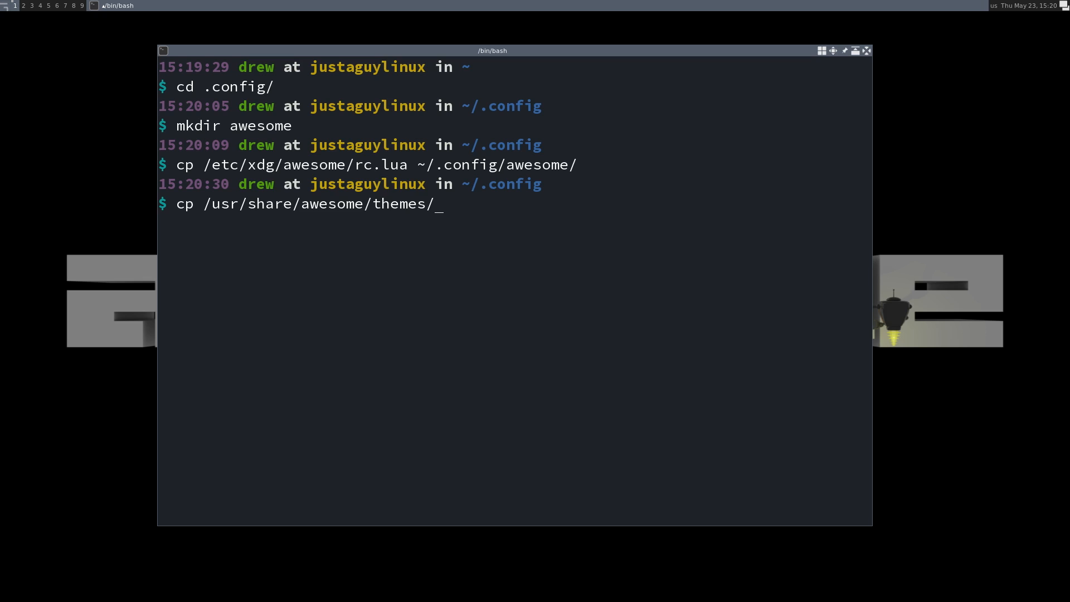
{"action": "type", "text": "default/th"}
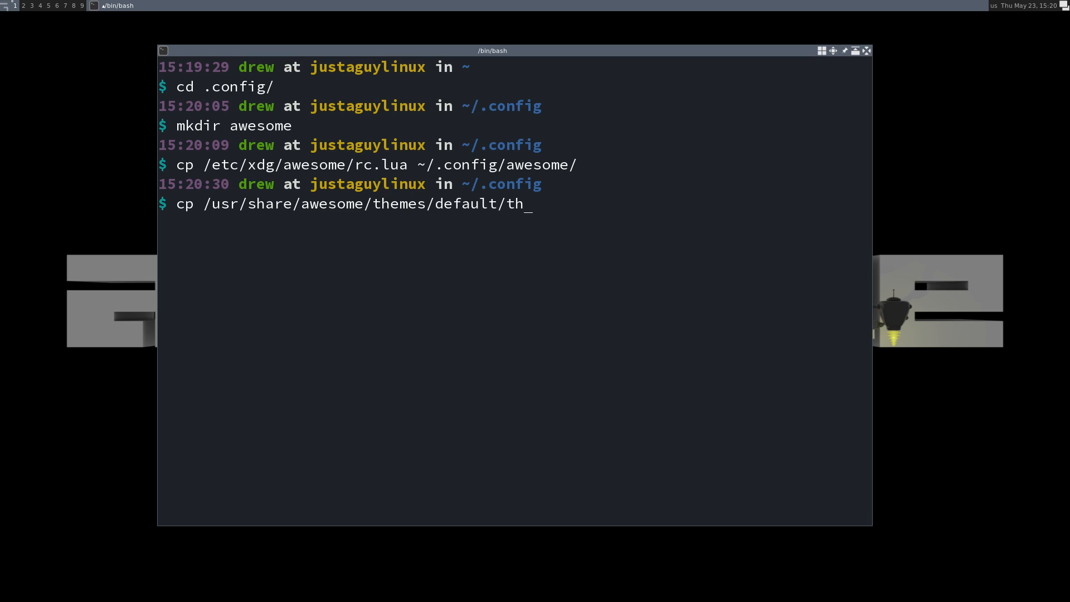
{"action": "type", "text": "eme.lua"}
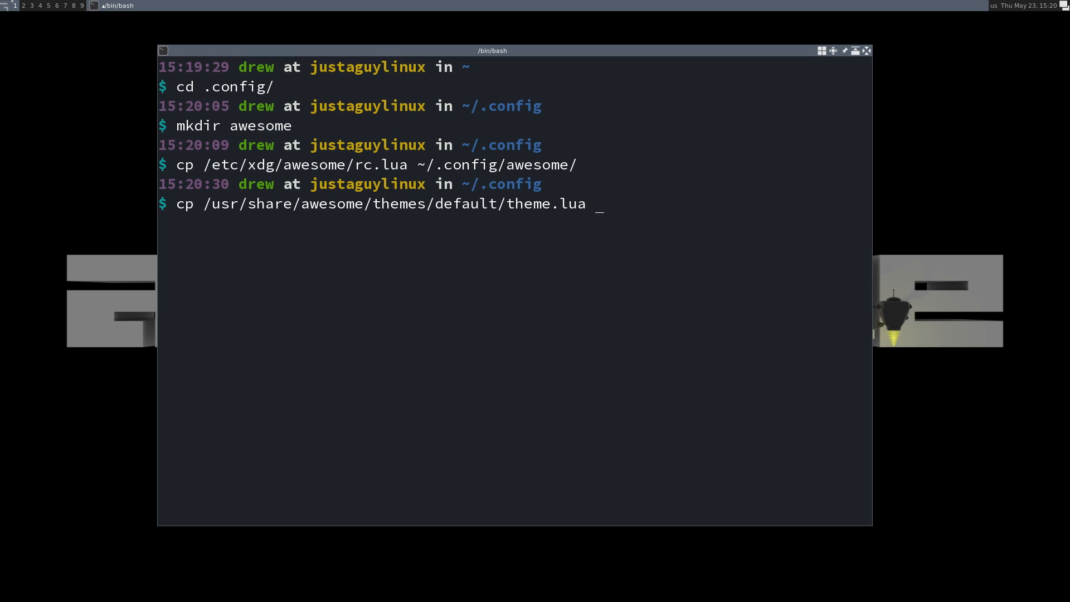
{"action": "type", "text": "~/.co"}
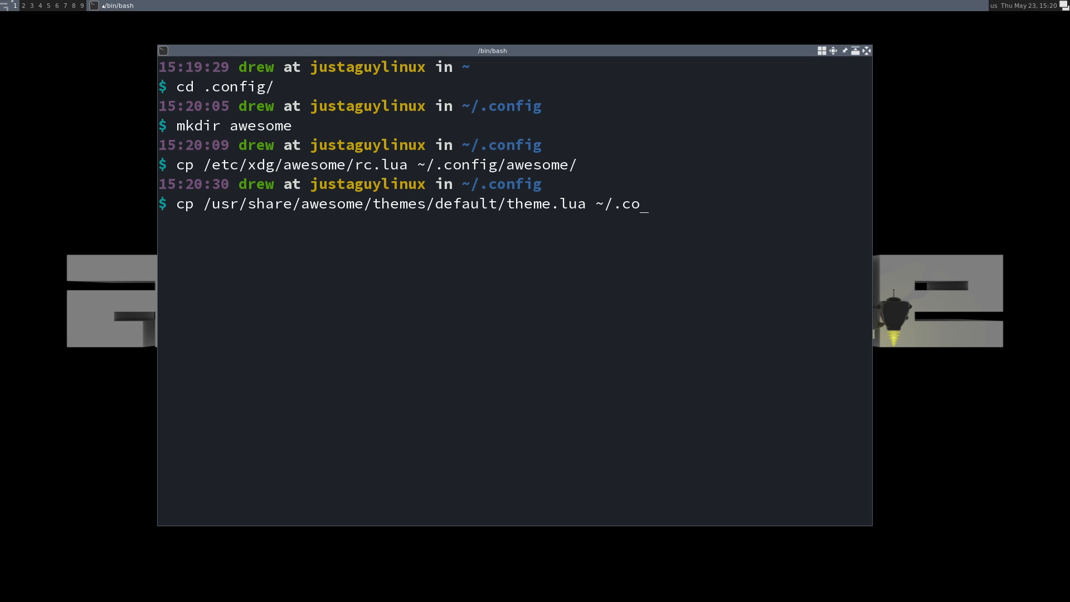
{"action": "type", "text": "nfig/awesome/"}
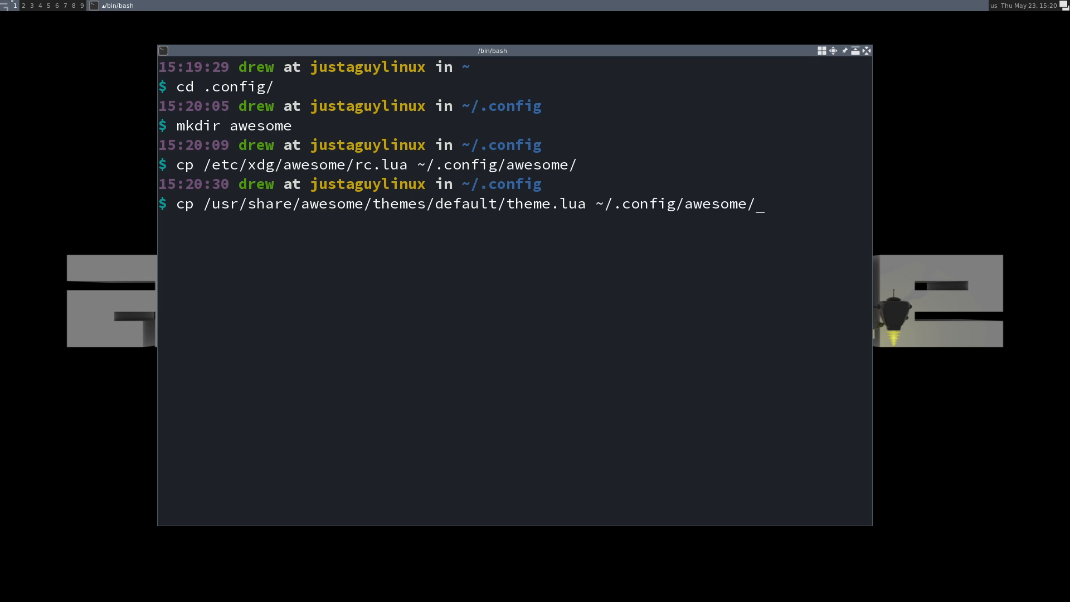
{"action": "key", "text": "Return"}
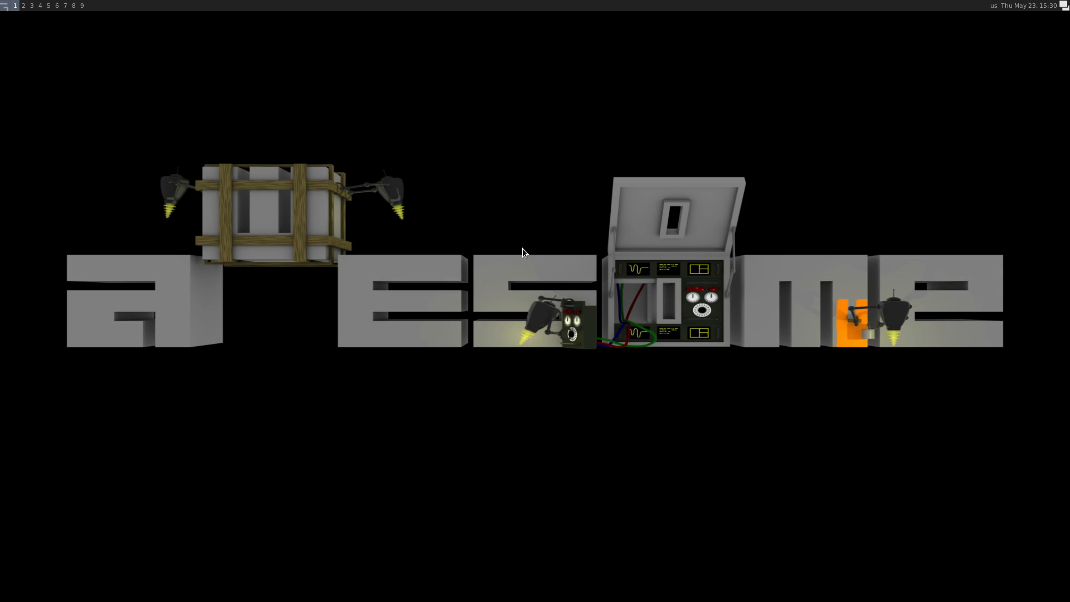
{"action": "mouse_move", "coordinate": [308, 131]}
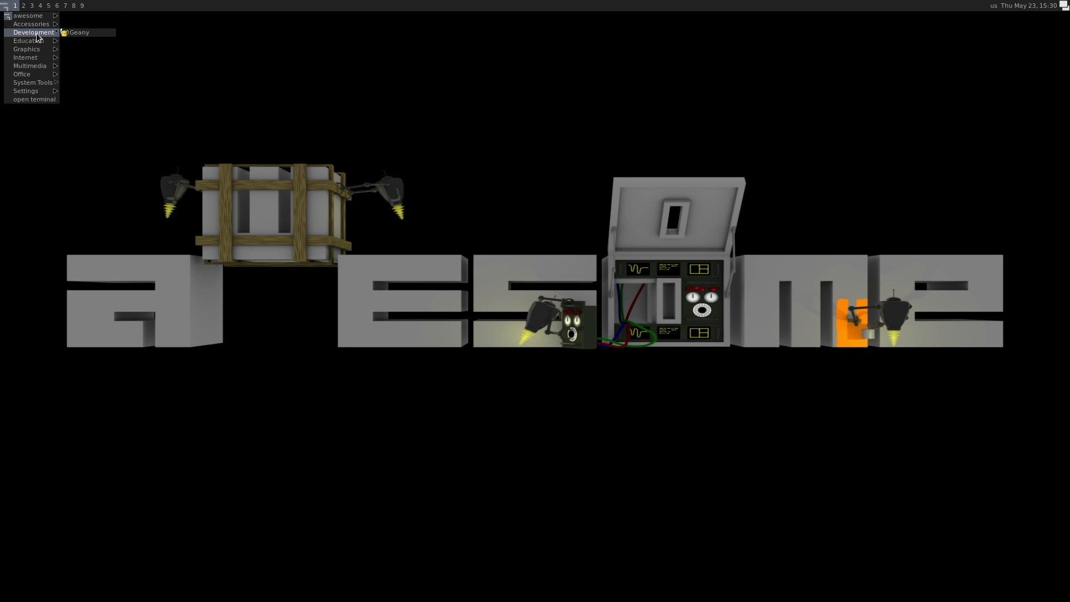
Step: Launch Geany and open ~/.config/awesome/rc.lua from its file sidebar
{"action": "left_click", "coordinate": [79, 33]}
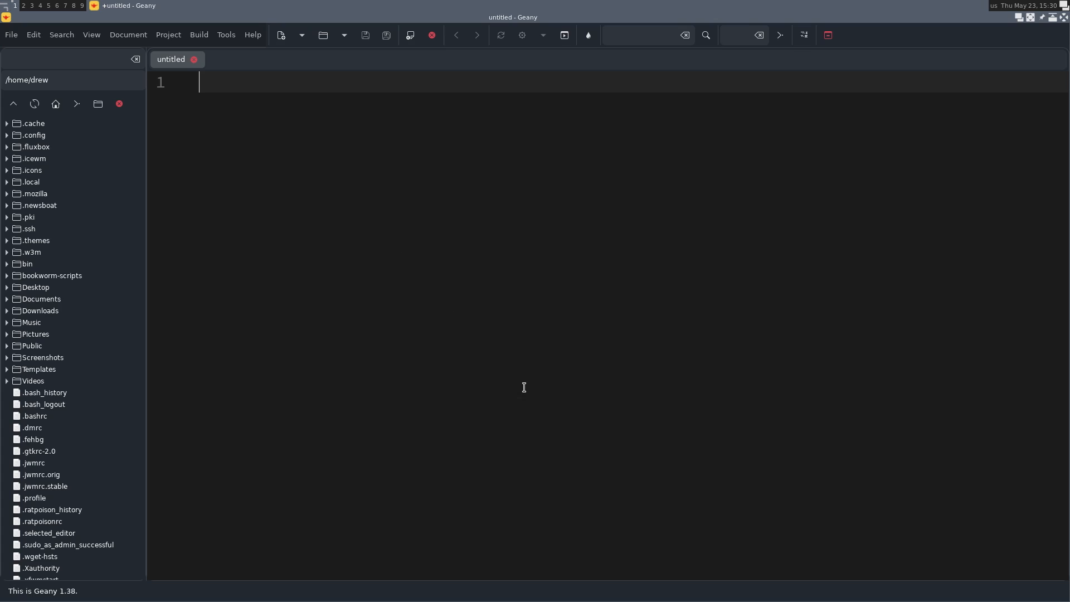
{"action": "left_click", "coordinate": [7, 135]}
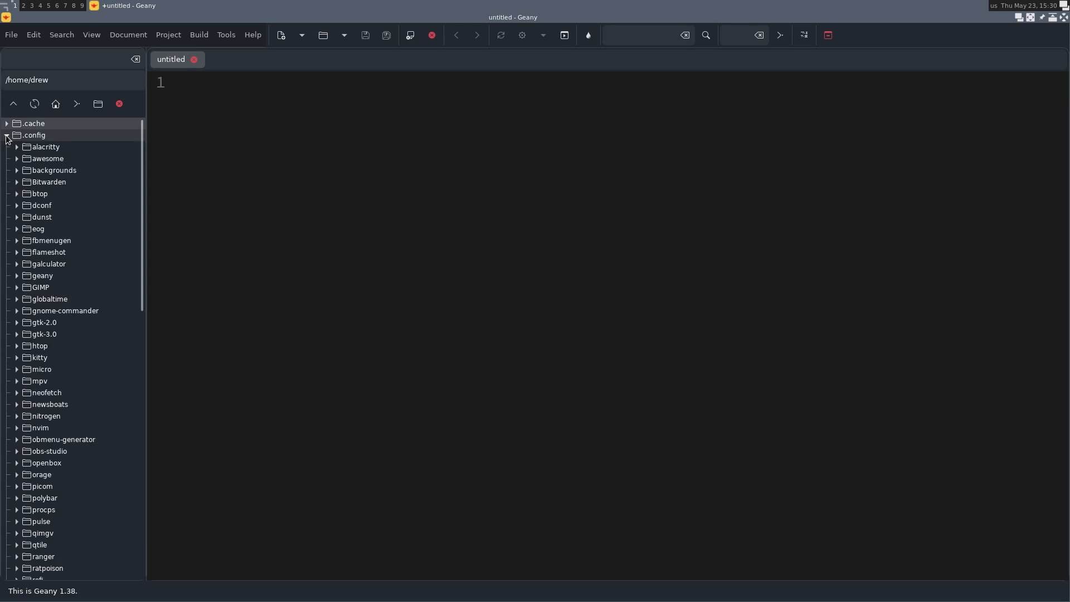
{"action": "left_click", "coordinate": [16, 159]}
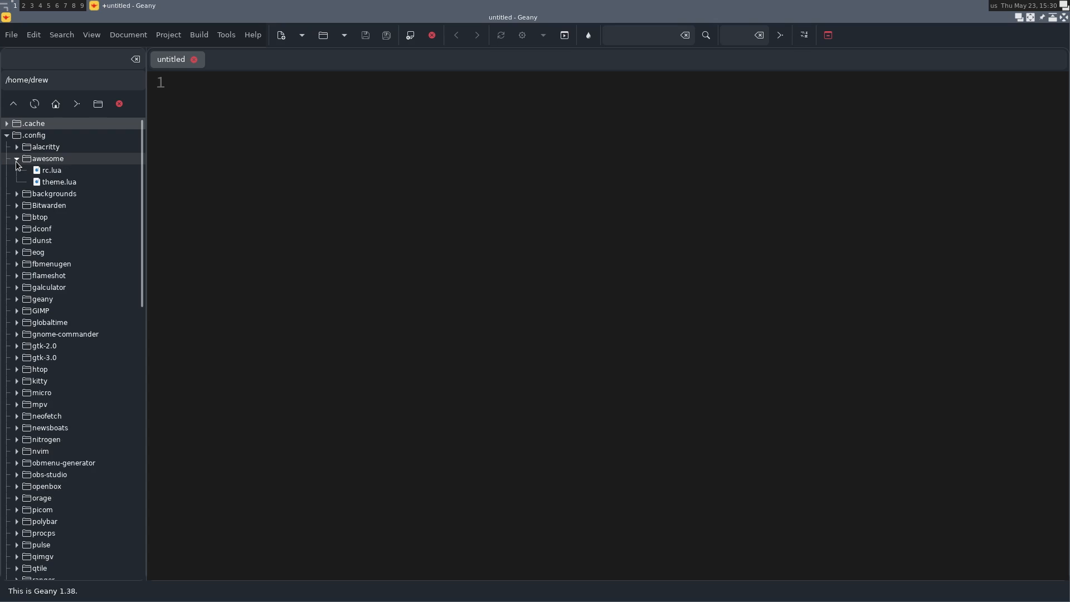
{"action": "double_click", "coordinate": [52, 170]}
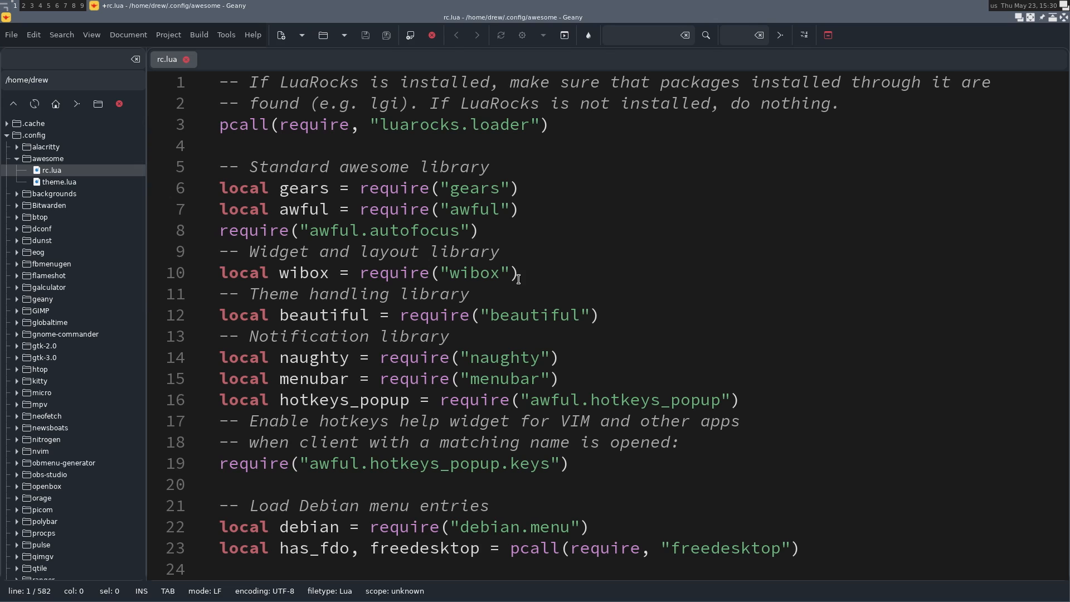
{"action": "scroll", "scroll_direction": "down", "scroll_amount": 3}
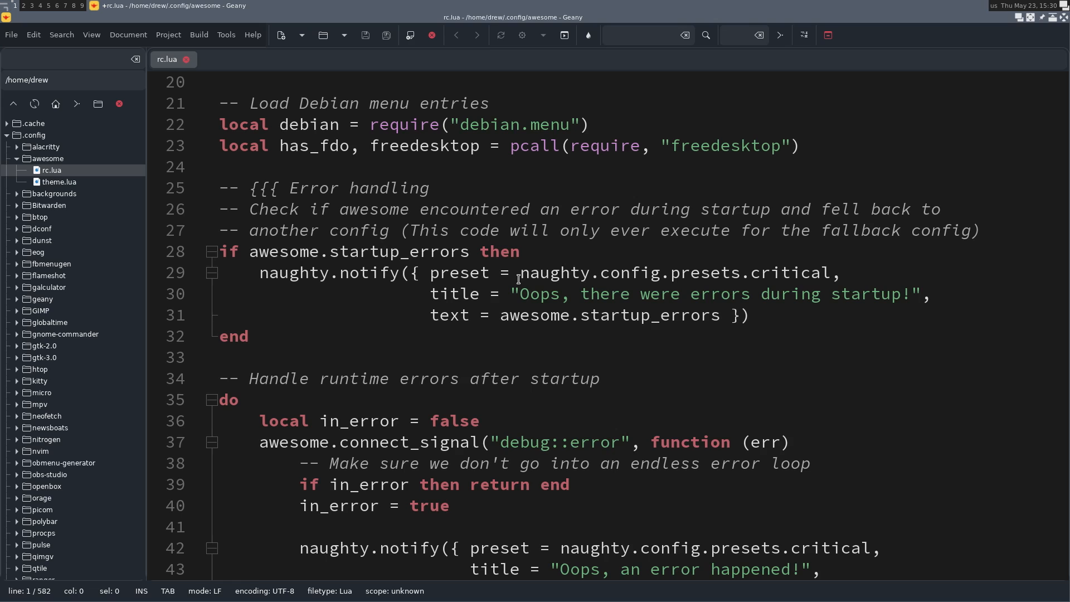
{"action": "scroll", "scroll_direction": "down", "scroll_amount": 3}
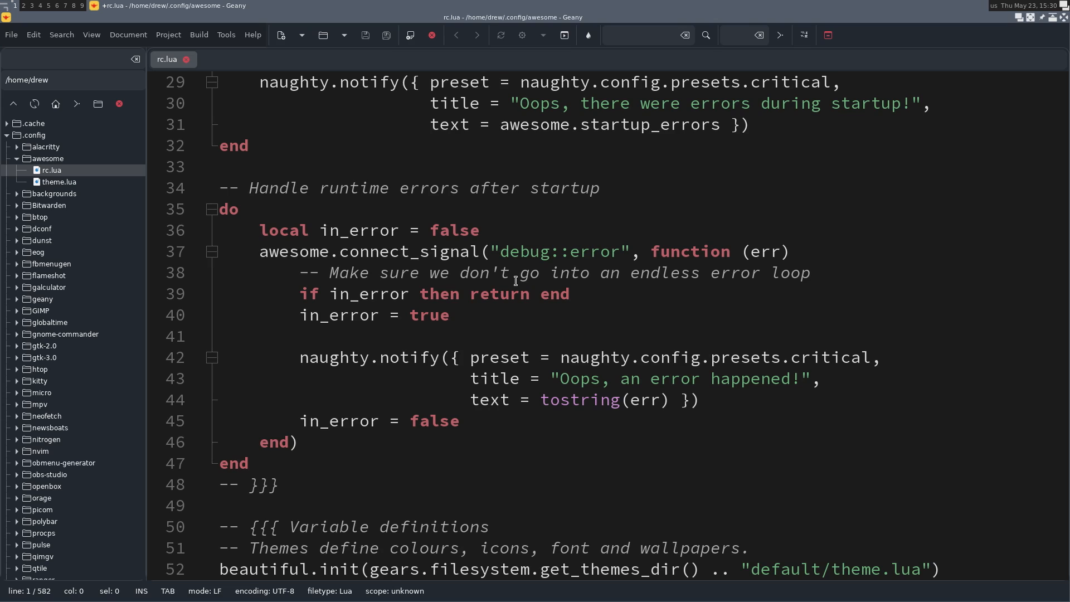
{"action": "scroll", "scroll_direction": "down", "scroll_amount": 3}
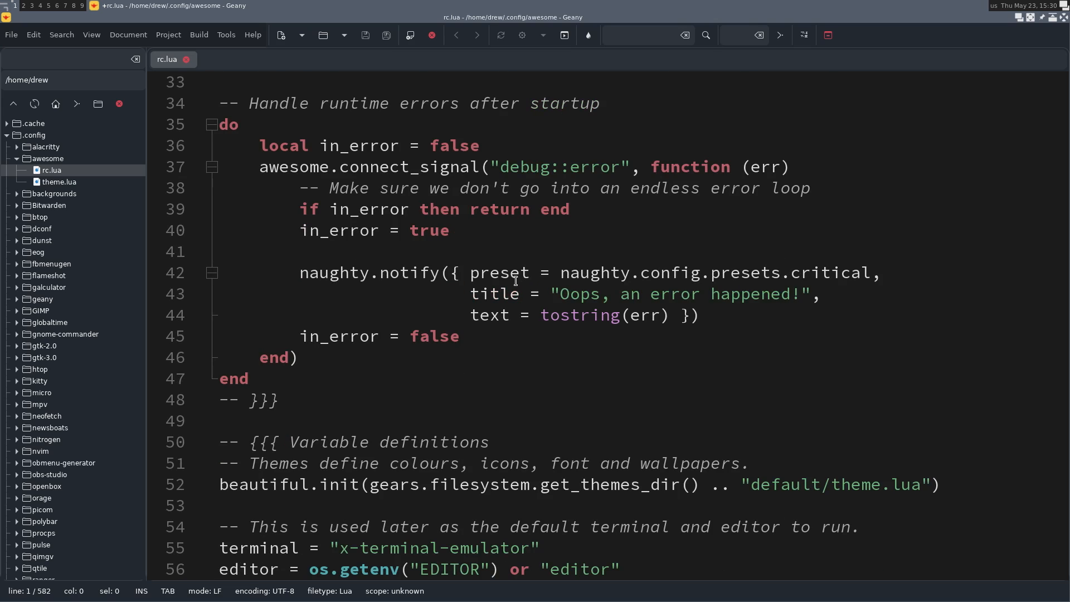
{"action": "scroll", "scroll_direction": "down", "scroll_amount": 3}
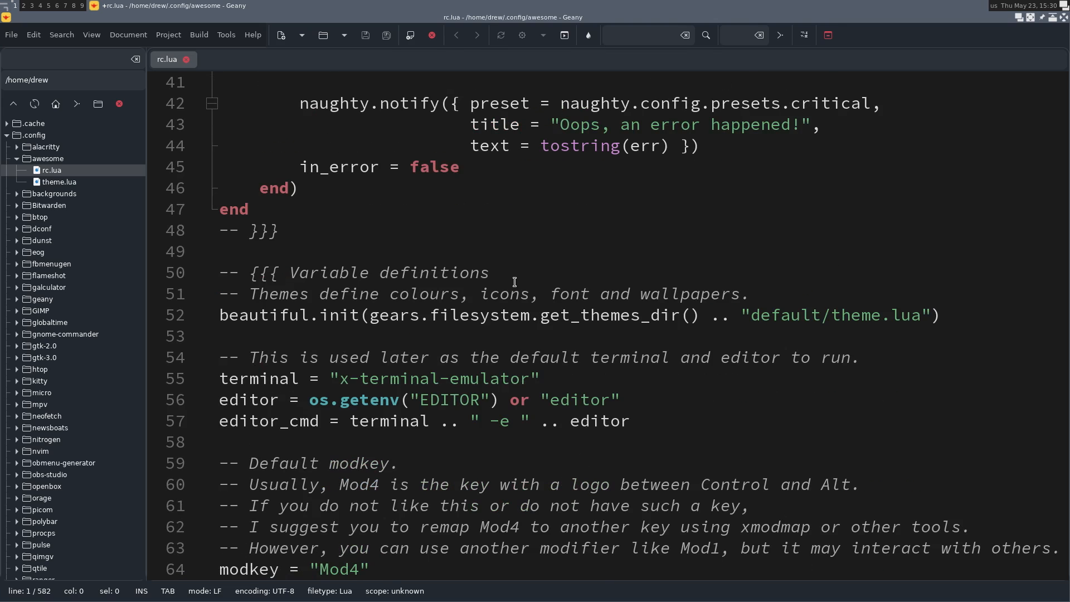
{"action": "scroll", "scroll_direction": "down", "scroll_amount": 3}
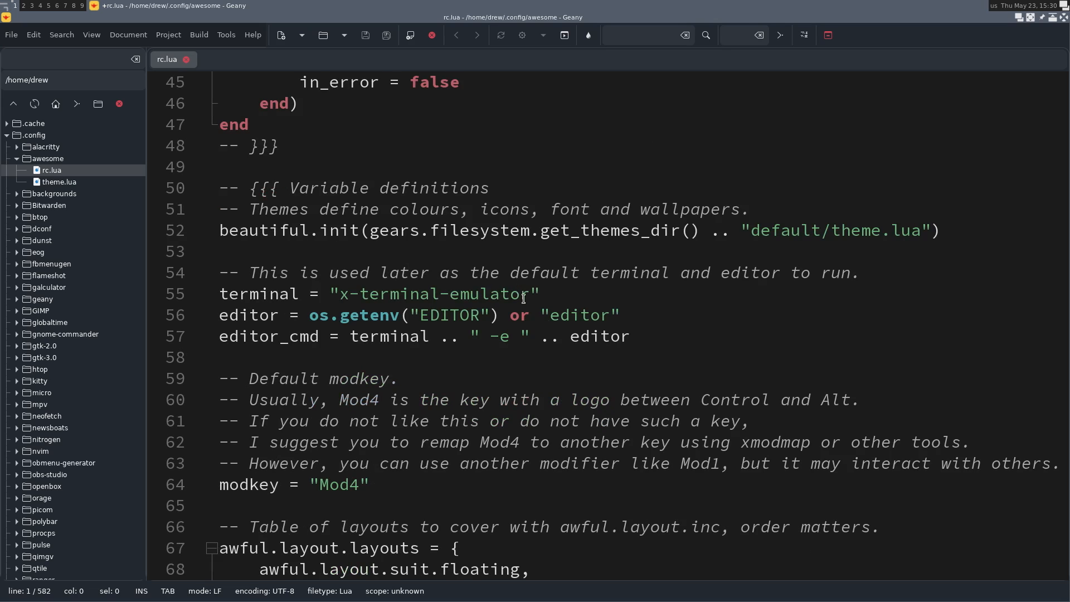
Step: Replace 'x-terminal-emulator' with 'tilix' as the default terminal on line 55
{"action": "double_click", "coordinate": [444, 294]}
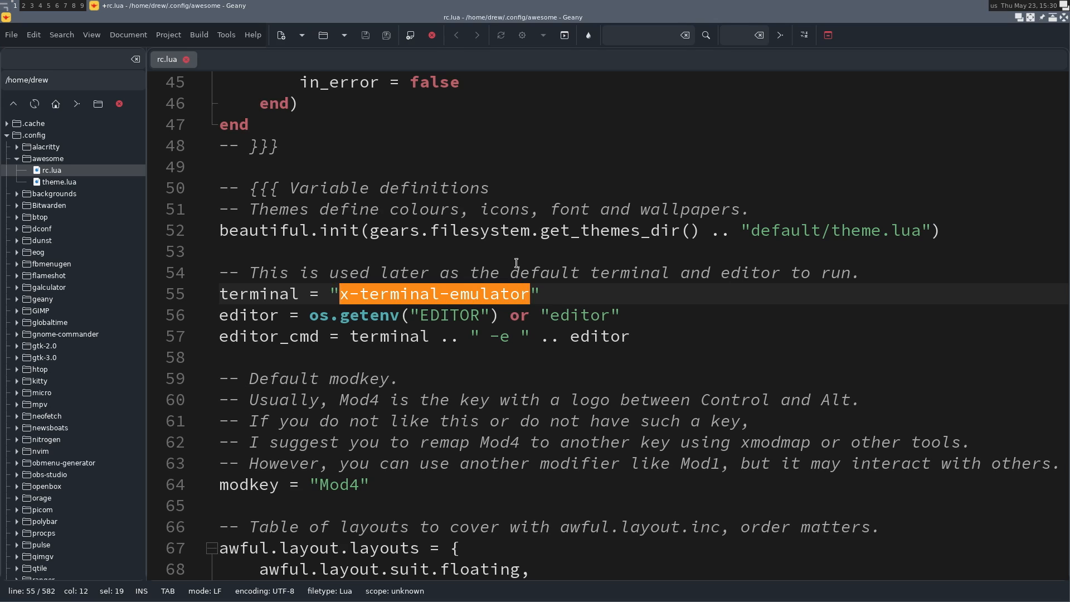
{"action": "type", "text": "tilix\""}
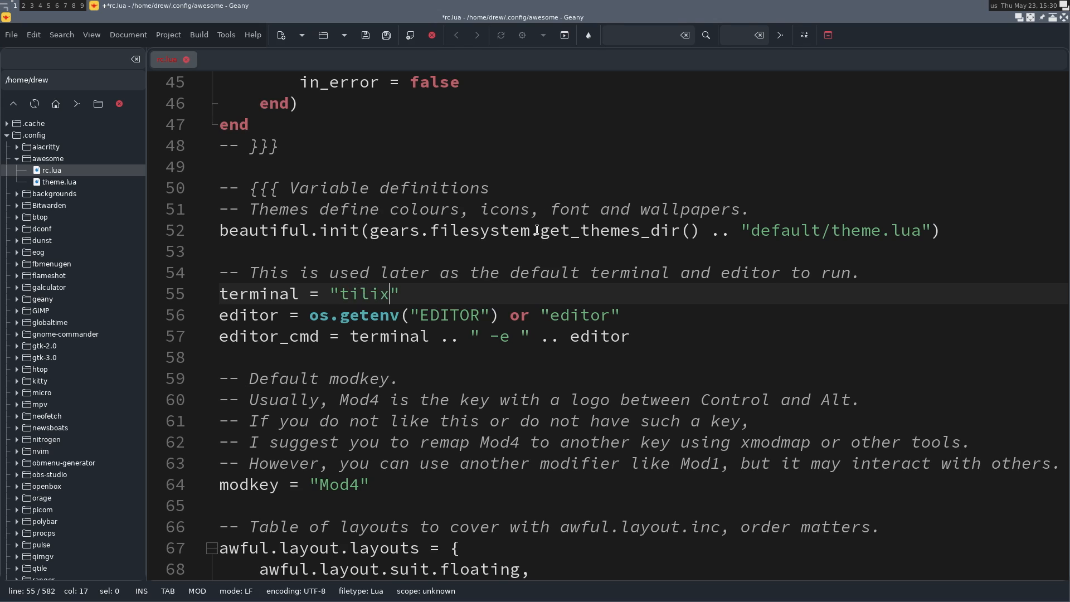
{"action": "scroll", "scroll_direction": "down", "scroll_amount": 3}
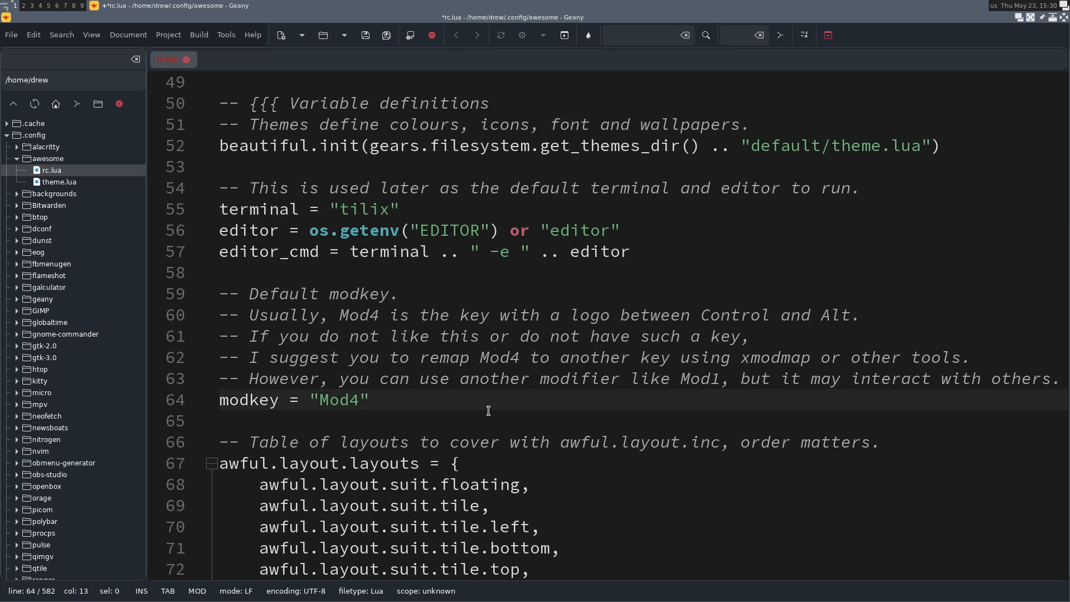
{"action": "scroll", "scroll_direction": "down", "scroll_amount": 3}
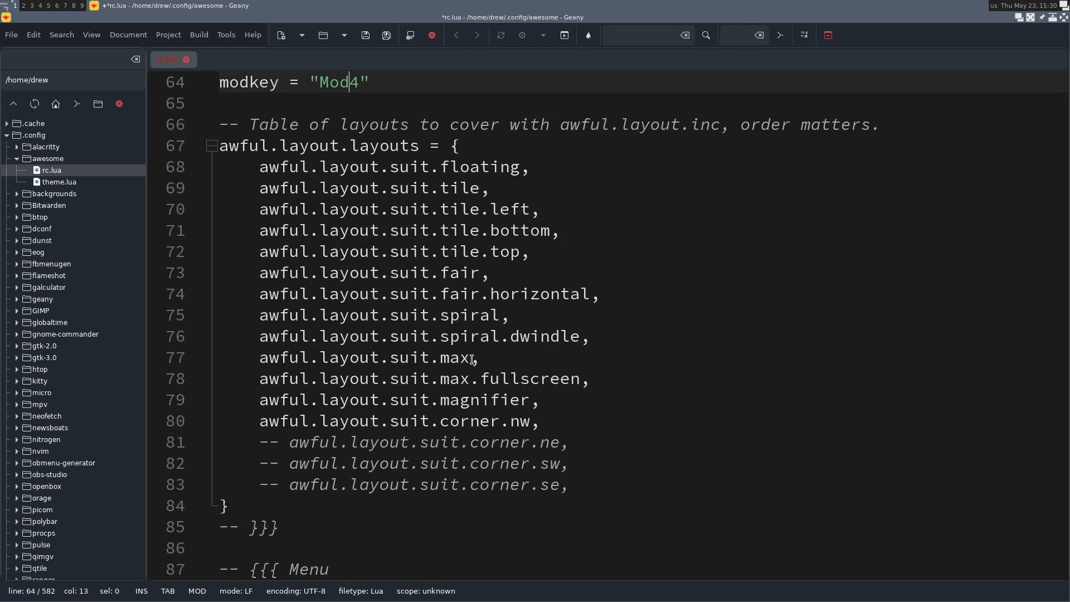
{"action": "scroll", "scroll_direction": "down", "scroll_amount": 3}
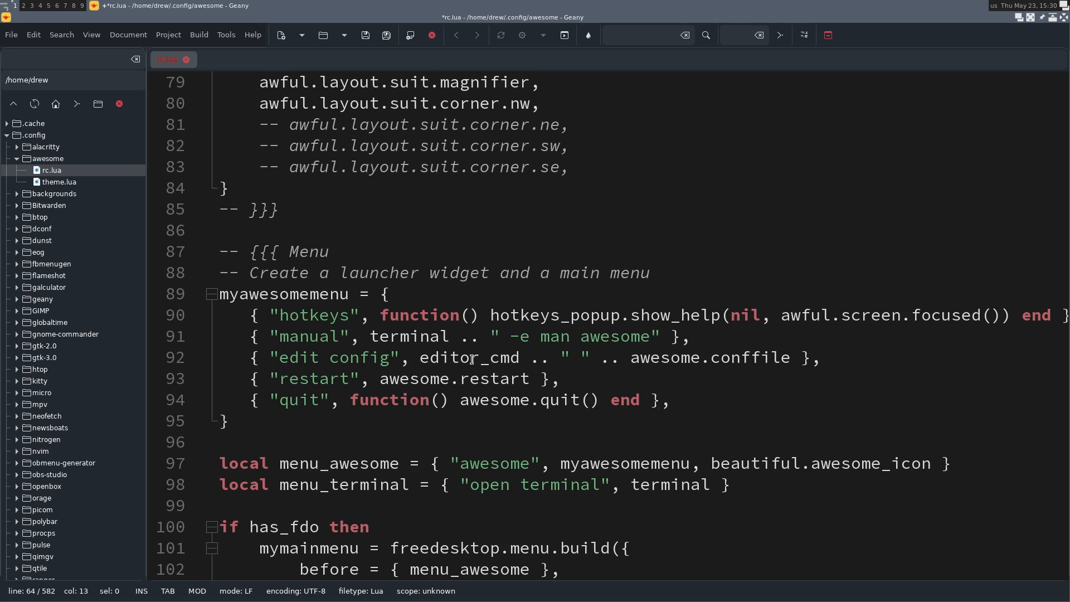
{"action": "mouse_move", "coordinate": [457, 340]}
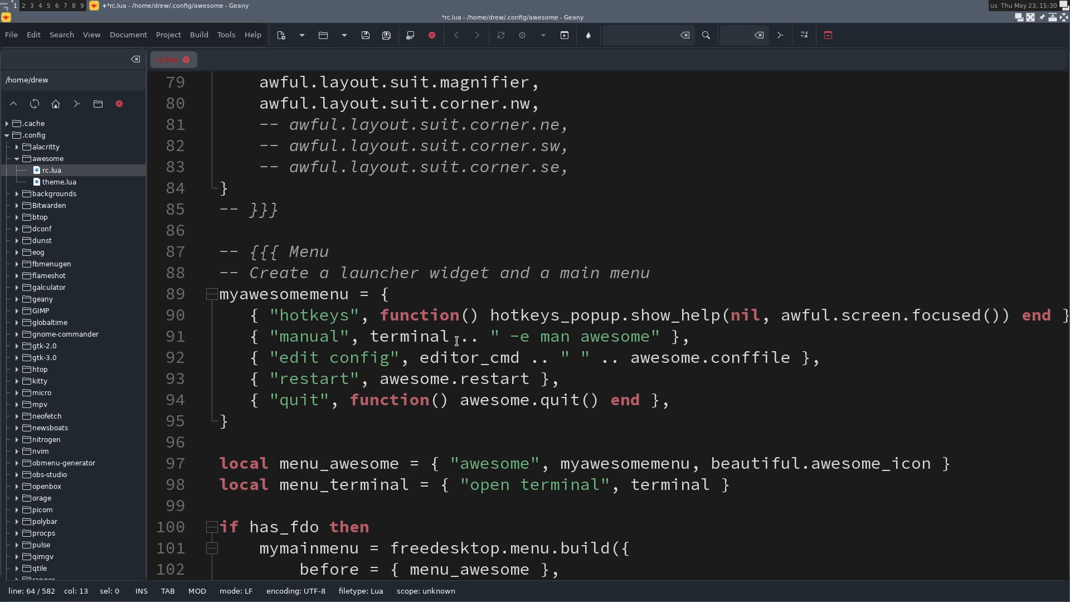
{"action": "scroll", "scroll_direction": "down", "scroll_amount": 3}
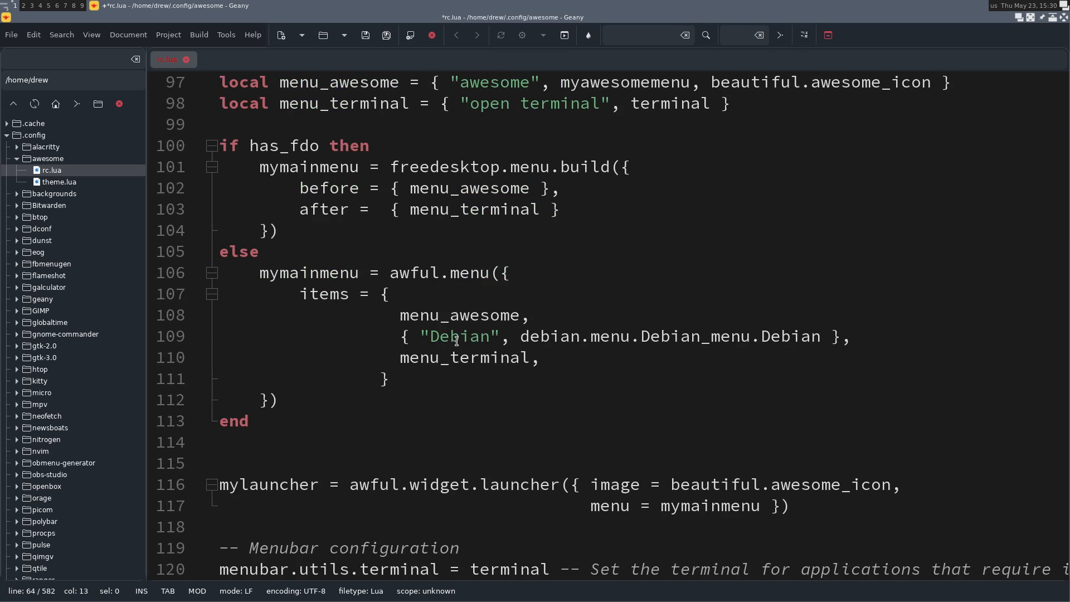
{"action": "scroll", "scroll_direction": "down", "scroll_amount": 3}
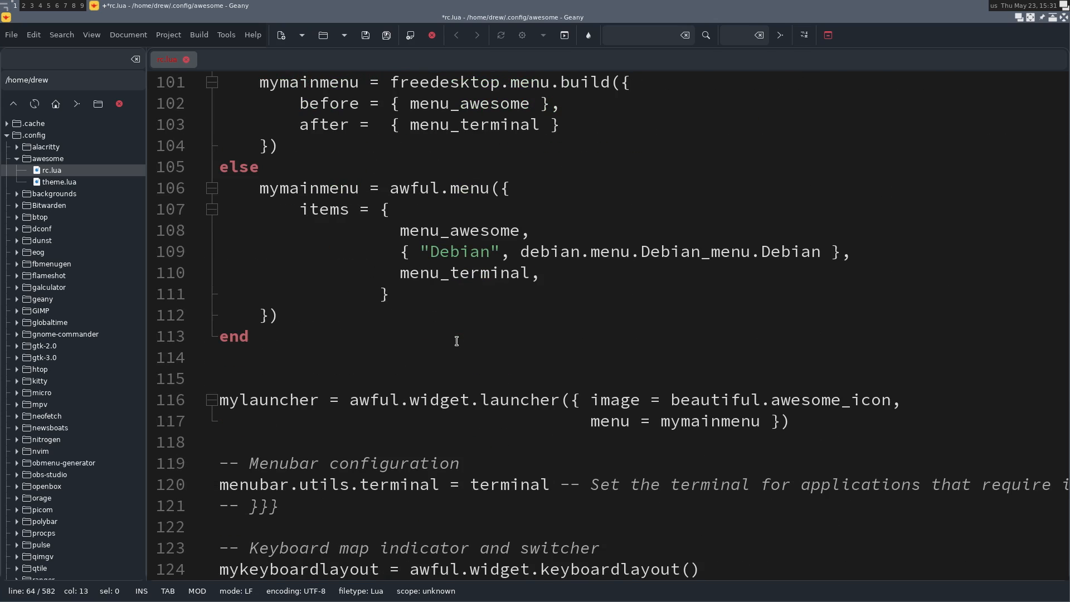
{"action": "scroll", "scroll_direction": "down", "scroll_amount": 3}
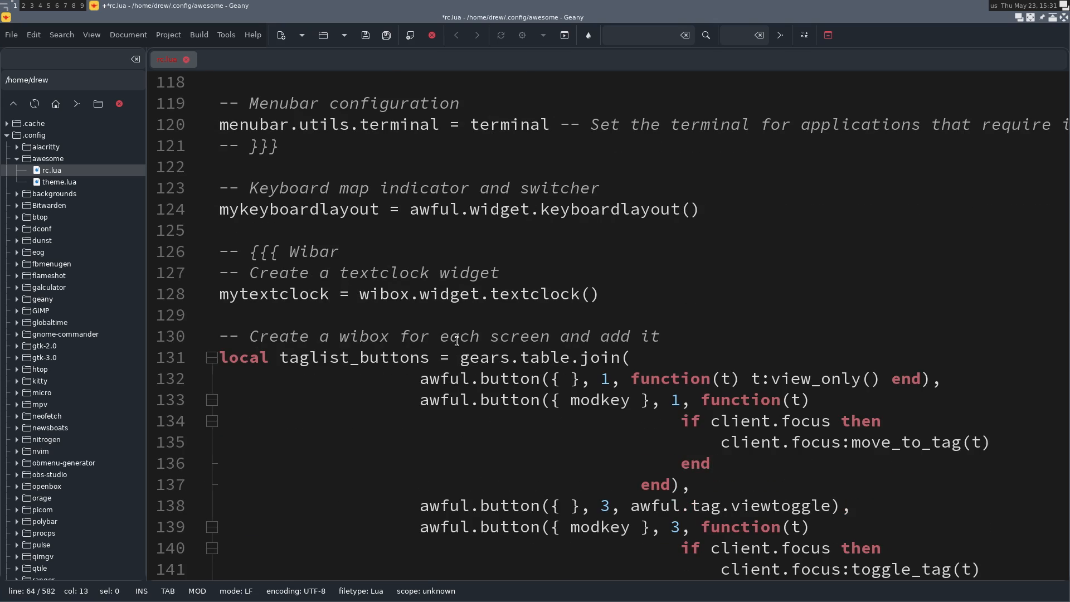
{"action": "scroll", "scroll_direction": "down", "scroll_amount": 3}
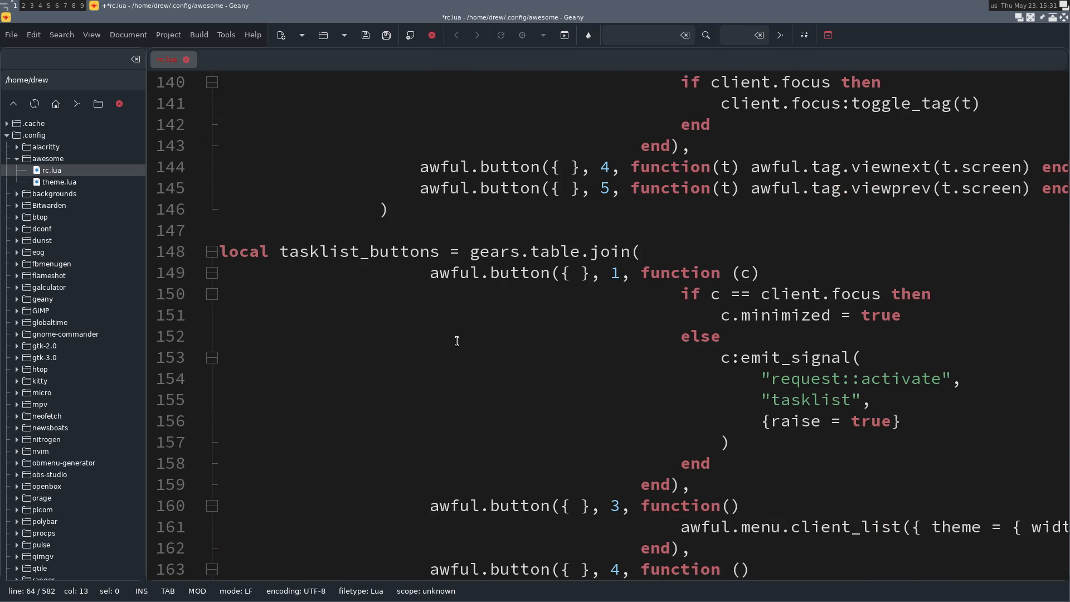
{"action": "scroll", "scroll_direction": "down", "scroll_amount": 3}
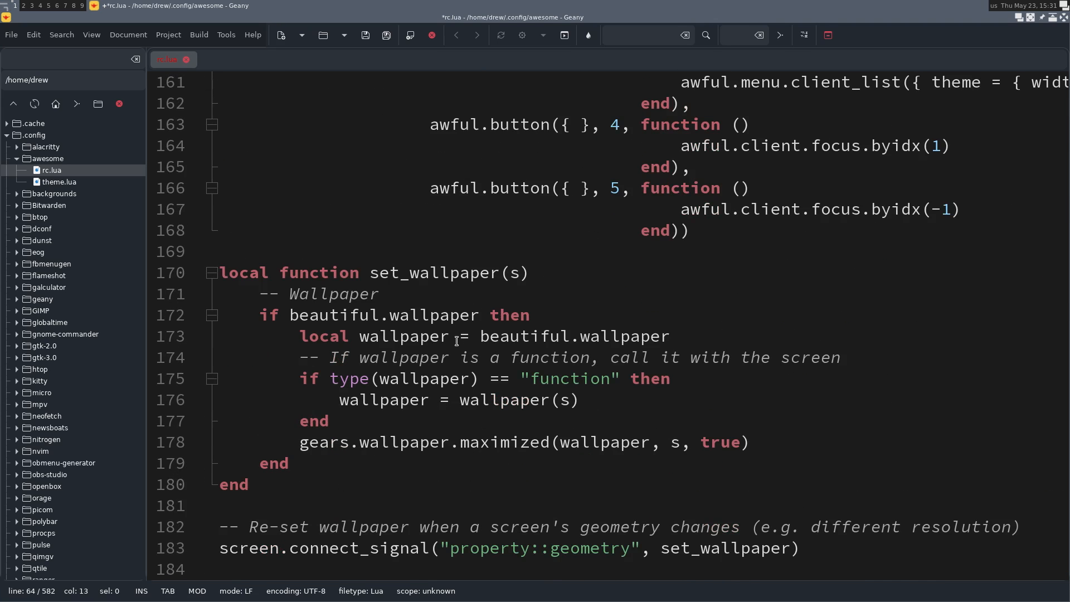
{"action": "scroll", "scroll_direction": "down", "scroll_amount": 3}
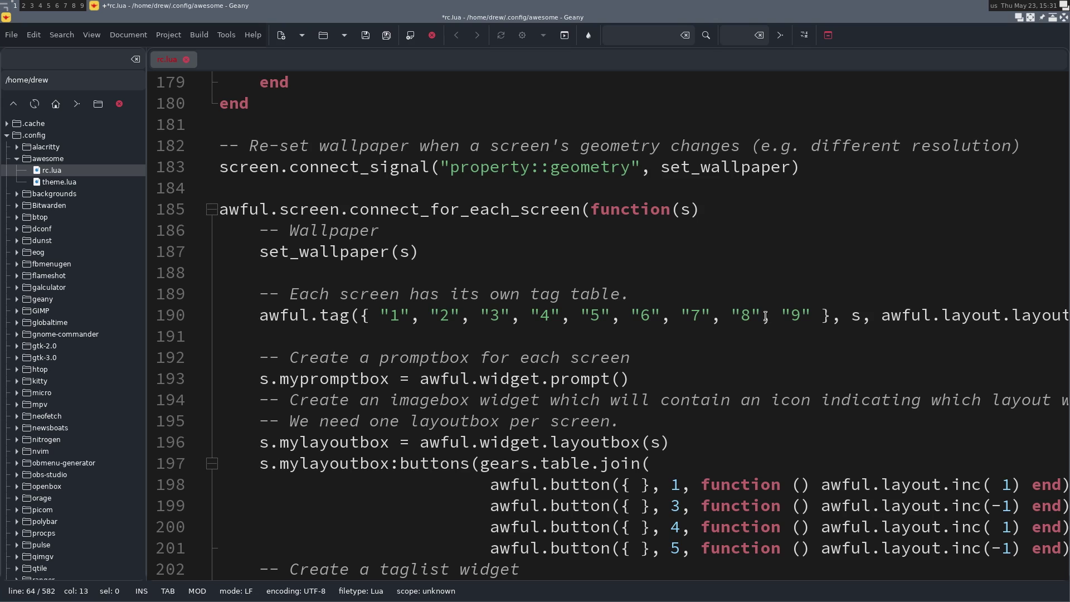
{"action": "scroll", "scroll_direction": "down", "scroll_amount": 3}
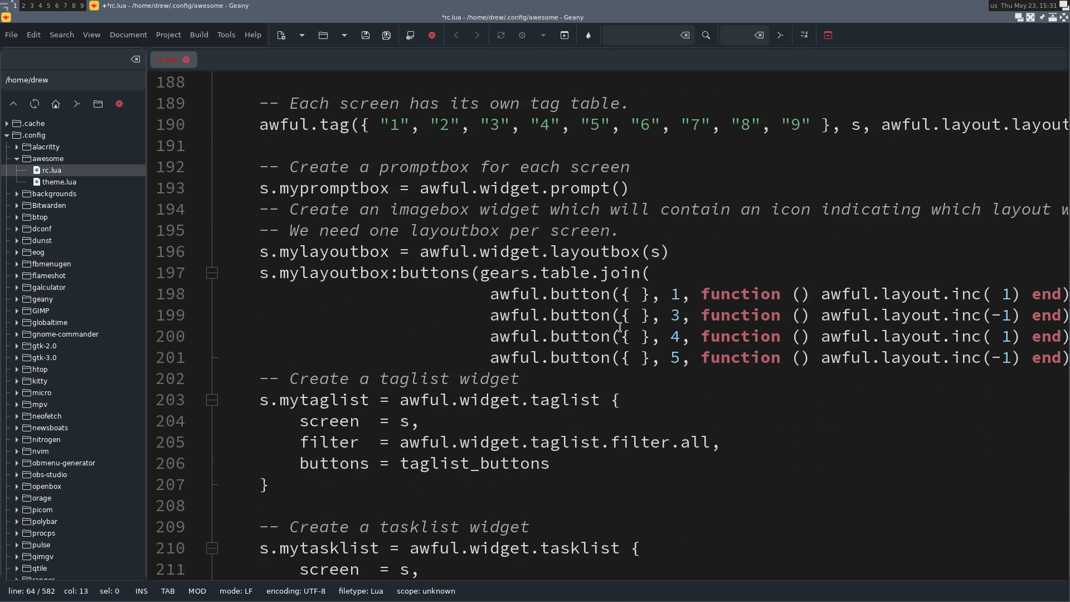
{"action": "scroll", "scroll_direction": "down", "scroll_amount": 3}
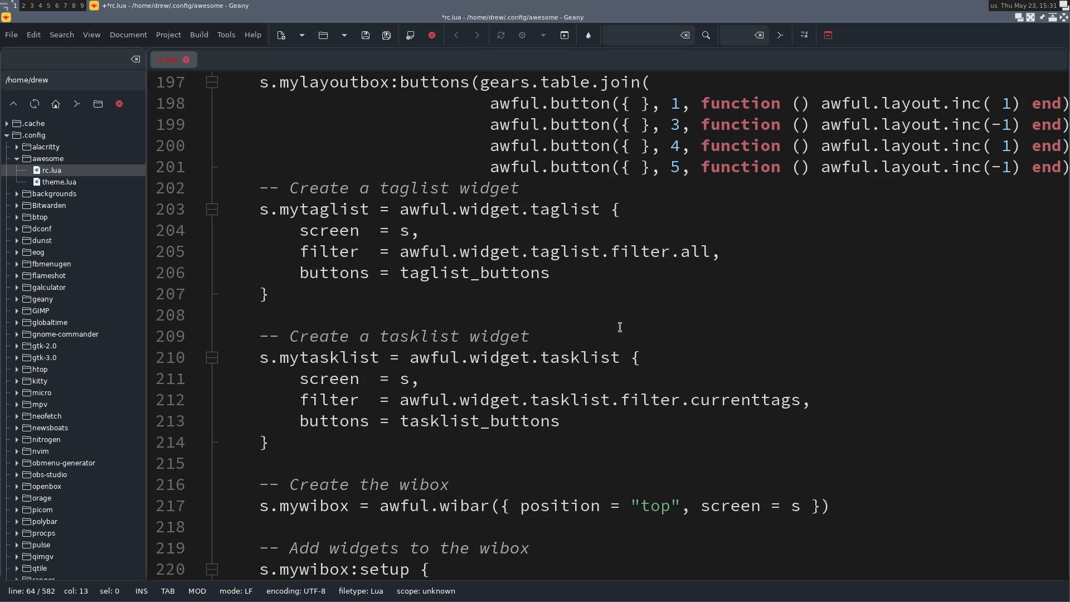
{"action": "mouse_move", "coordinate": [338, 243]}
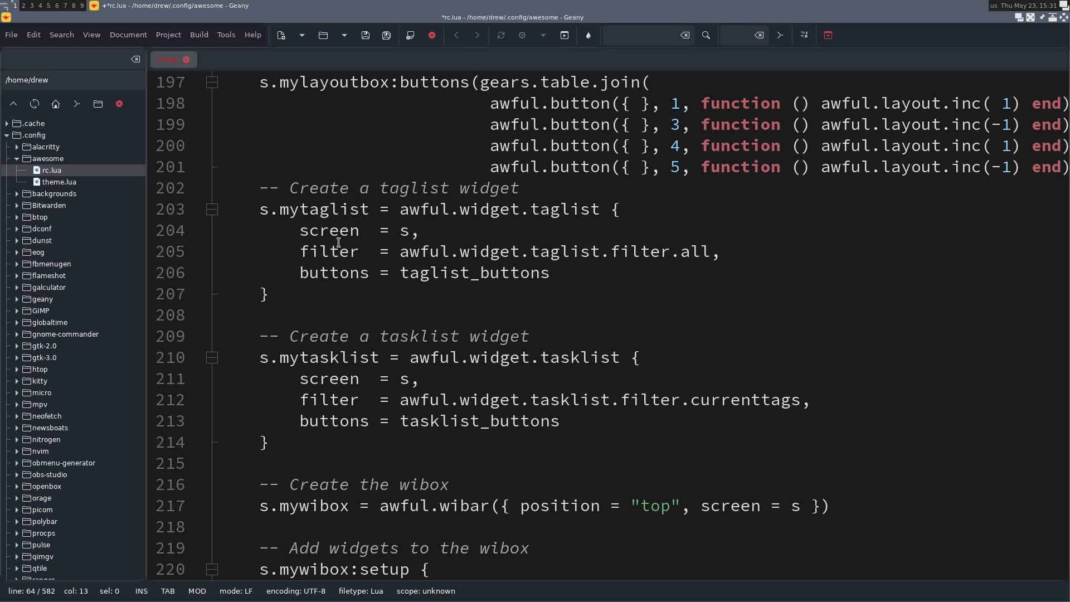
{"action": "mouse_move", "coordinate": [367, 475]}
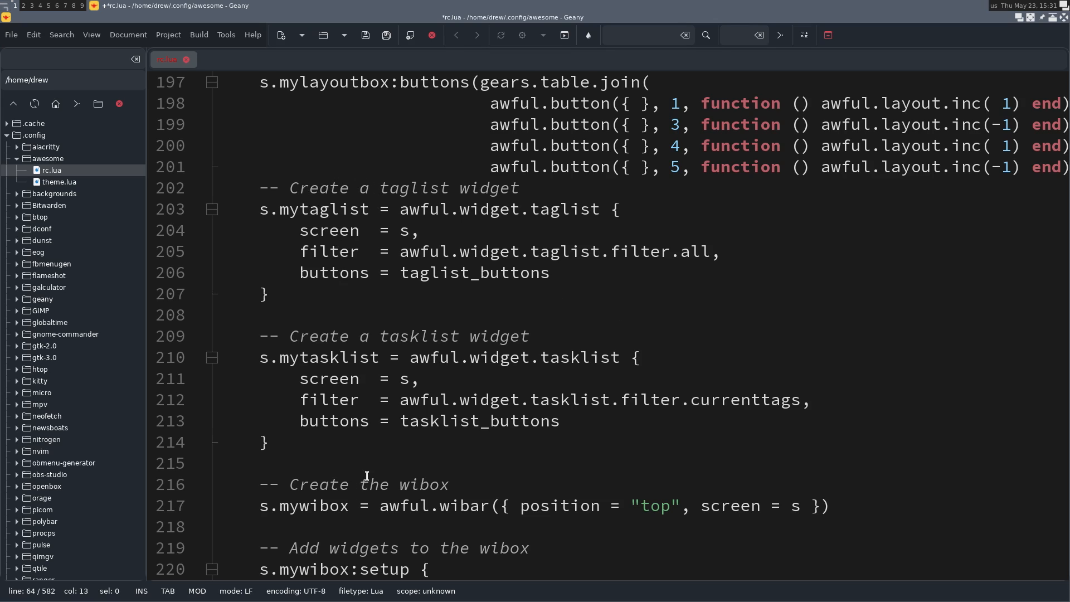
{"action": "scroll", "scroll_direction": "down", "scroll_amount": 3}
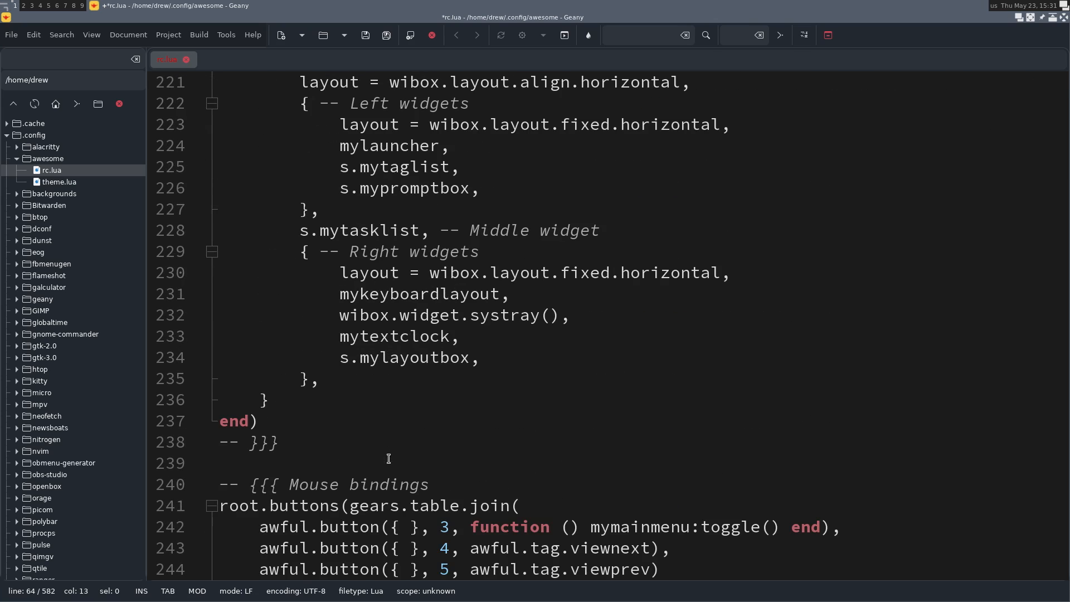
{"action": "scroll", "scroll_direction": "down", "scroll_amount": 3}
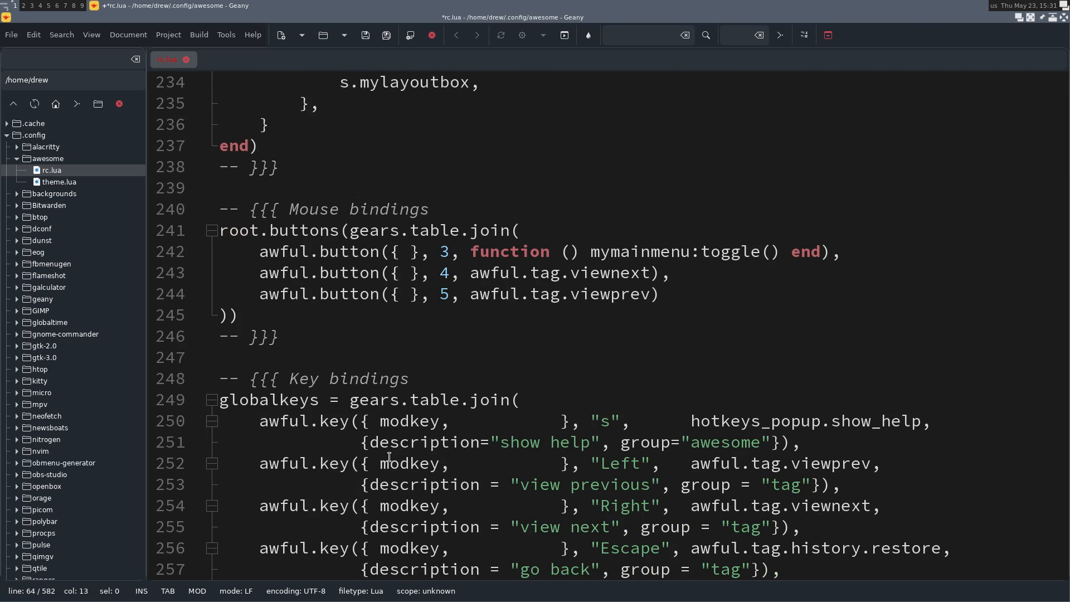
{"action": "scroll", "scroll_direction": "down", "scroll_amount": 3}
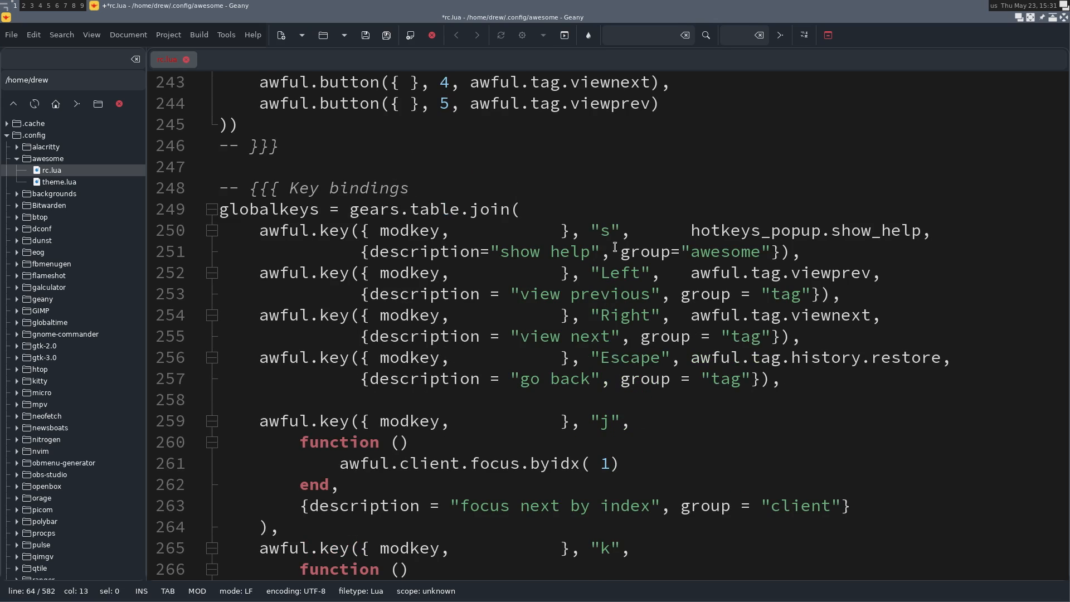
{"action": "mouse_move", "coordinate": [754, 237]}
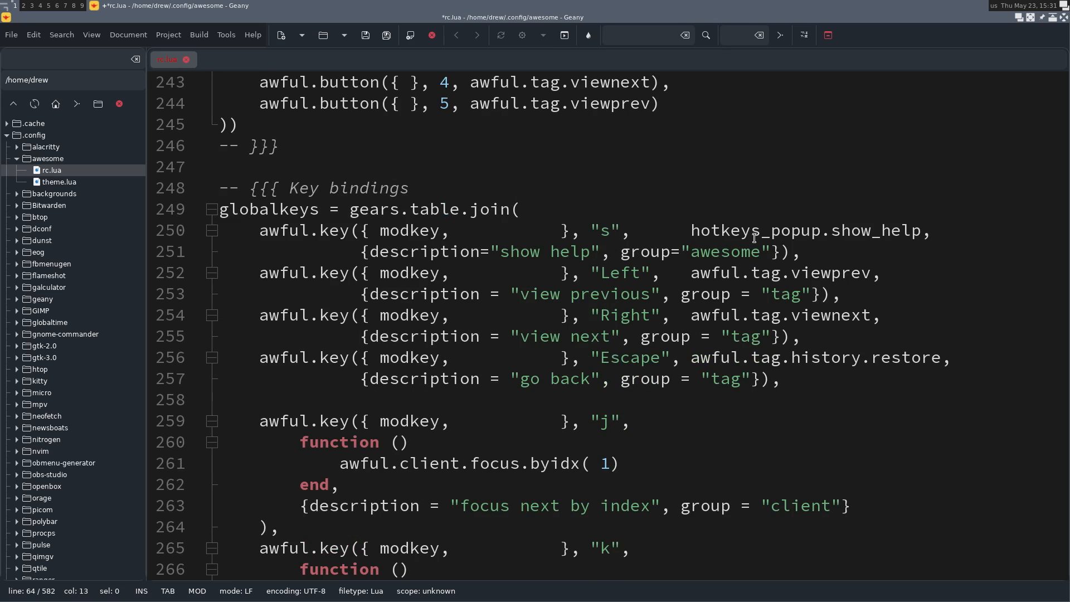
{"action": "scroll", "scroll_direction": "down", "scroll_amount": 3}
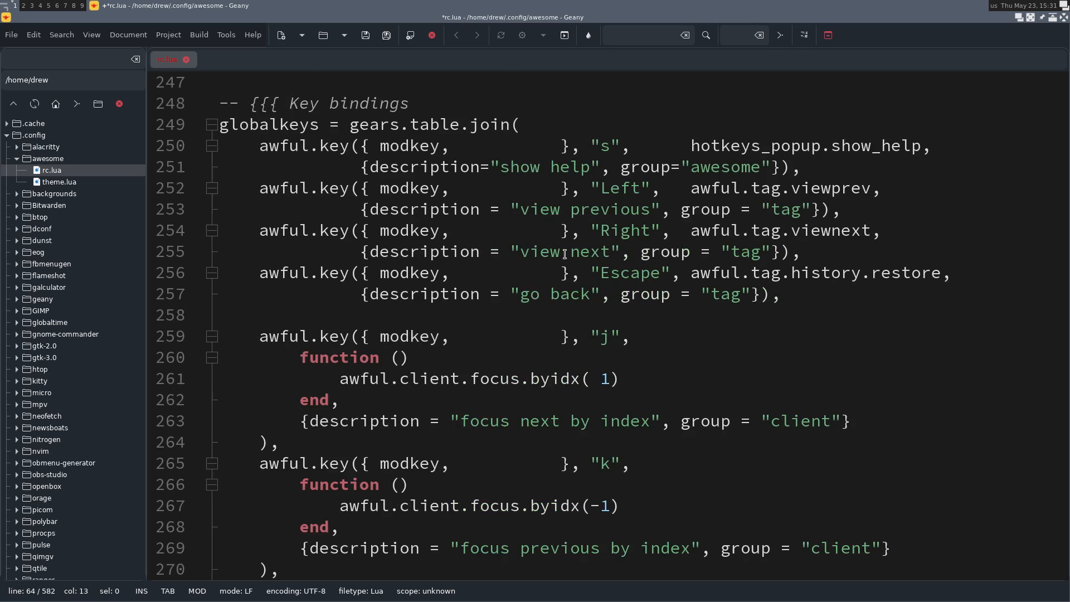
{"action": "scroll", "scroll_direction": "down", "scroll_amount": 3}
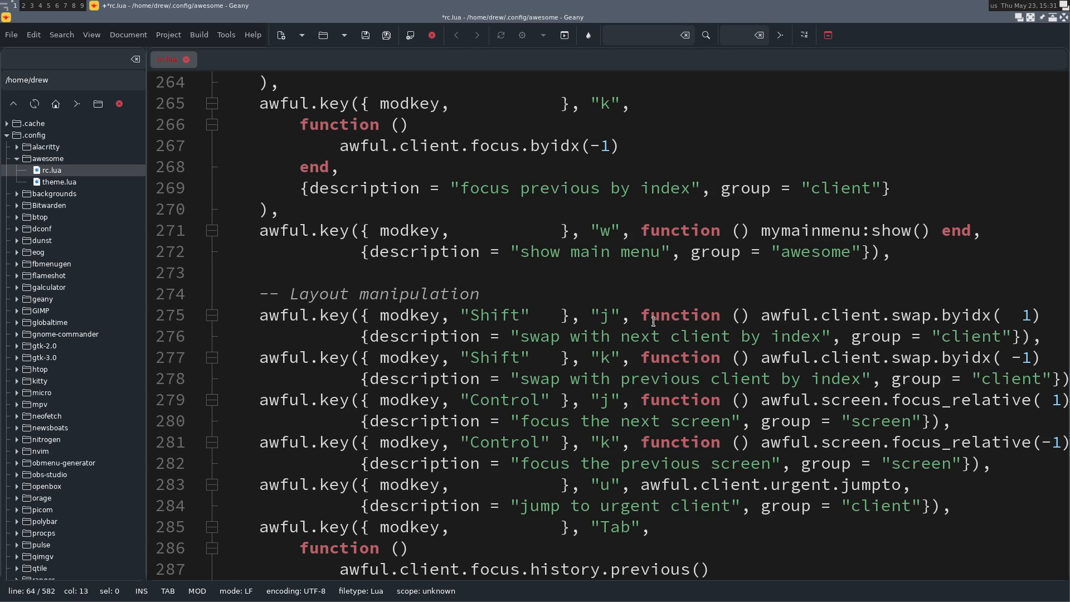
{"action": "scroll", "scroll_direction": "down", "scroll_amount": 3}
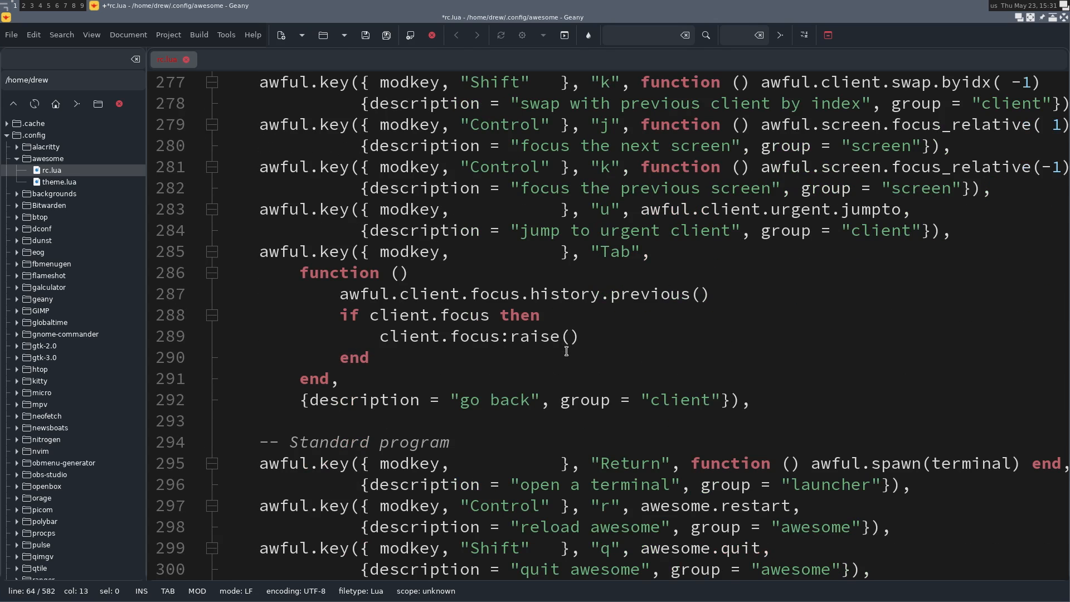
{"action": "scroll", "scroll_direction": "down", "scroll_amount": 3}
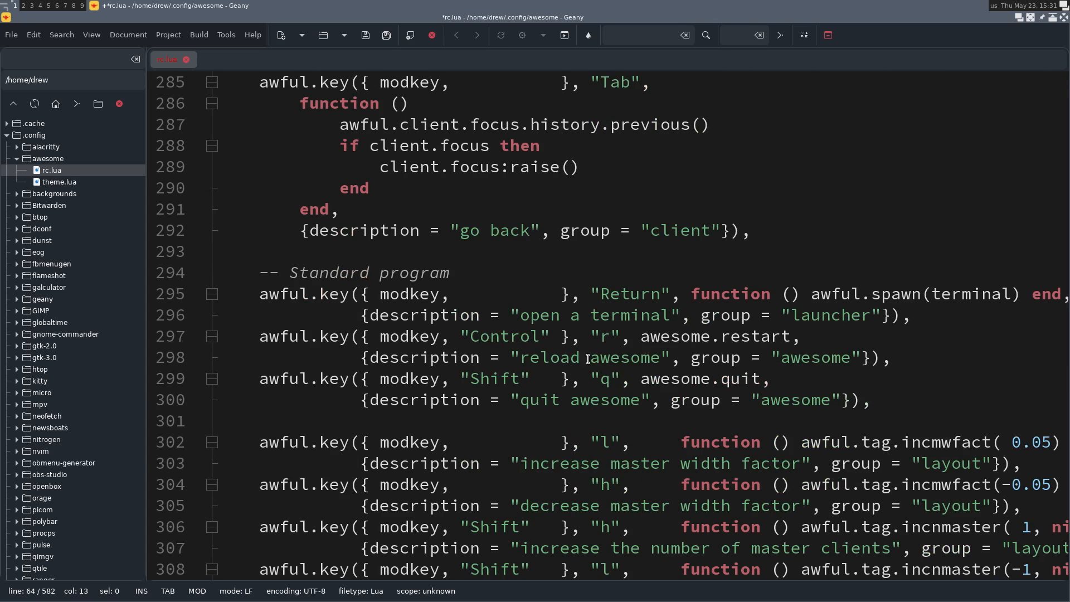
Step: Change the reload binding's modifier on line 297 from Control to Shift
{"action": "double_click", "coordinate": [517, 336]}
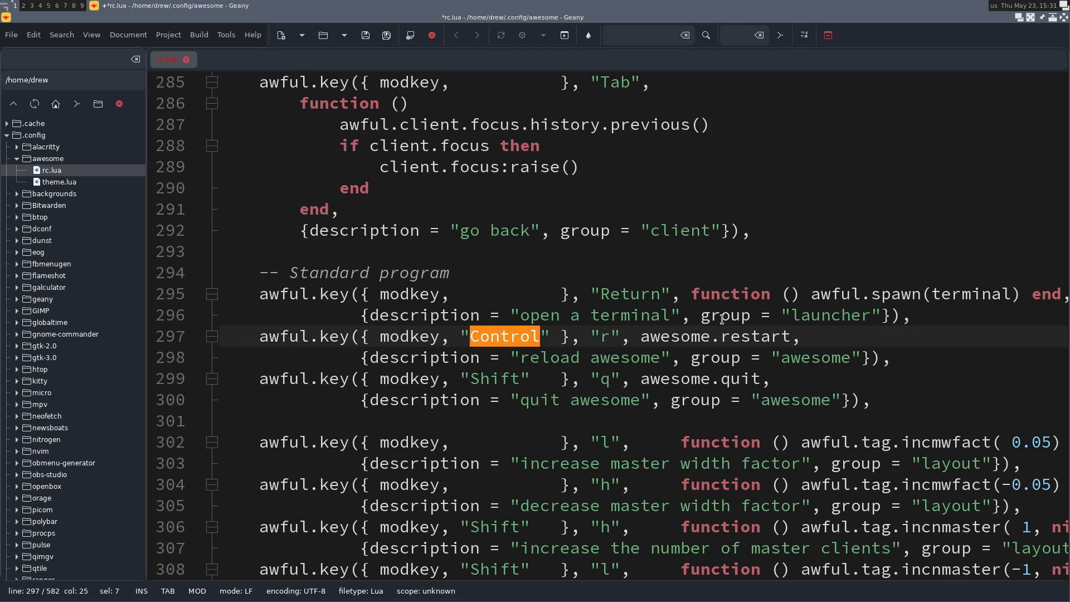
{"action": "type", "text": "S"}
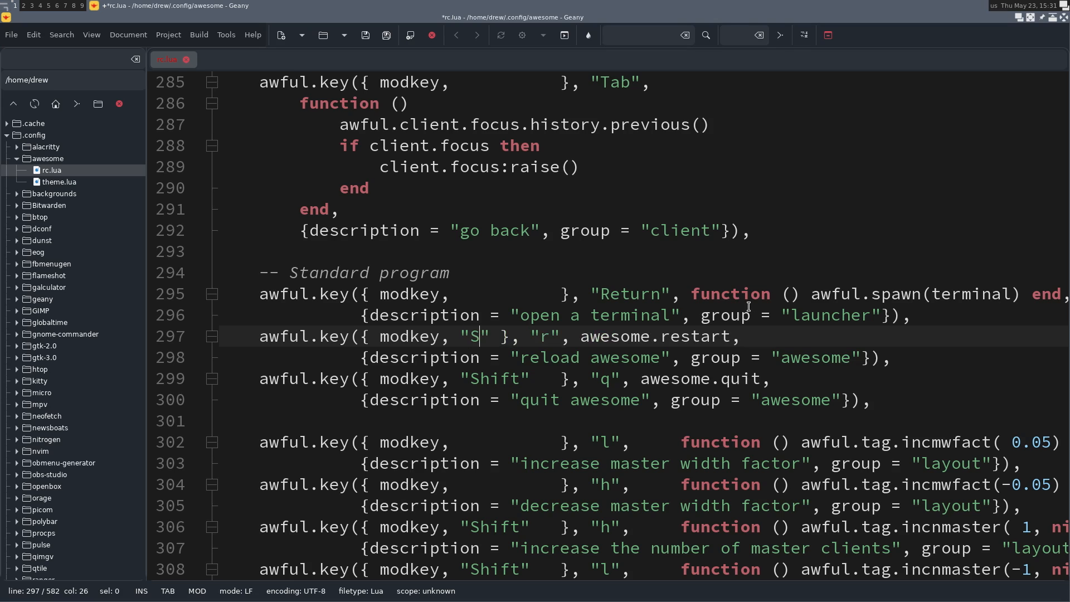
{"action": "type", "text": "hift"}
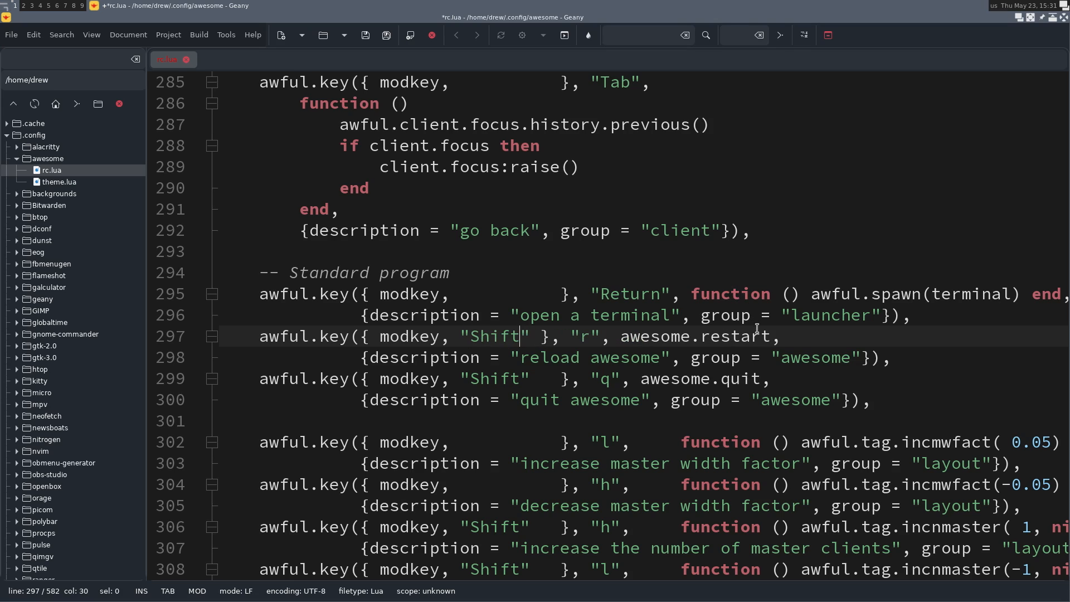
{"action": "mouse_move", "coordinate": [721, 341]}
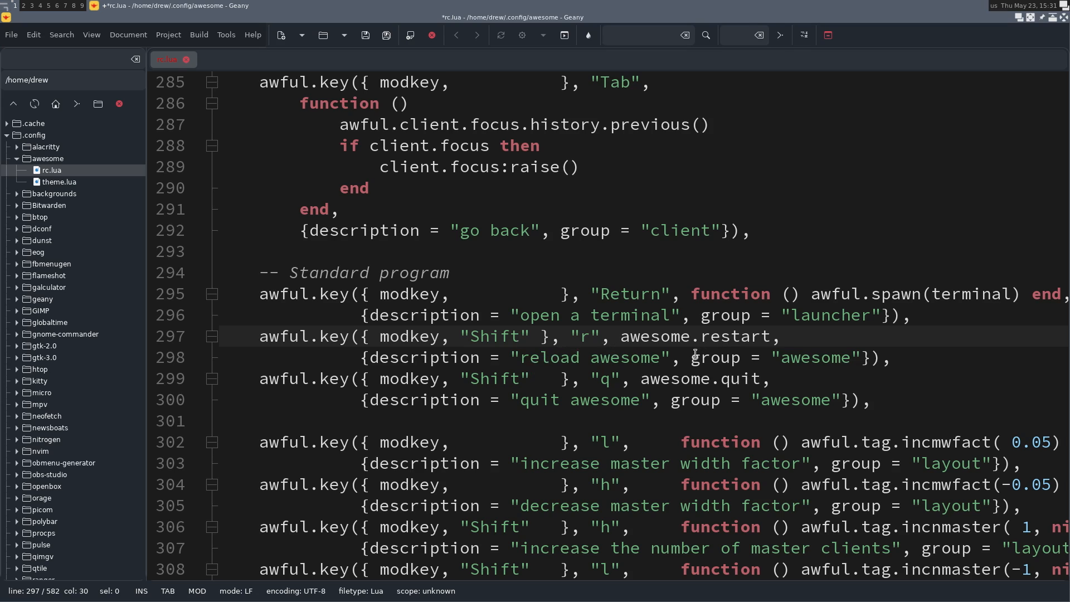
{"action": "left_click", "coordinate": [522, 335]}
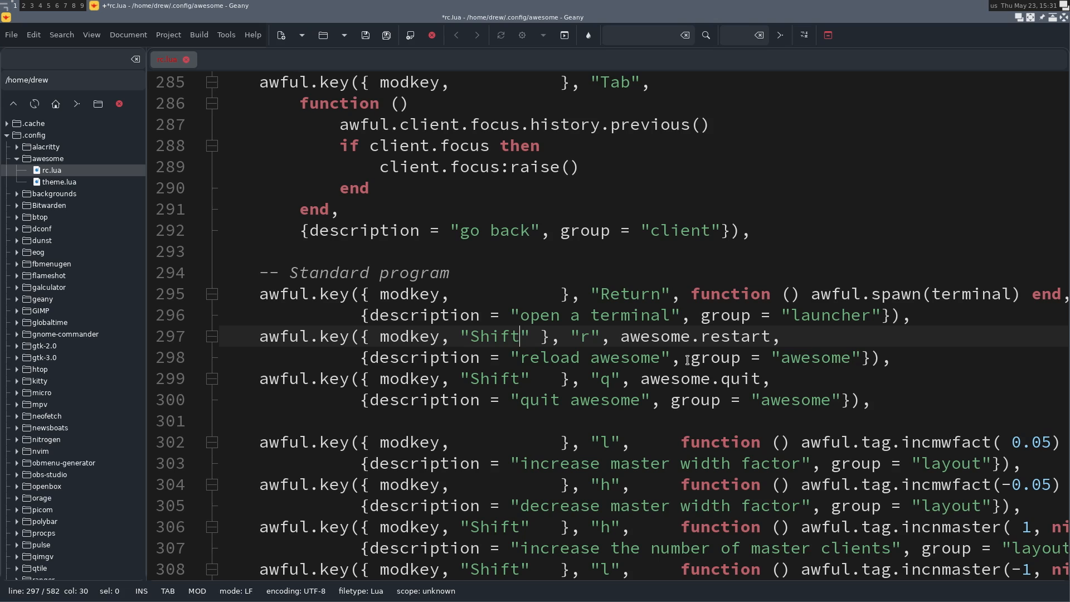
{"action": "mouse_move", "coordinate": [684, 360]}
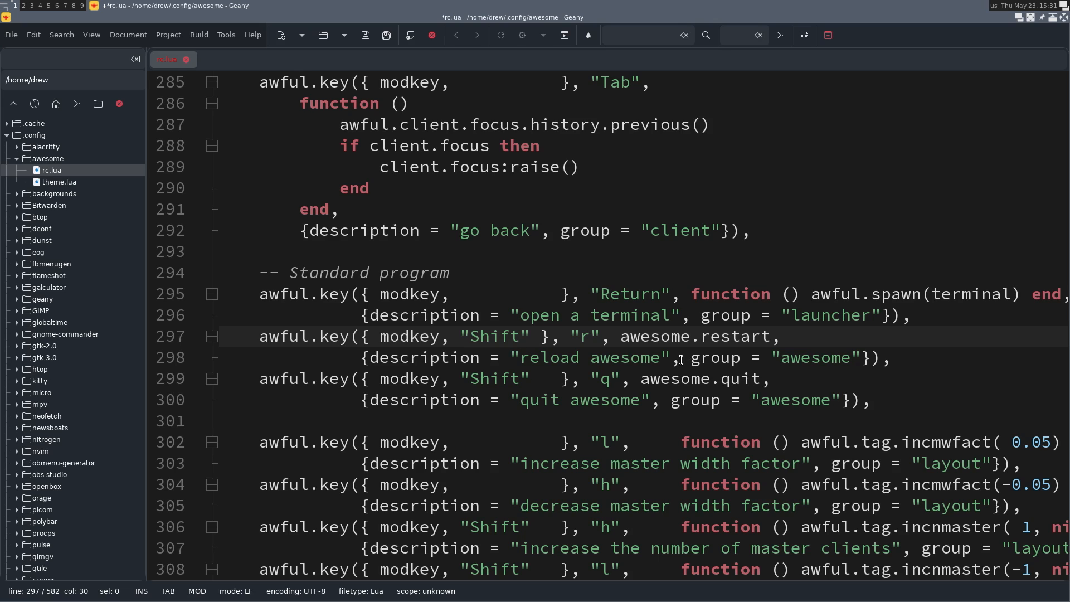
{"action": "scroll", "scroll_direction": "down", "scroll_amount": 3}
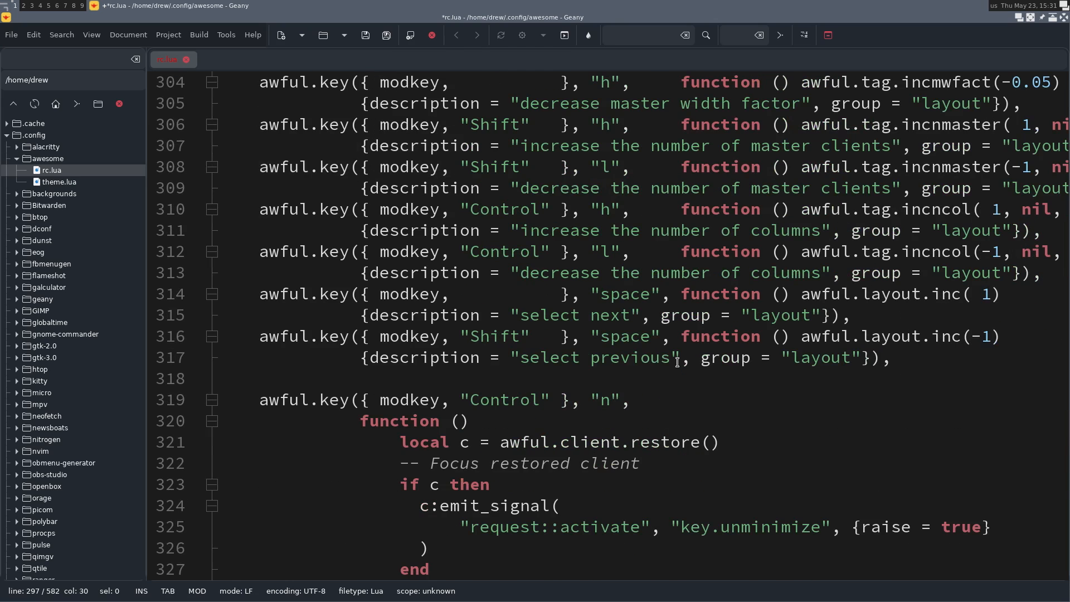
{"action": "scroll", "scroll_direction": "down", "scroll_amount": 3}
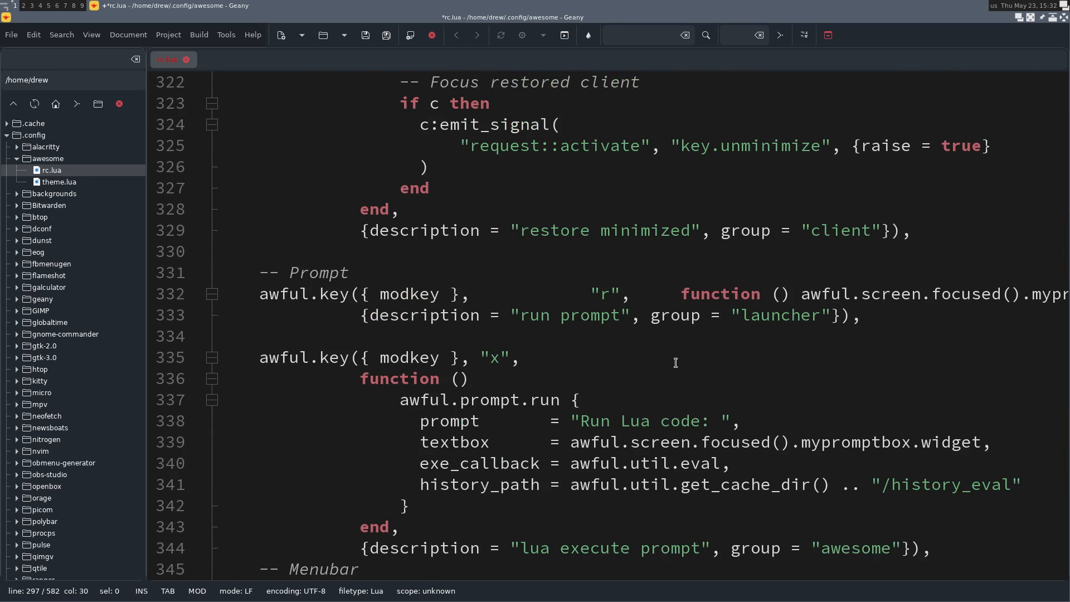
{"action": "scroll", "scroll_direction": "down", "scroll_amount": 3}
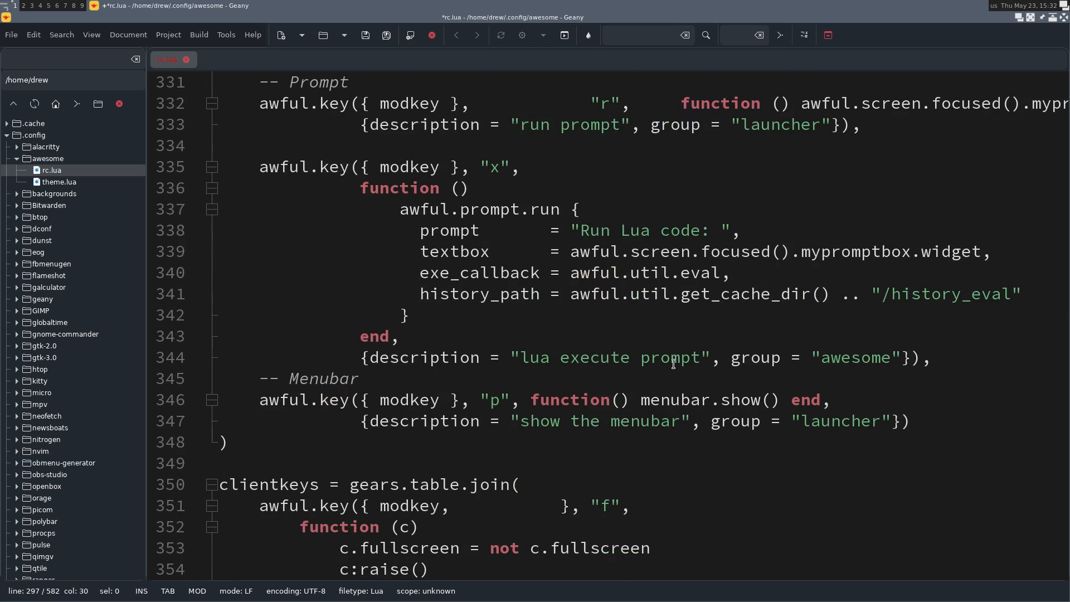
{"action": "scroll", "scroll_direction": "down", "scroll_amount": 3}
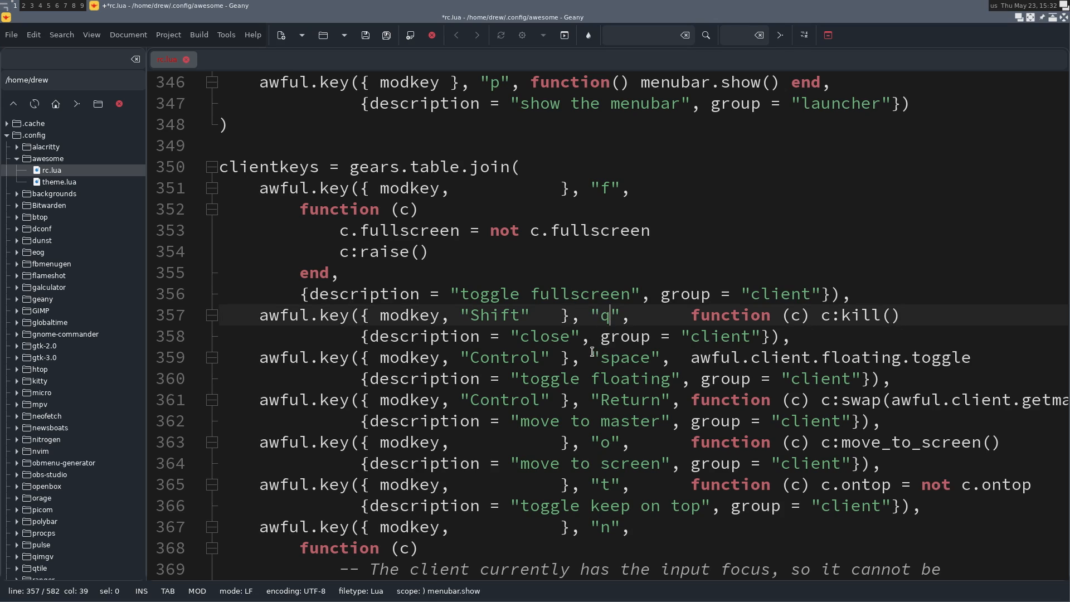
{"action": "mouse_move", "coordinate": [543, 314]}
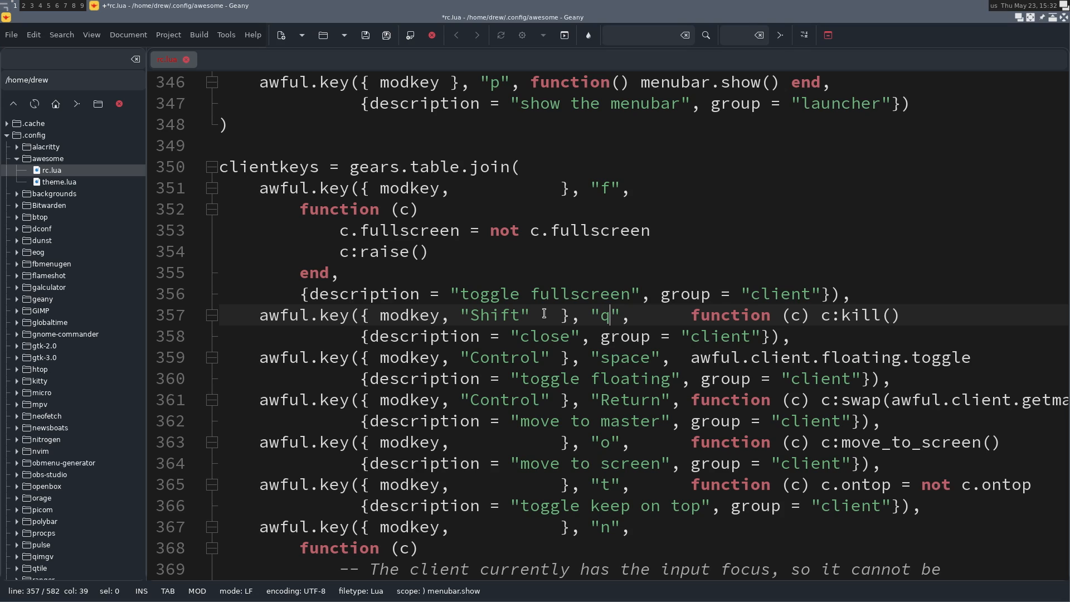
Step: Remove Shift from the line 357 close-window binding and save rc.lua
{"action": "double_click", "coordinate": [499, 315]}
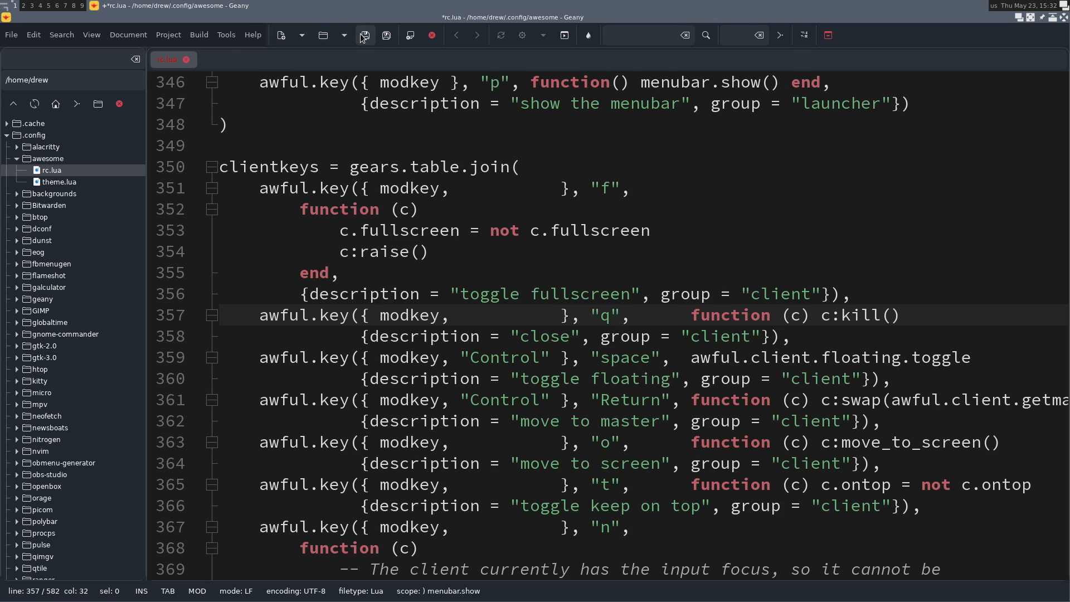
{"action": "left_click", "coordinate": [365, 35]}
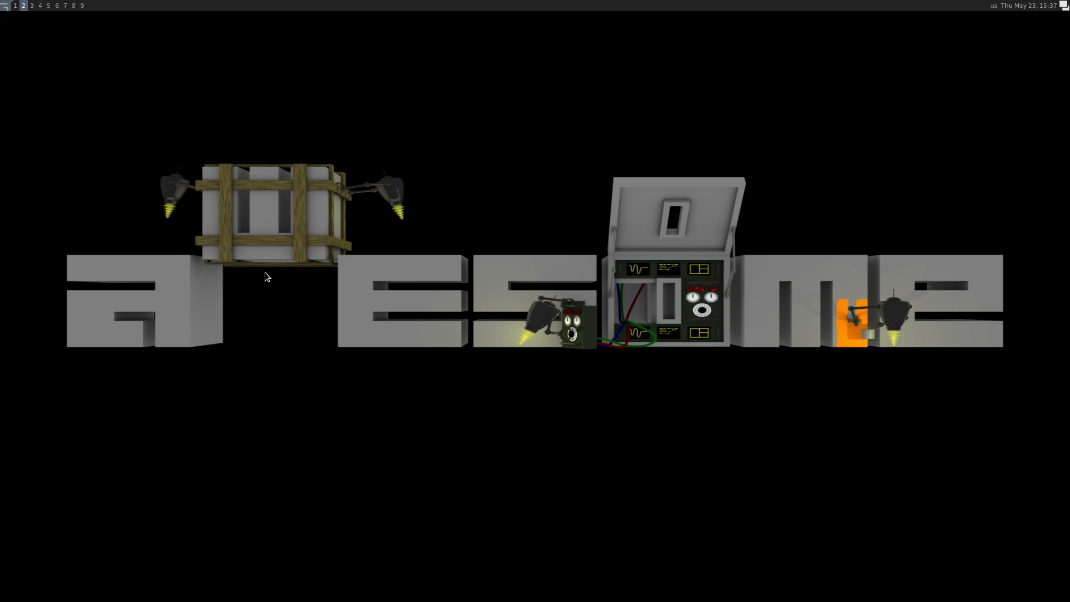
Step: Show the Awesome hotkeys help popup with Super+S
{"action": "key", "text": "super+s"}
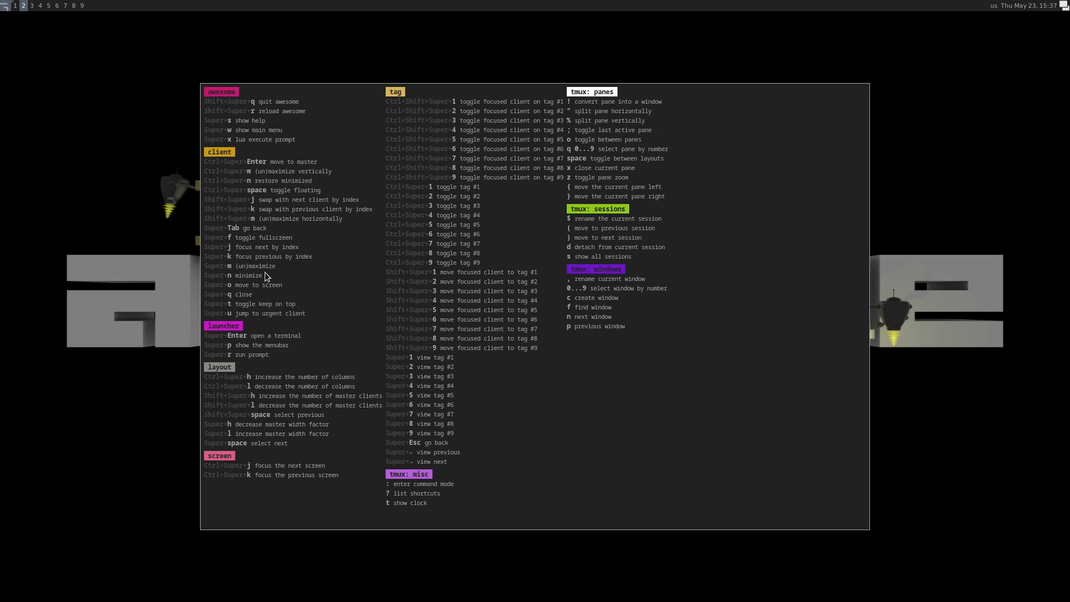
{"action": "mouse_move", "coordinate": [239, 282]}
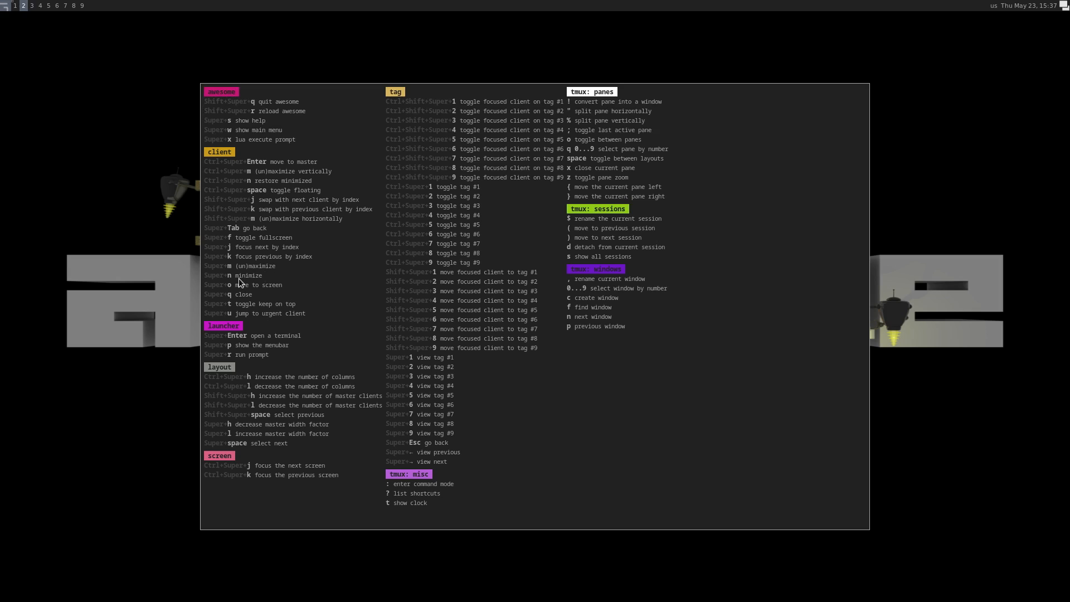
{"action": "mouse_move", "coordinate": [218, 300]}
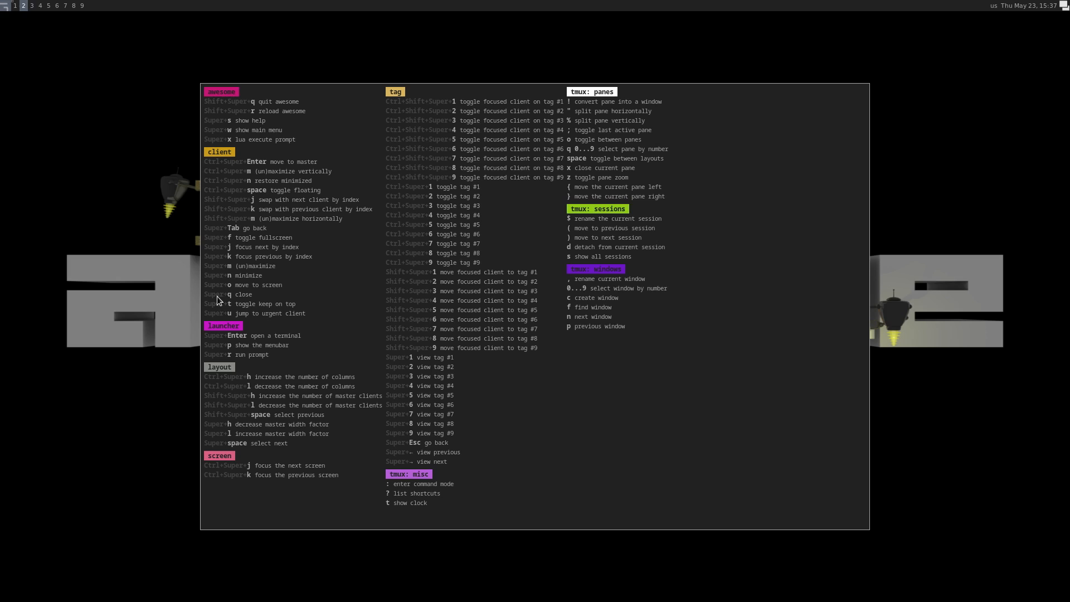
{"action": "mouse_move", "coordinate": [255, 300]}
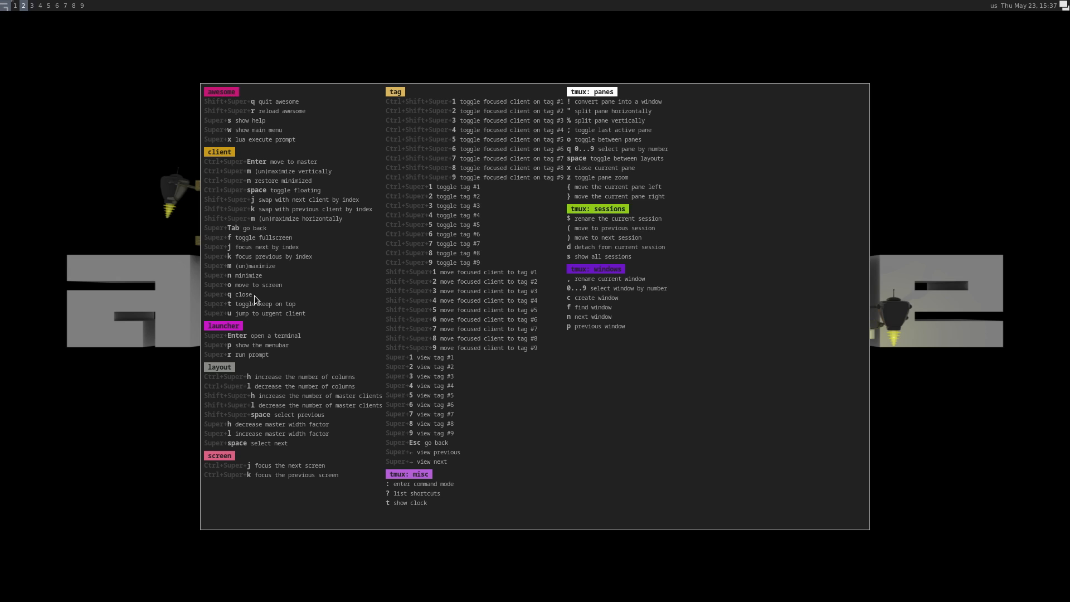
{"action": "mouse_move", "coordinate": [273, 279]}
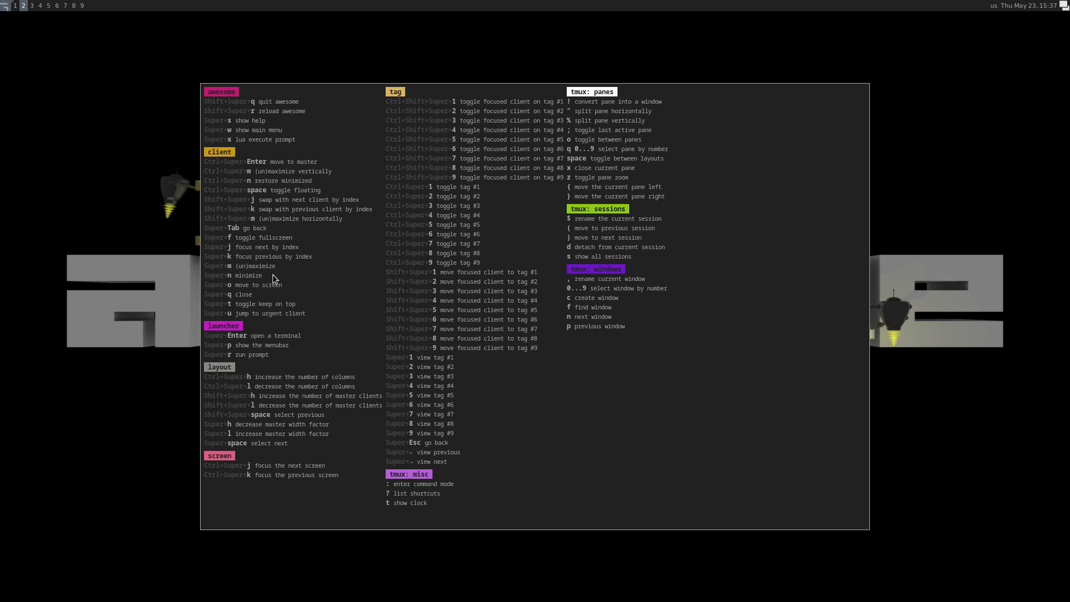
{"action": "mouse_move", "coordinate": [244, 146]}
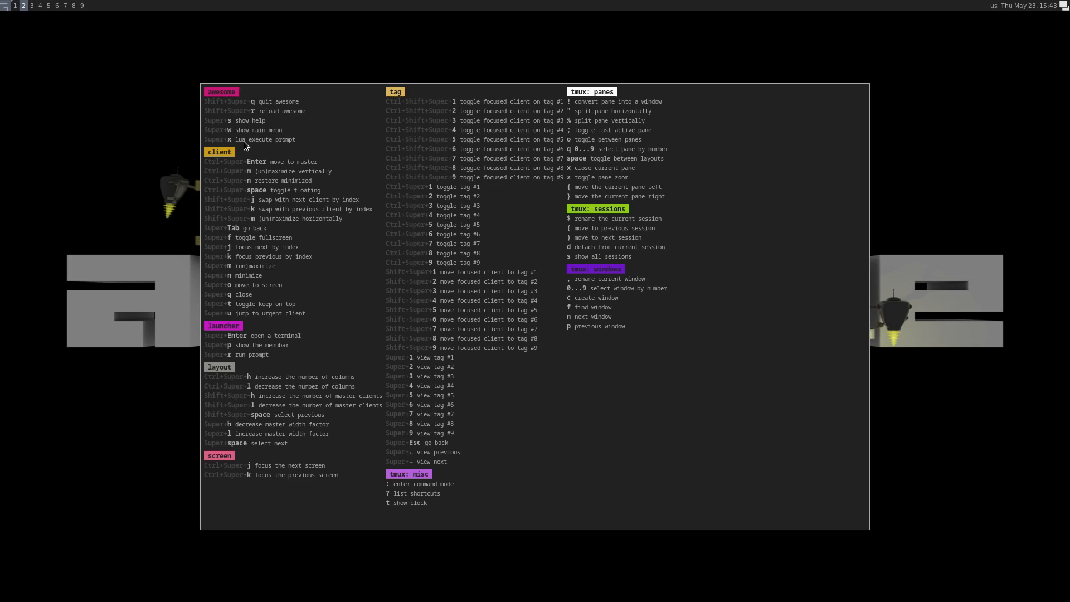
{"action": "mouse_move", "coordinate": [258, 127]}
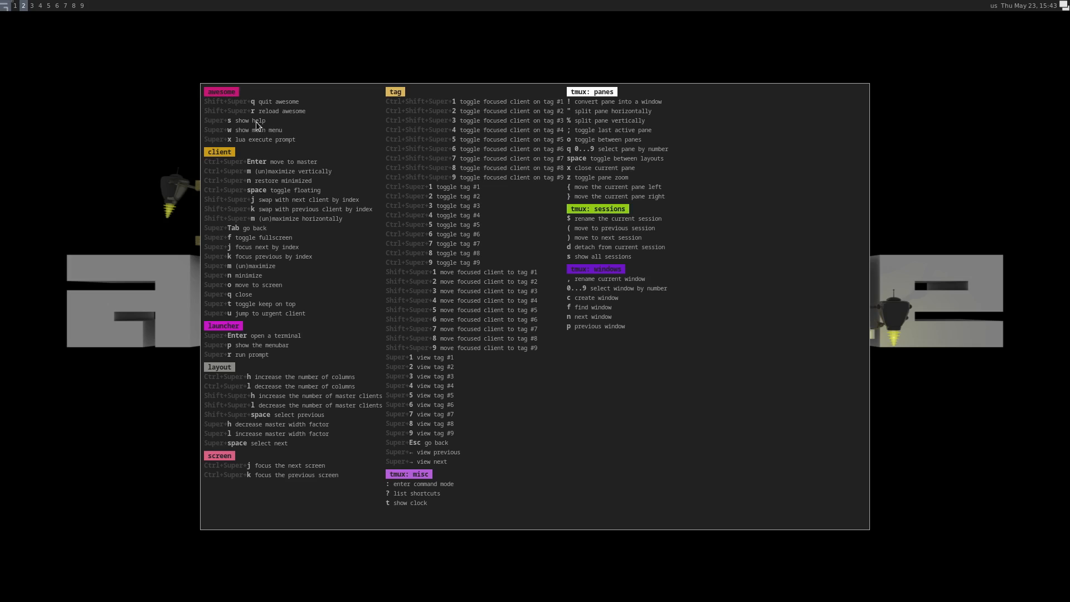
{"action": "mouse_move", "coordinate": [256, 124]}
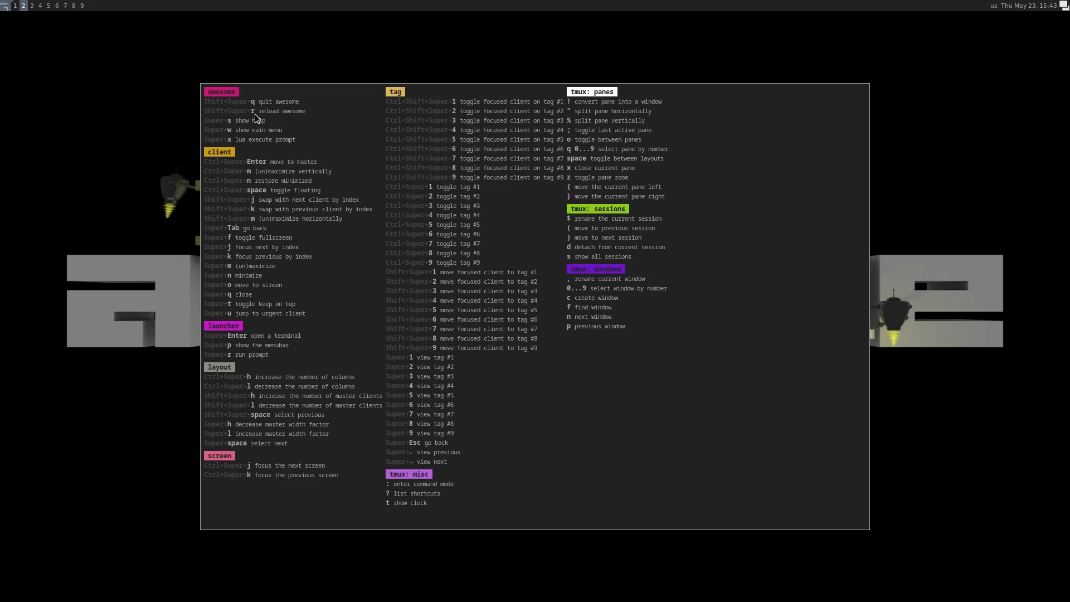
{"action": "mouse_move", "coordinate": [252, 103]}
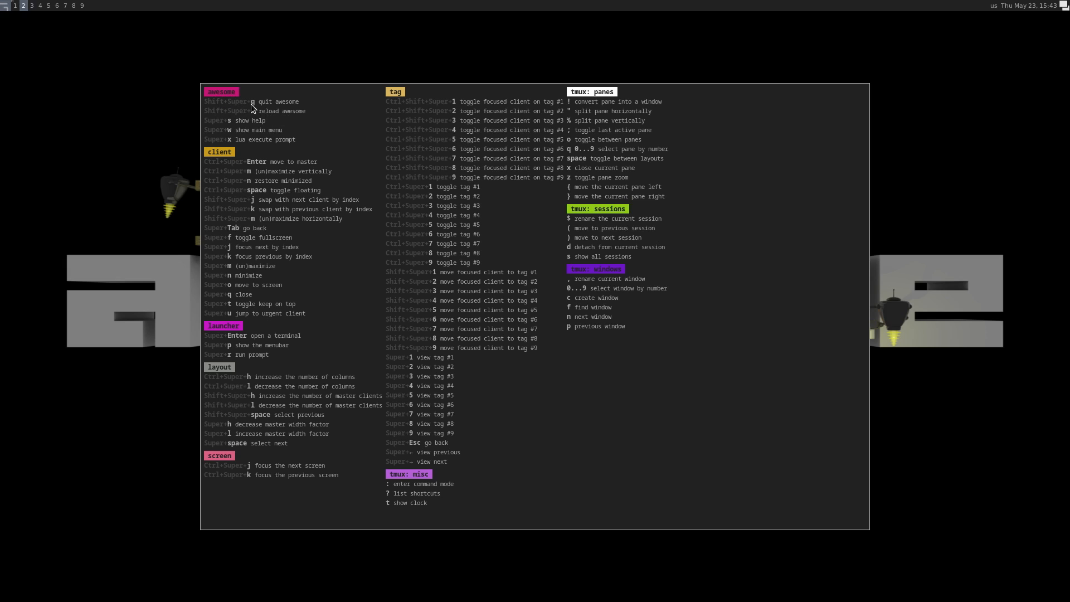
{"action": "mouse_move", "coordinate": [300, 122]}
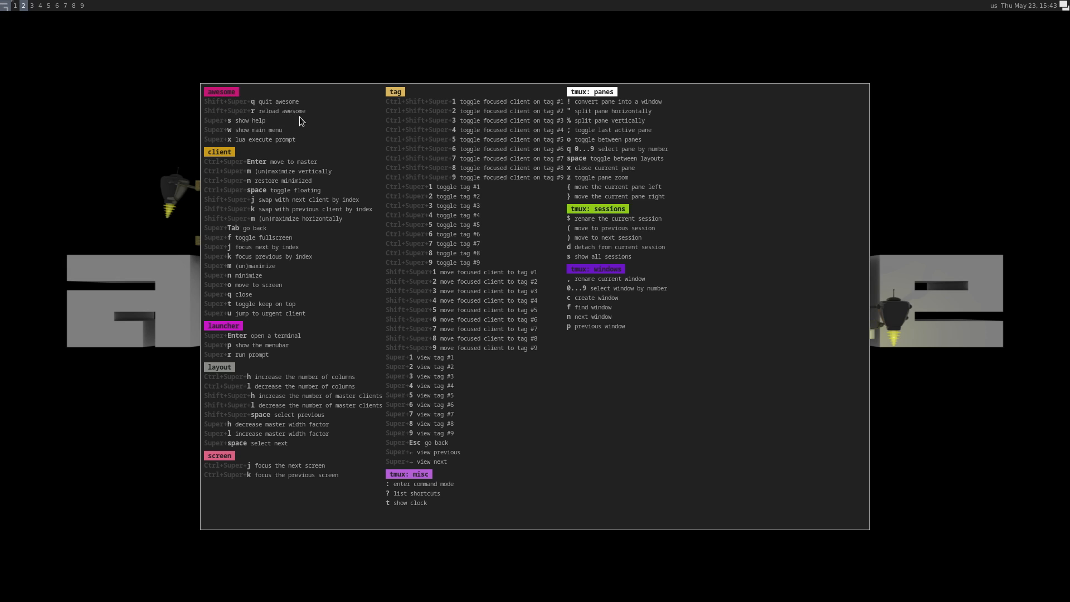
{"action": "mouse_move", "coordinate": [228, 121]}
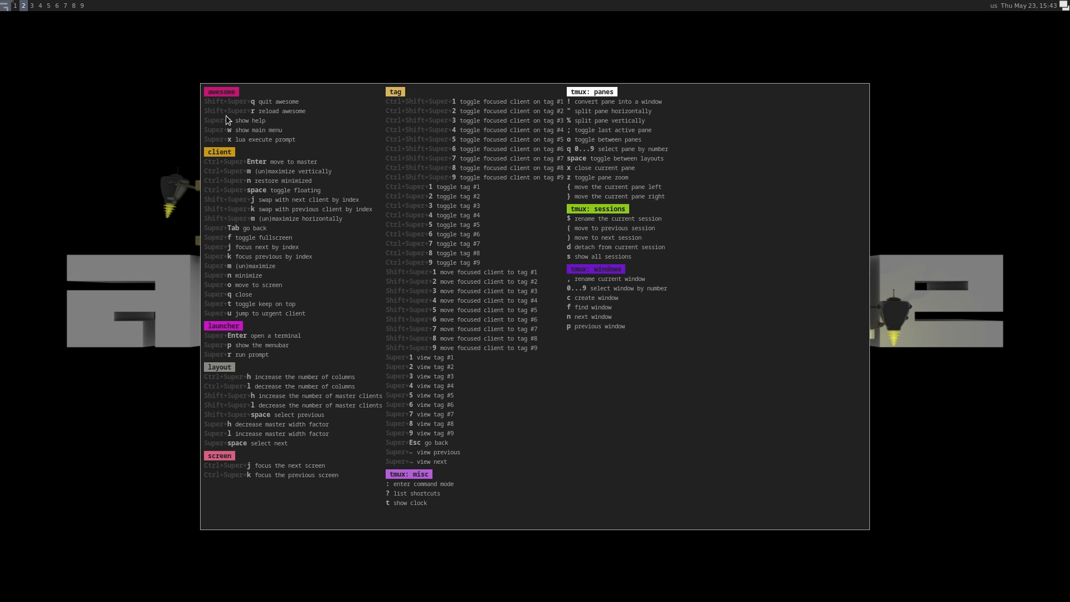
{"action": "mouse_move", "coordinate": [299, 120]}
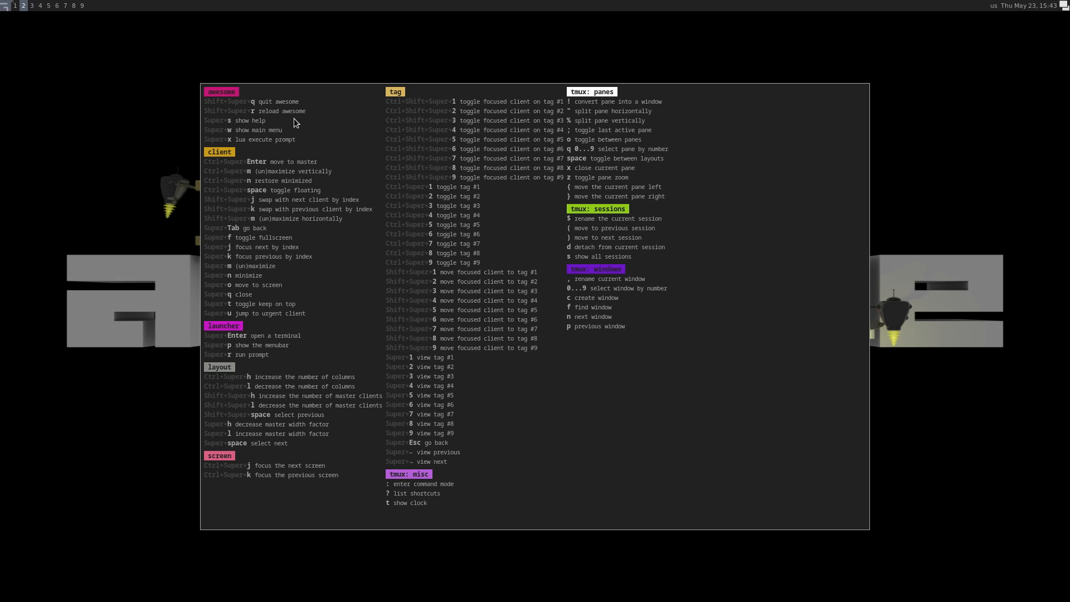
{"action": "mouse_move", "coordinate": [479, 171]}
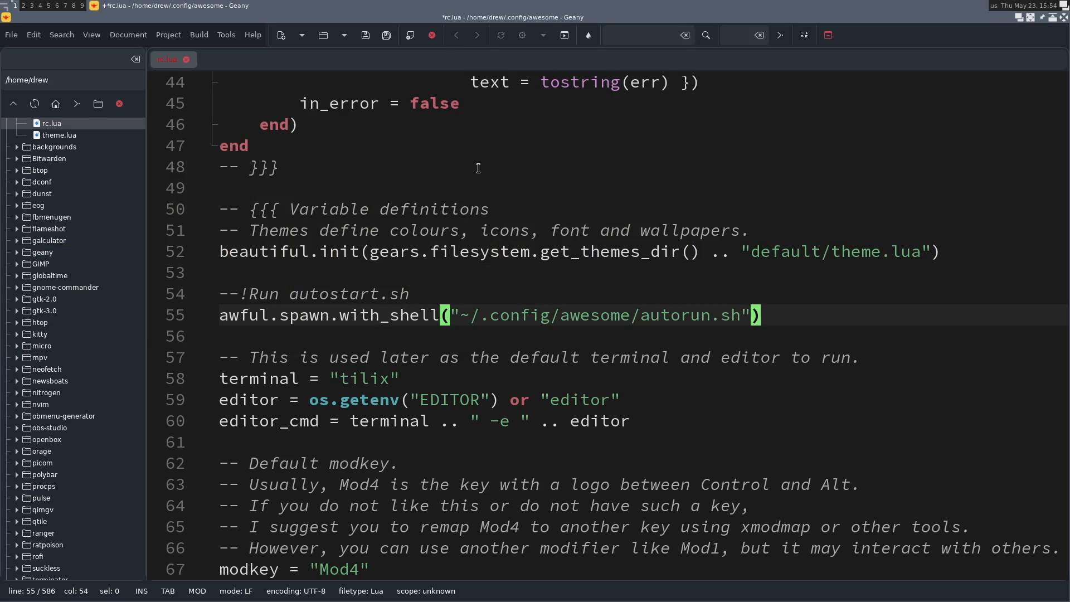
{"action": "mouse_move", "coordinate": [369, 325]}
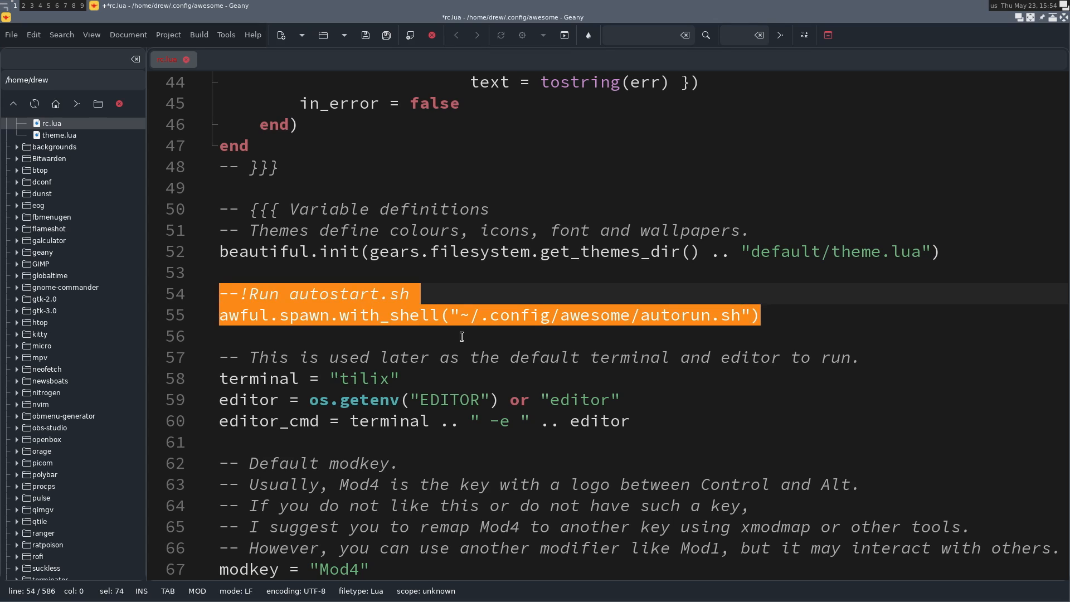
{"action": "mouse_move", "coordinate": [678, 327]}
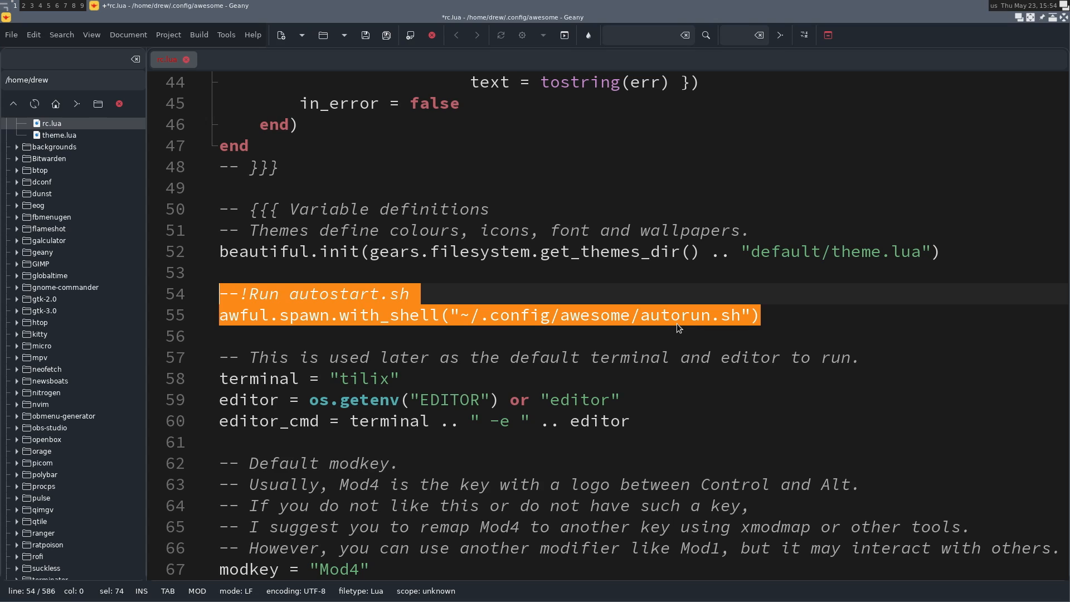
{"action": "mouse_move", "coordinate": [726, 325]}
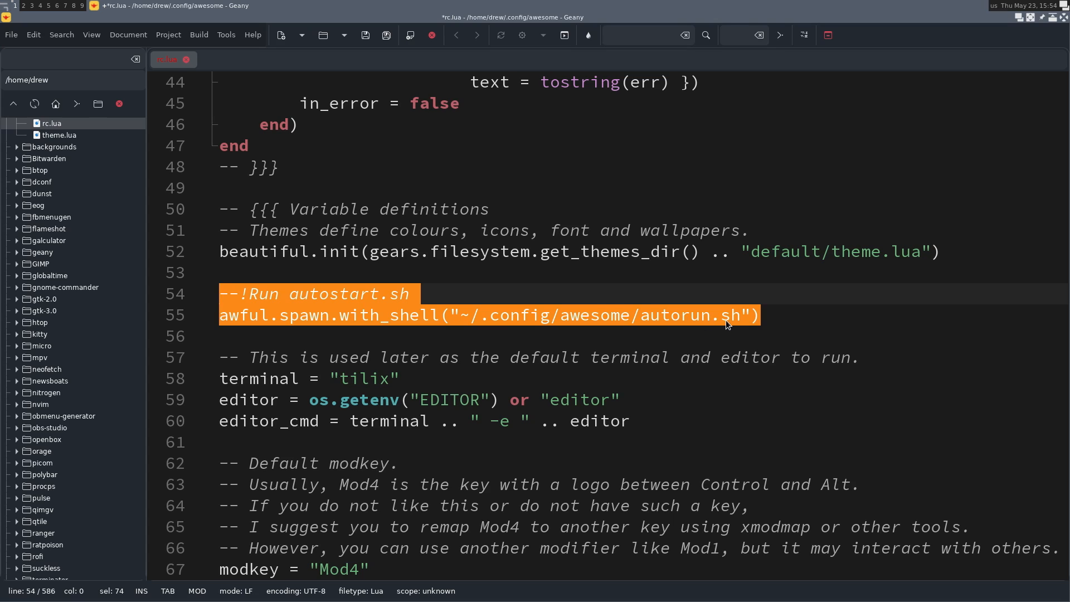
{"action": "mouse_move", "coordinate": [849, 261]}
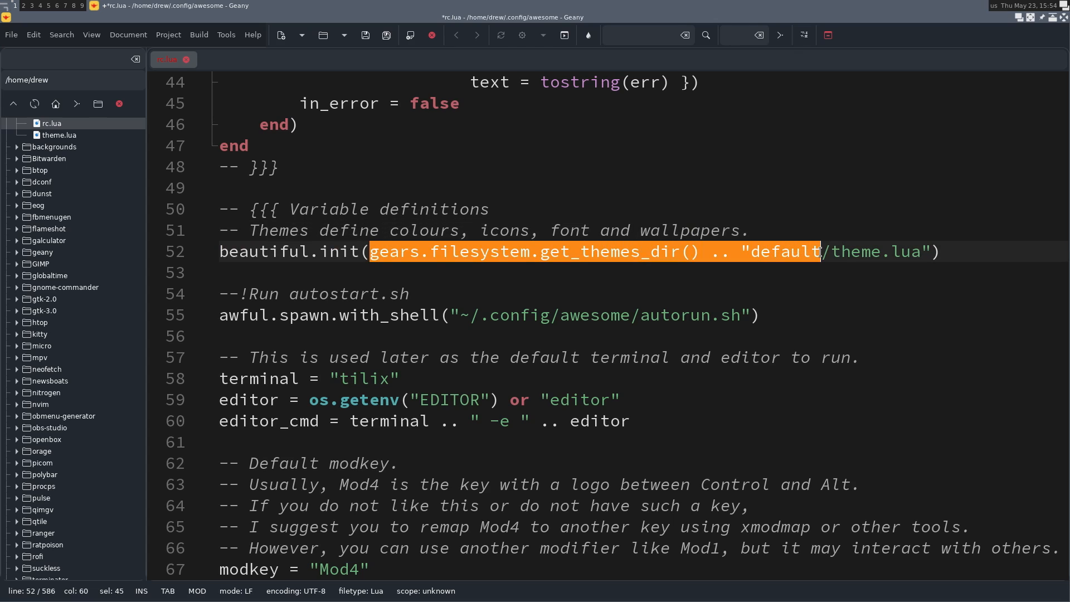
Step: Replace the default themes path on line 52 with ~/.config/awesome and save rc.lua
{"action": "key", "text": "Delete"}
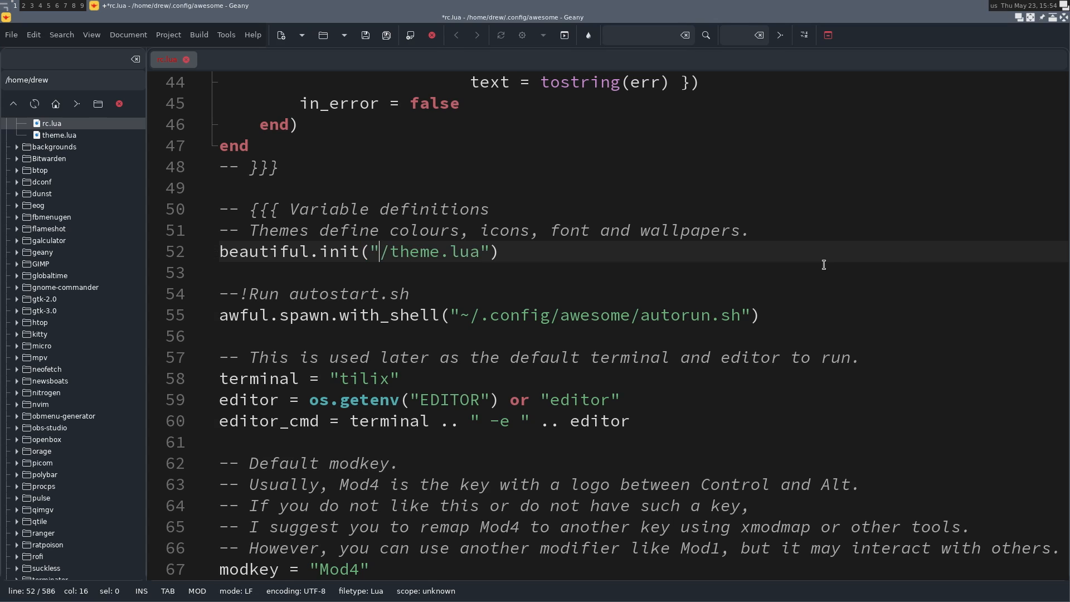
{"action": "type", "text": "~"}
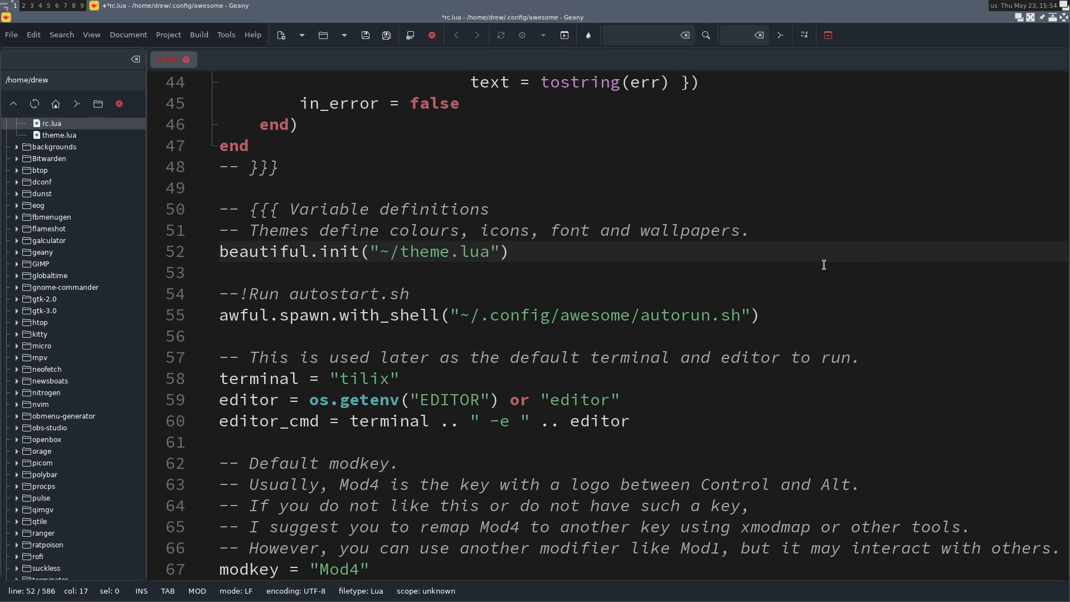
{"action": "type", "text": ".ci"}
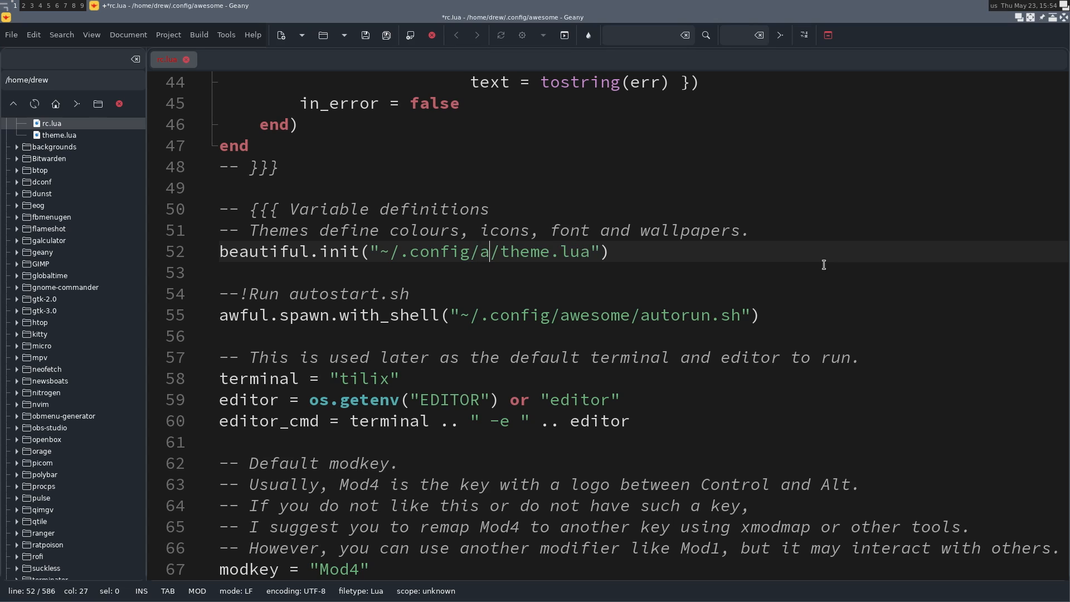
{"action": "type", "text": "wesome"}
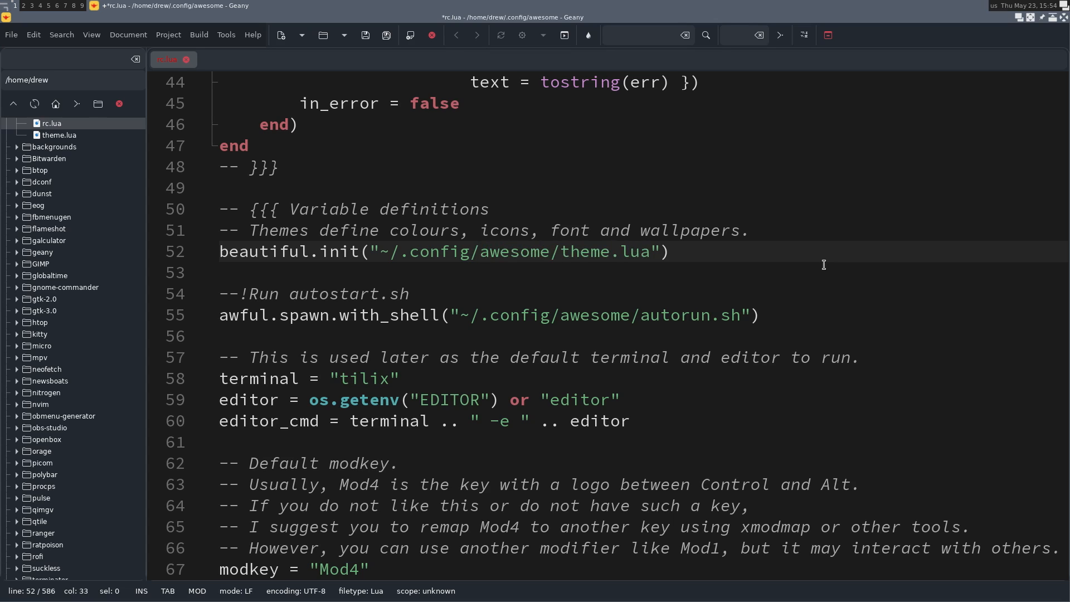
{"action": "left_click", "coordinate": [550, 251]}
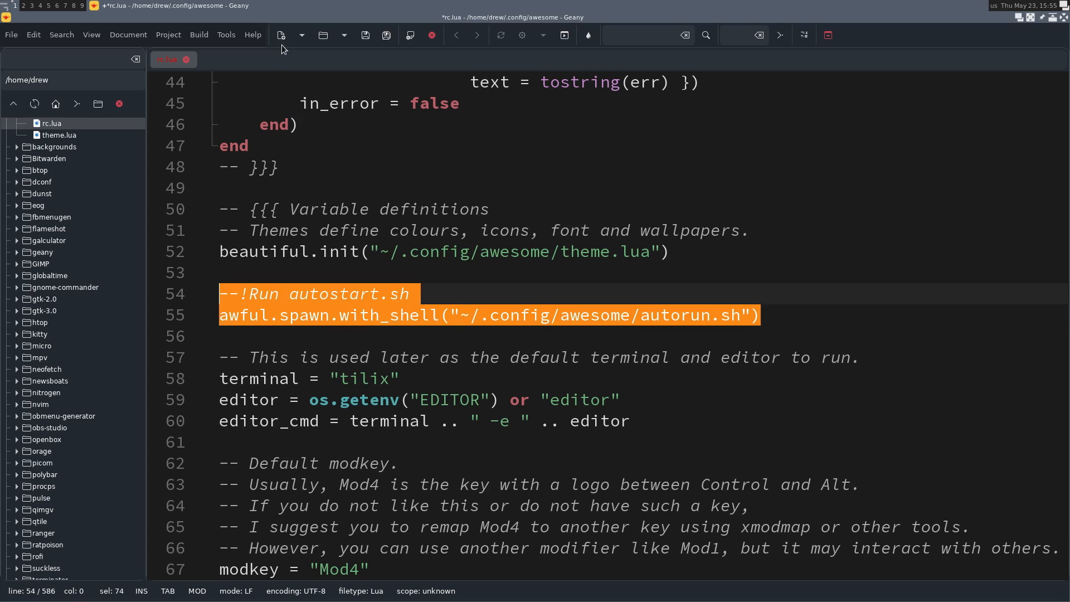
{"action": "left_click", "coordinate": [365, 34]}
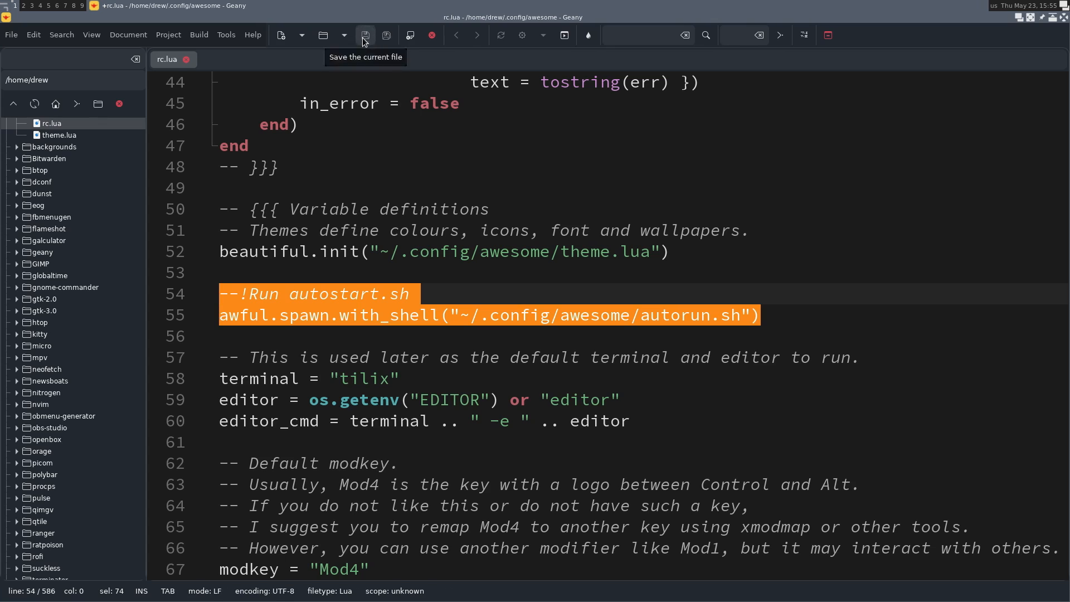
{"action": "mouse_move", "coordinate": [182, 193]}
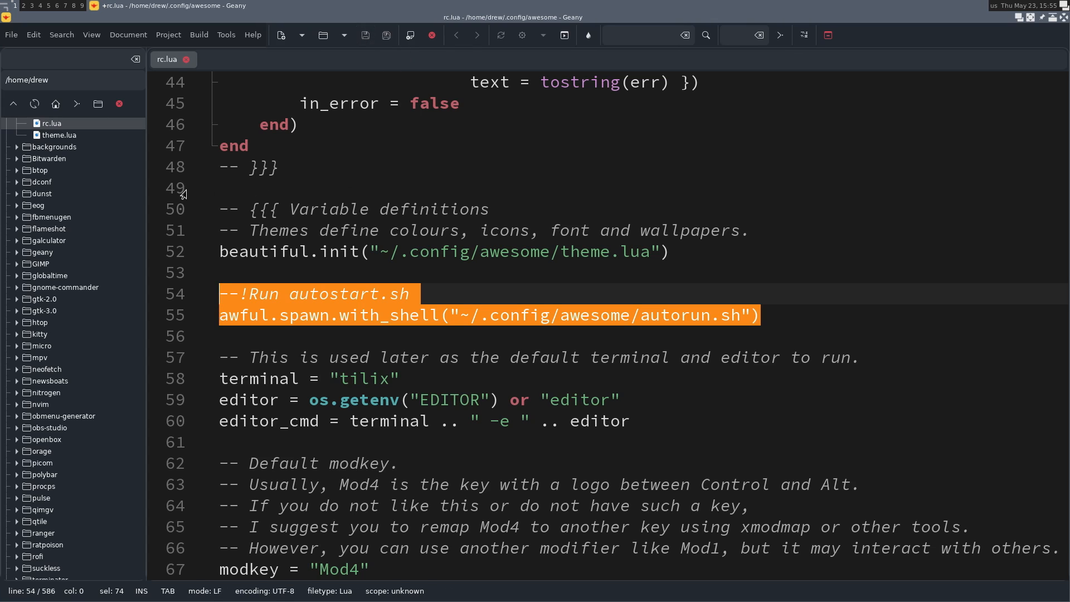
{"action": "scroll", "scroll_direction": "up", "scroll_amount": 3}
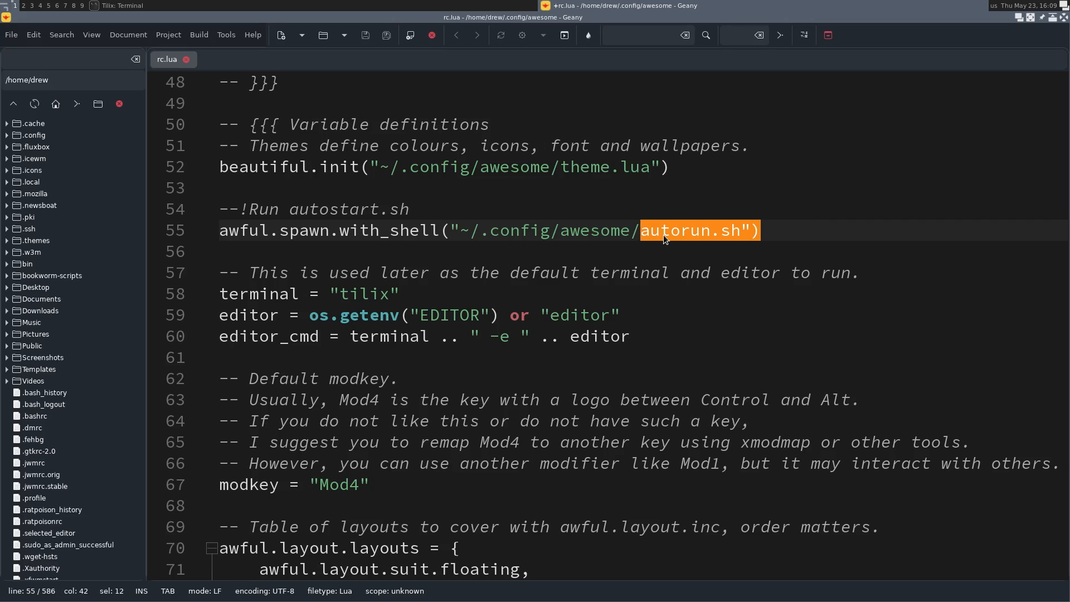
{"action": "mouse_move", "coordinate": [91, 34]}
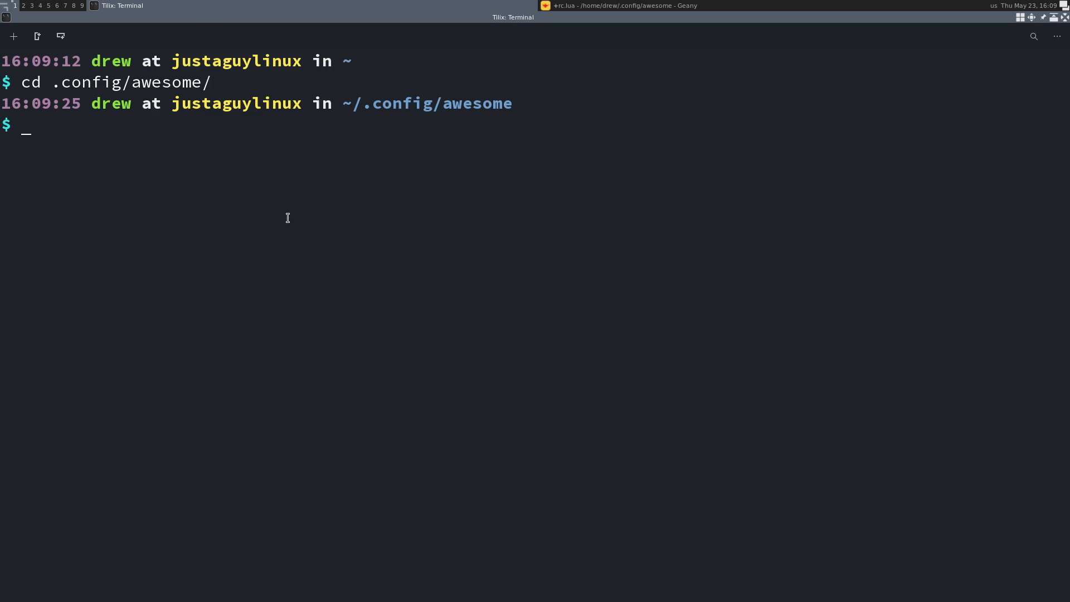
Step: Open autorun.sh in the terminal editor to review its feh and picom commands
{"action": "type", "text": "e au"}
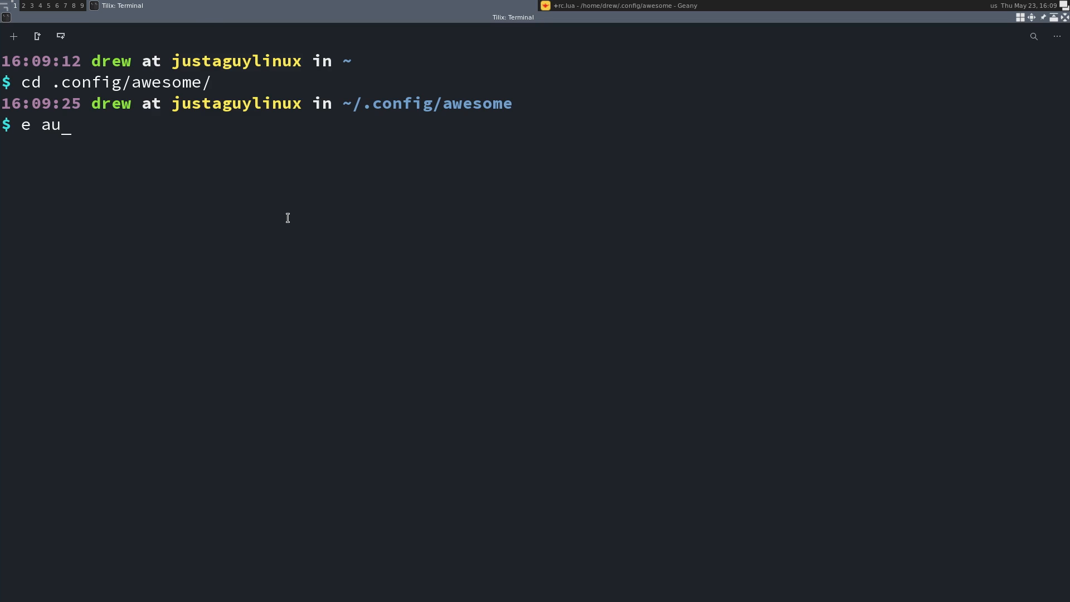
{"action": "key", "text": "Return"}
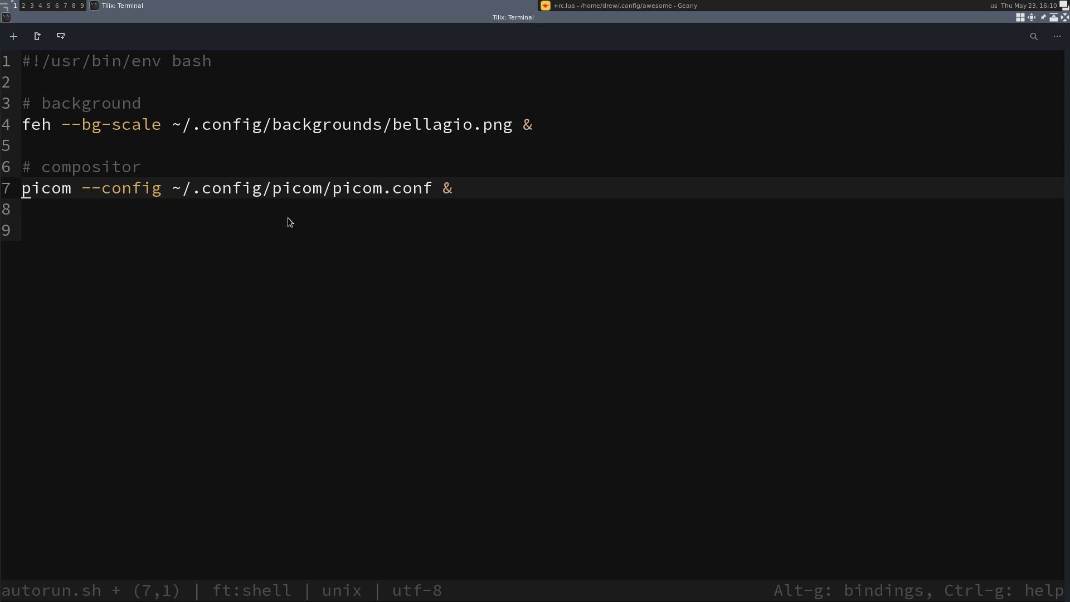
{"action": "key", "text": "ctrl+s"}
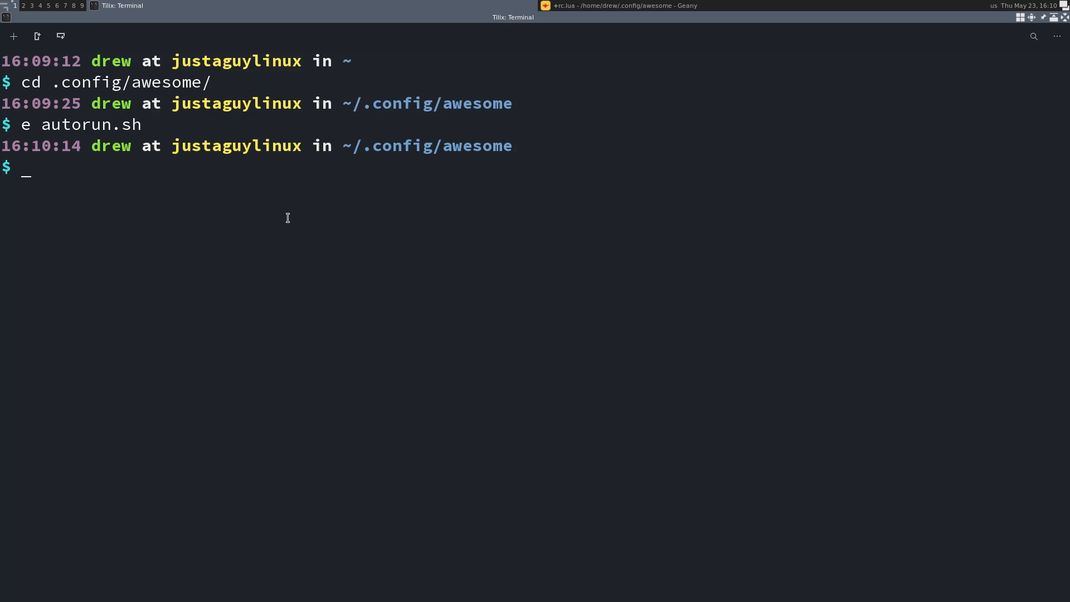
Step: Make autorun.sh executable with chmod +x
{"action": "type", "text": "chmod +"}
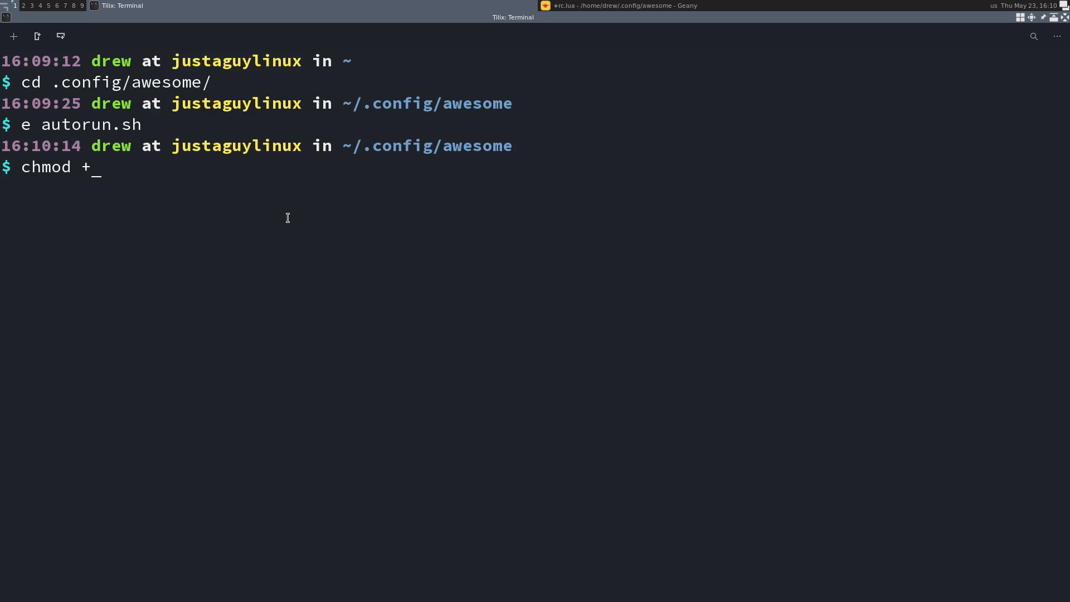
{"action": "type", "text": "x au"}
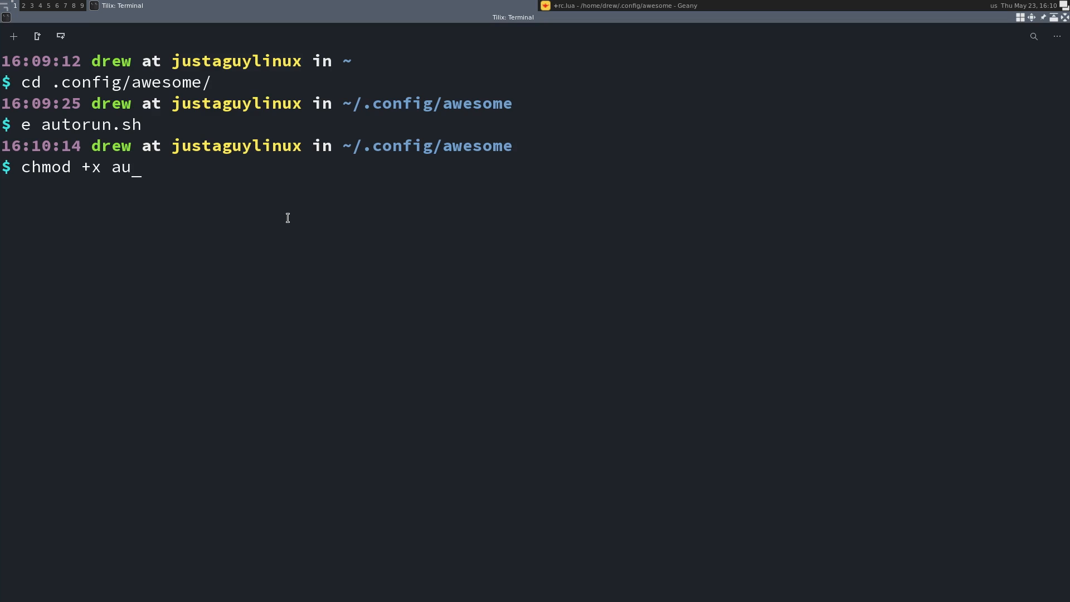
{"action": "key", "text": "Return"}
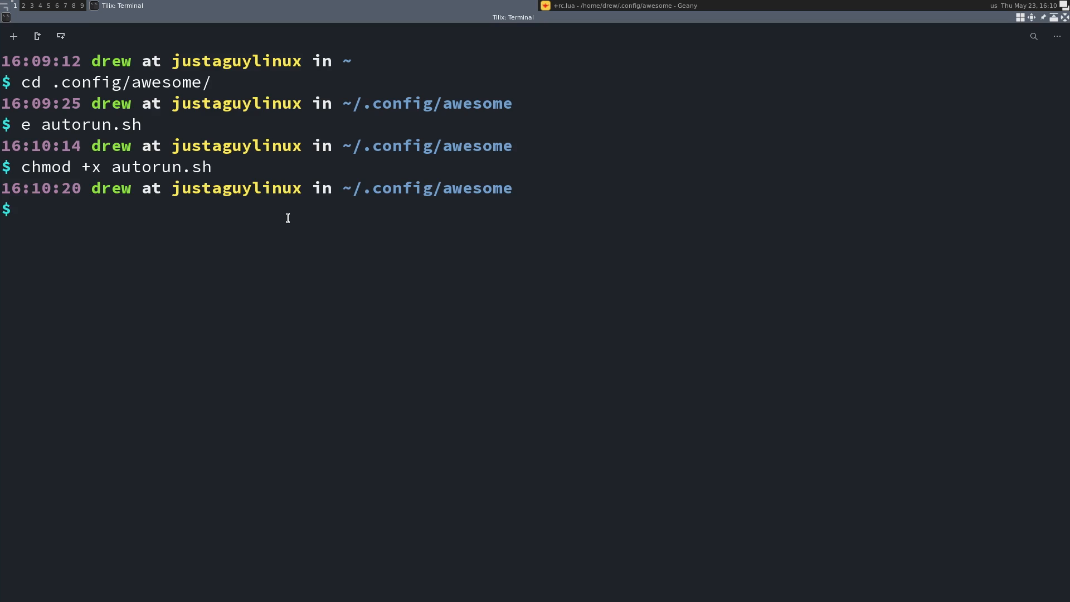
{"action": "mouse_move", "coordinate": [651, 12]}
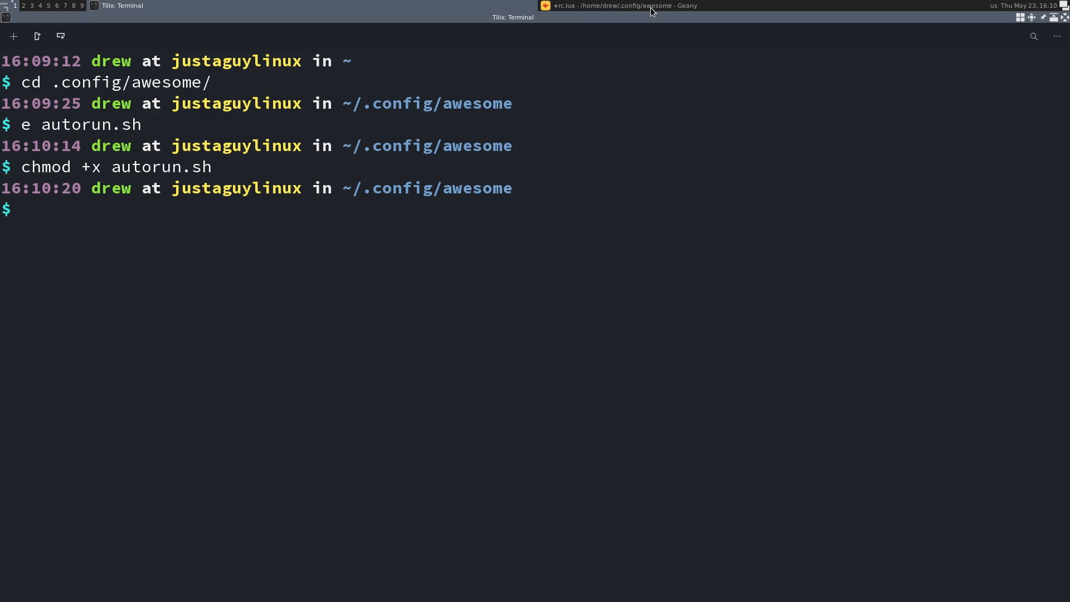
Step: Bring the Geany window back to the front from the taskbar
{"action": "left_click", "coordinate": [621, 6]}
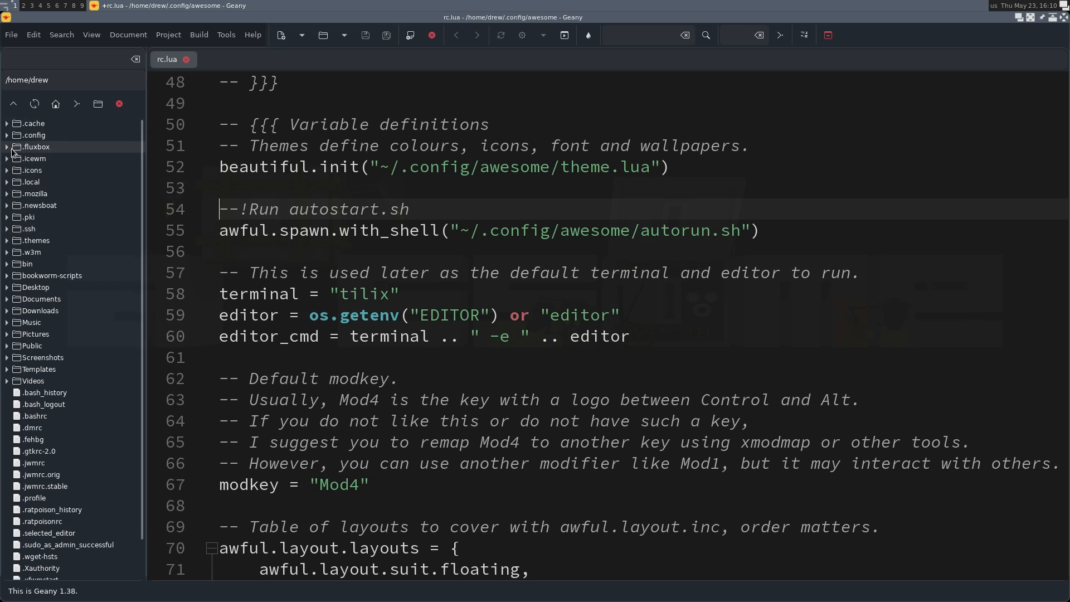
Step: Open ~/.config/awesome/theme.lua from the file tree and scroll down to theme.wallpaper
{"action": "left_click", "coordinate": [7, 135]}
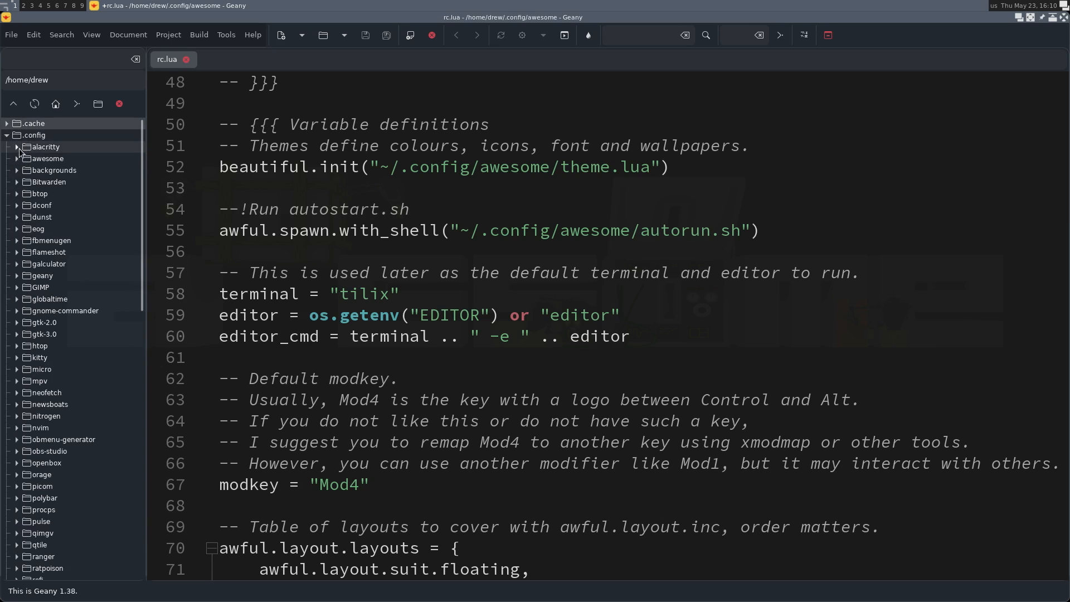
{"action": "left_click", "coordinate": [16, 158]}
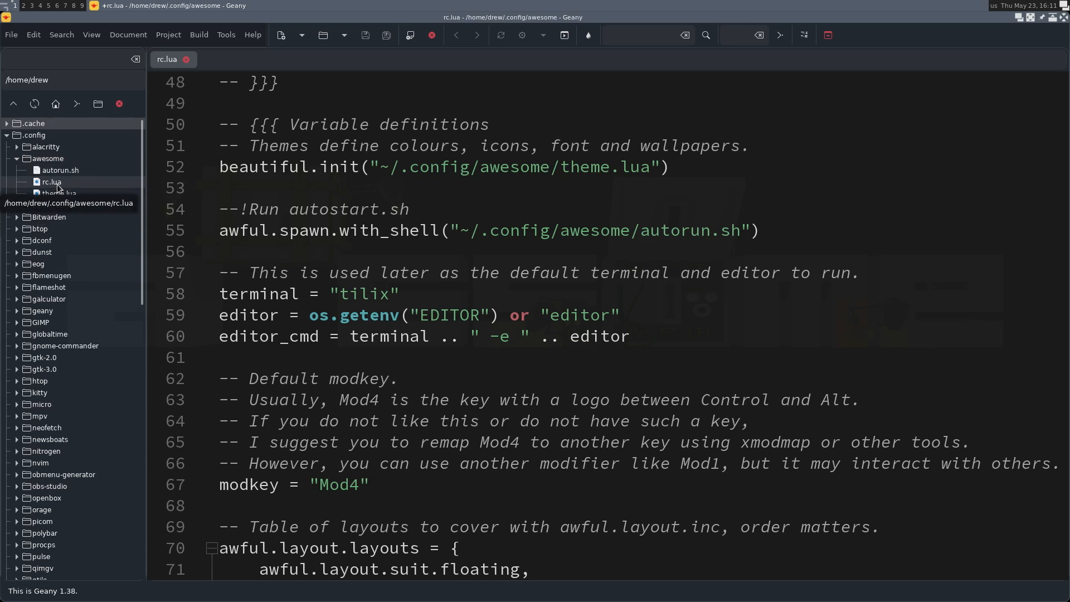
{"action": "double_click", "coordinate": [58, 194]}
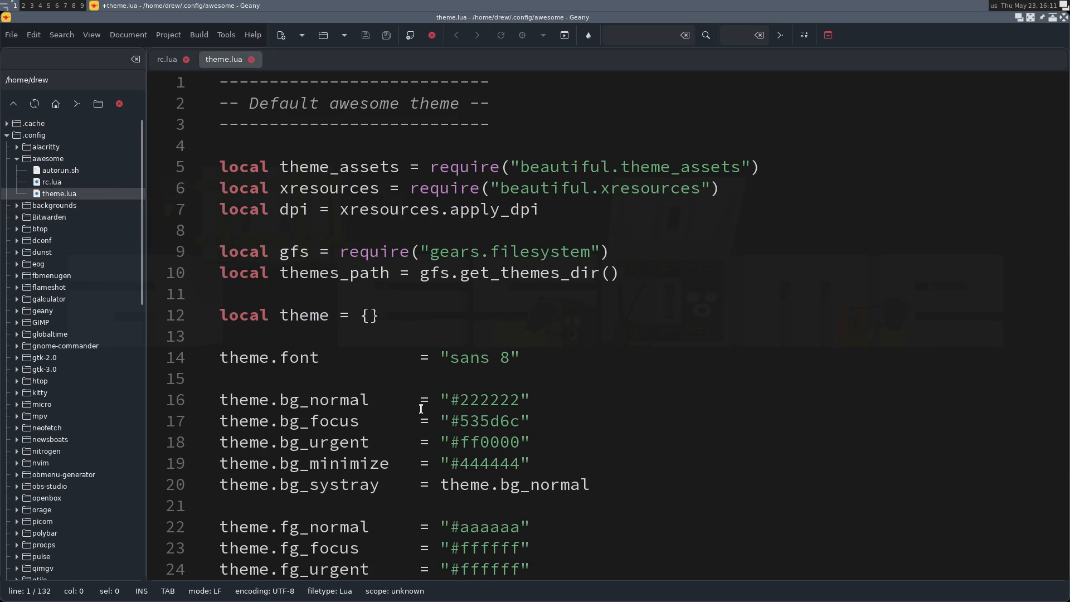
{"action": "scroll", "scroll_direction": "down", "scroll_amount": 3}
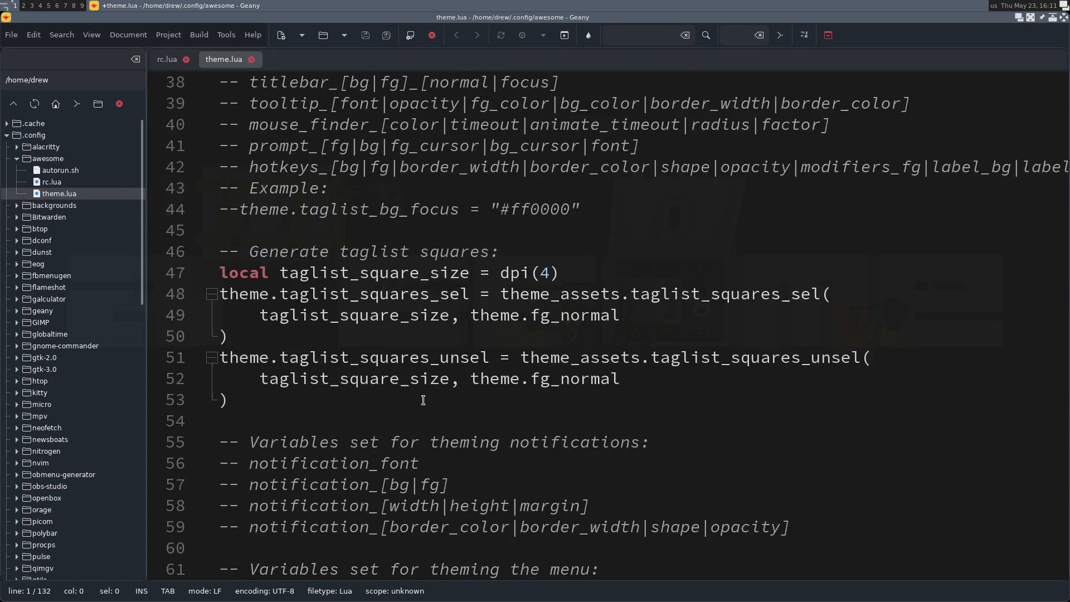
{"action": "scroll", "scroll_direction": "down", "scroll_amount": 3}
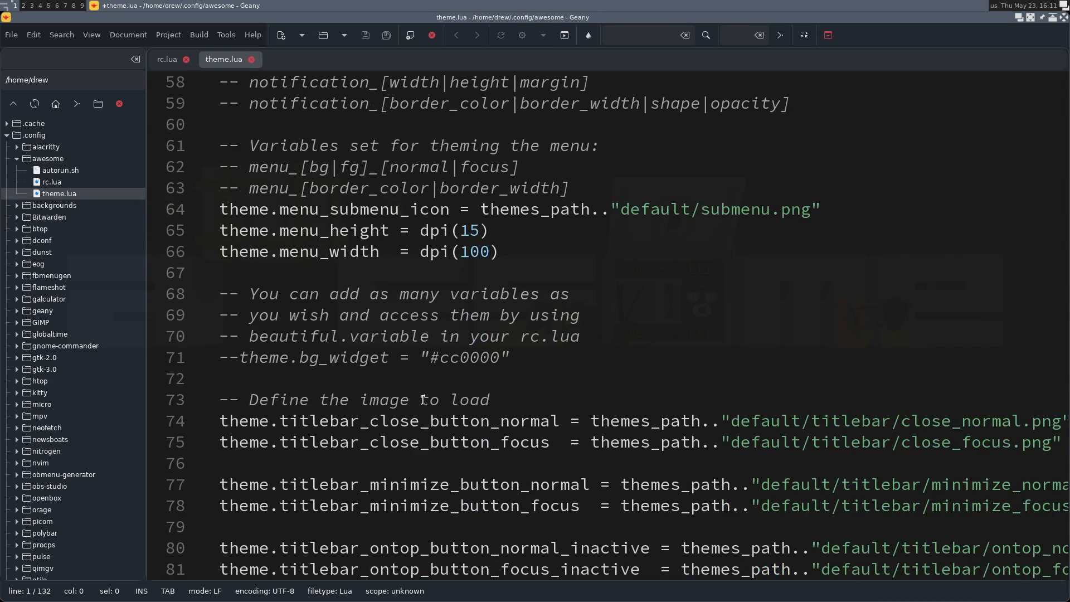
{"action": "scroll", "scroll_direction": "down", "scroll_amount": 3}
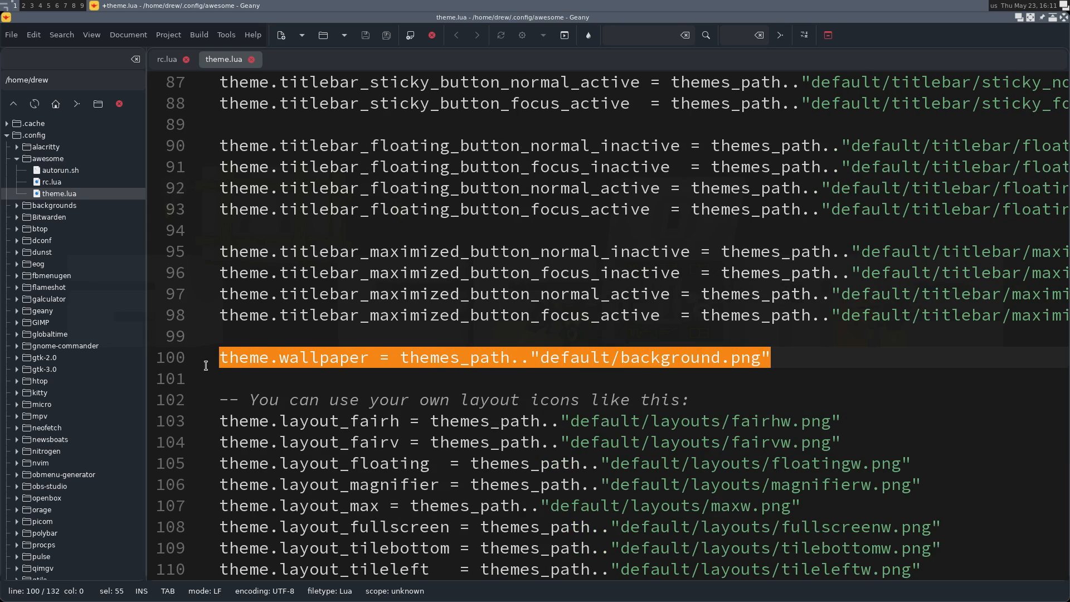
{"action": "mouse_move", "coordinate": [428, 381]}
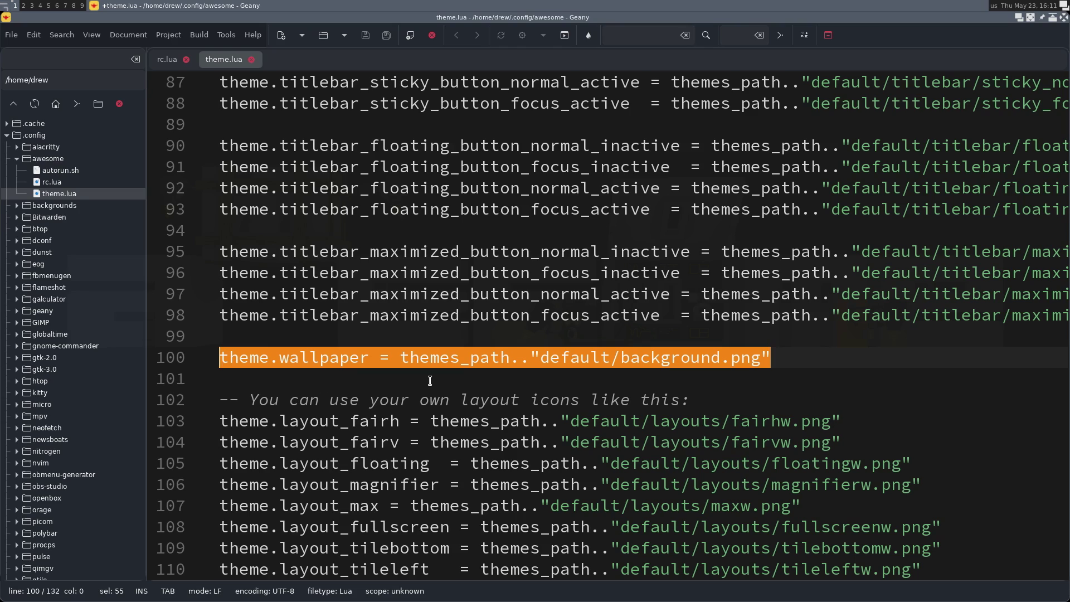
{"action": "mouse_move", "coordinate": [787, 361]}
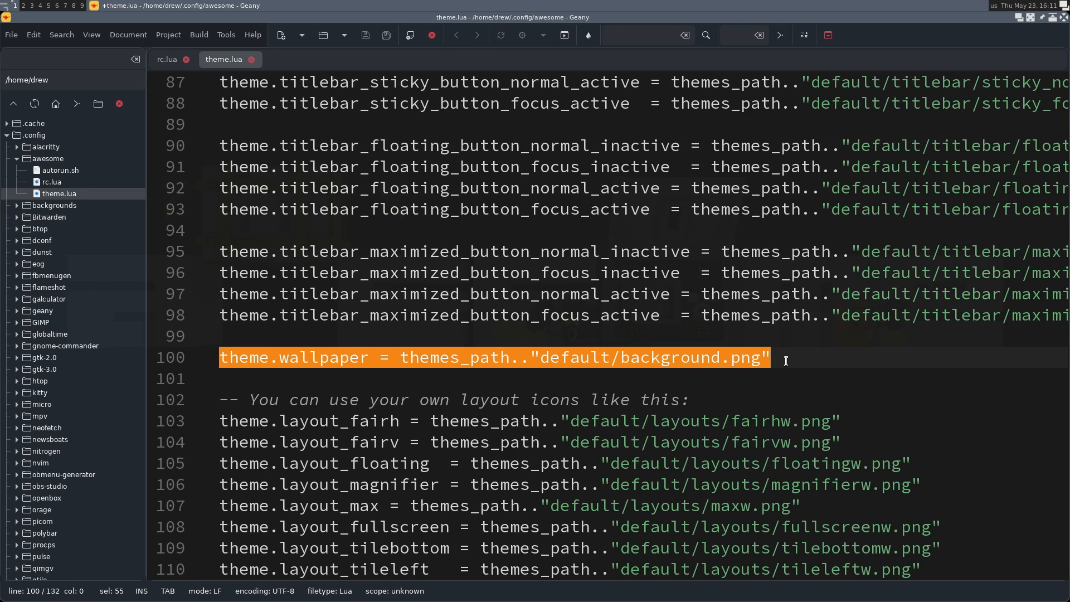
{"action": "mouse_move", "coordinate": [771, 369]}
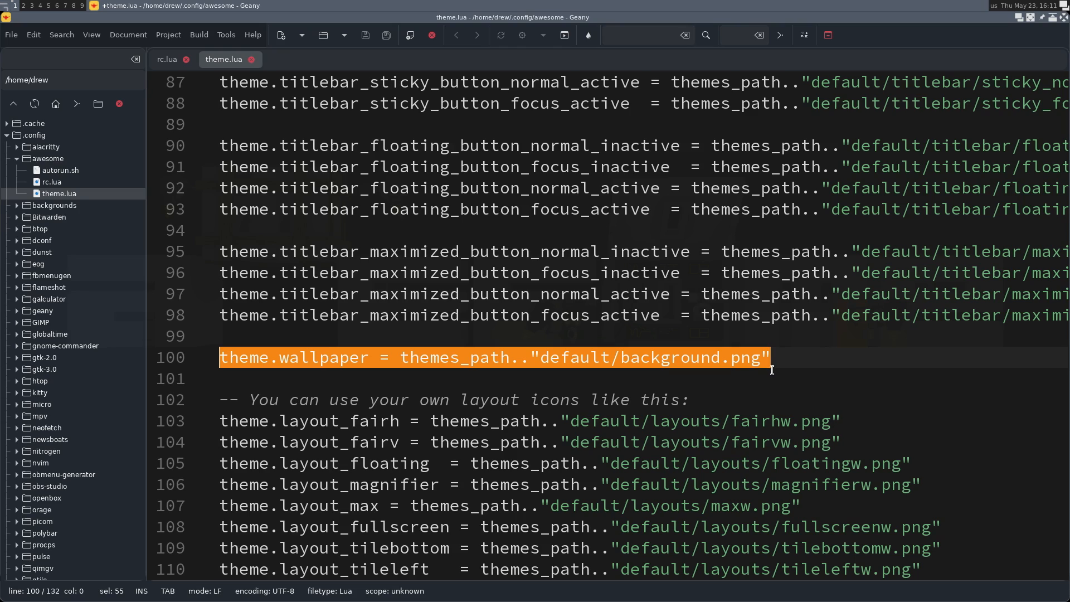
{"action": "mouse_move", "coordinate": [590, 368]}
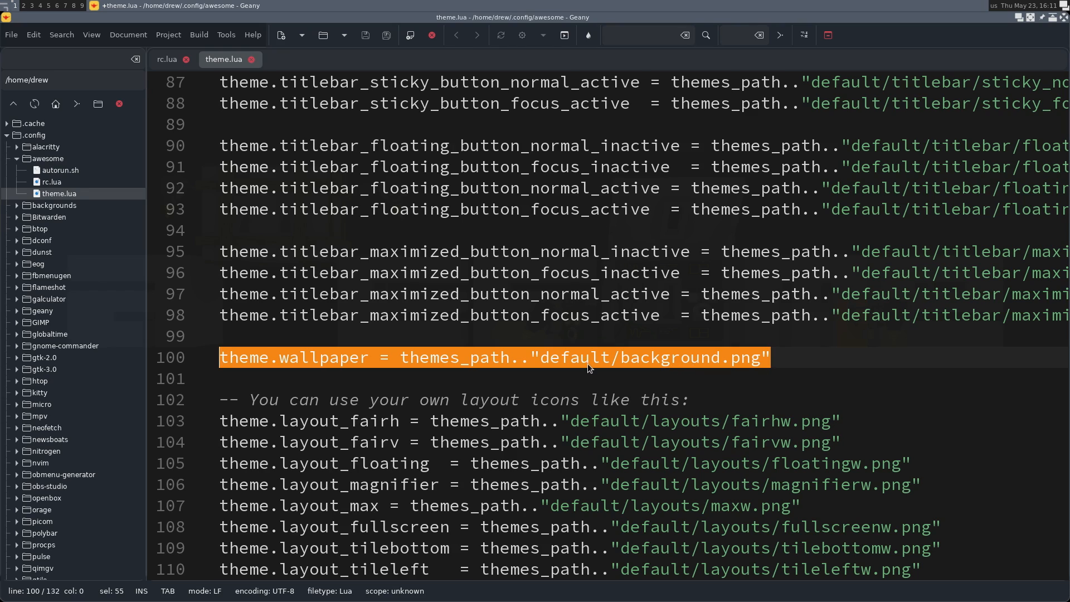
{"action": "mouse_move", "coordinate": [60, 170]}
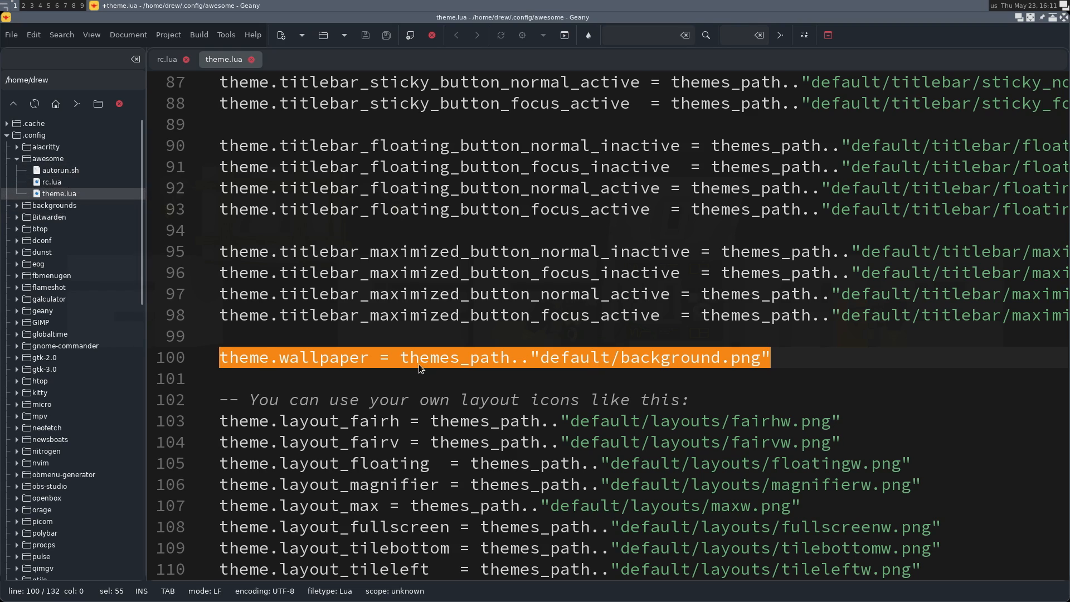
{"action": "mouse_move", "coordinate": [61, 170]}
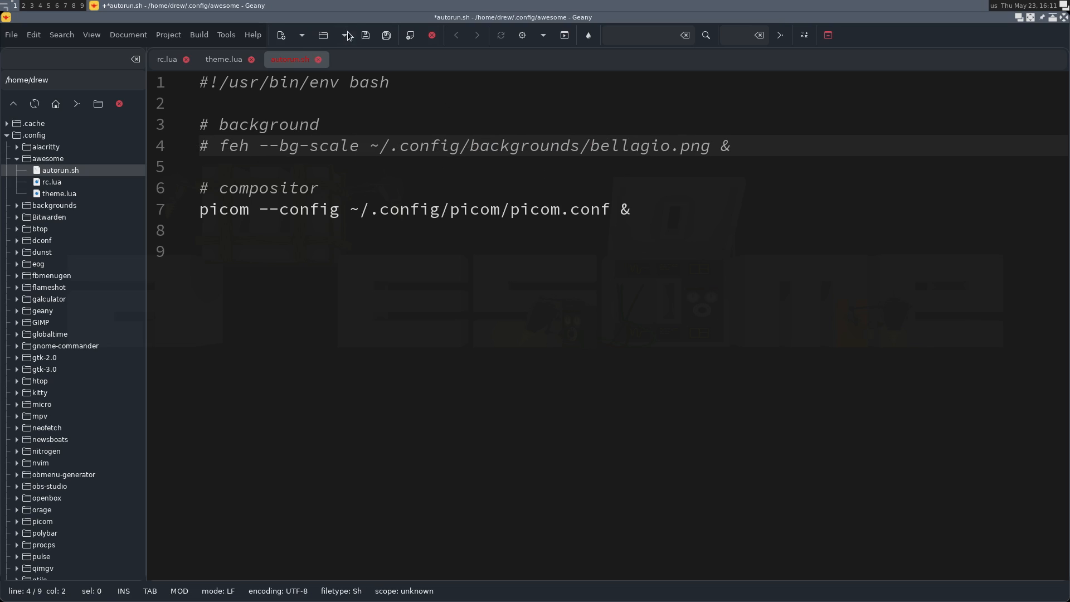
Step: Set theme.wallpaper to ~/.config/backgrounds/bellagio.png without the themes_path prefix, and save theme.lua
{"action": "left_click", "coordinate": [223, 59]}
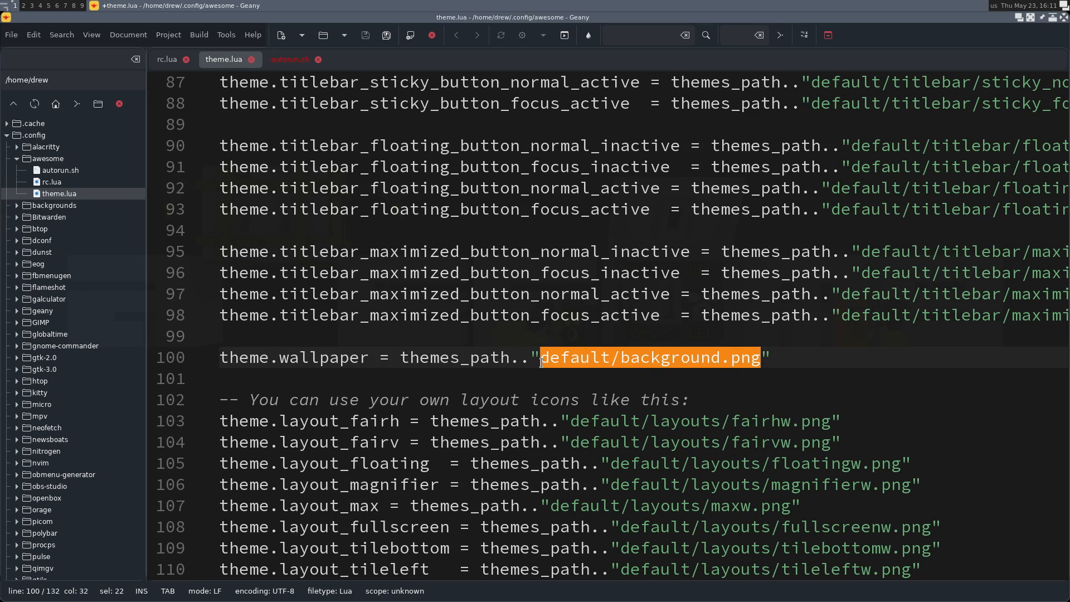
{"action": "type", "text": "~/.config/backgrounds/bellagio.png"}
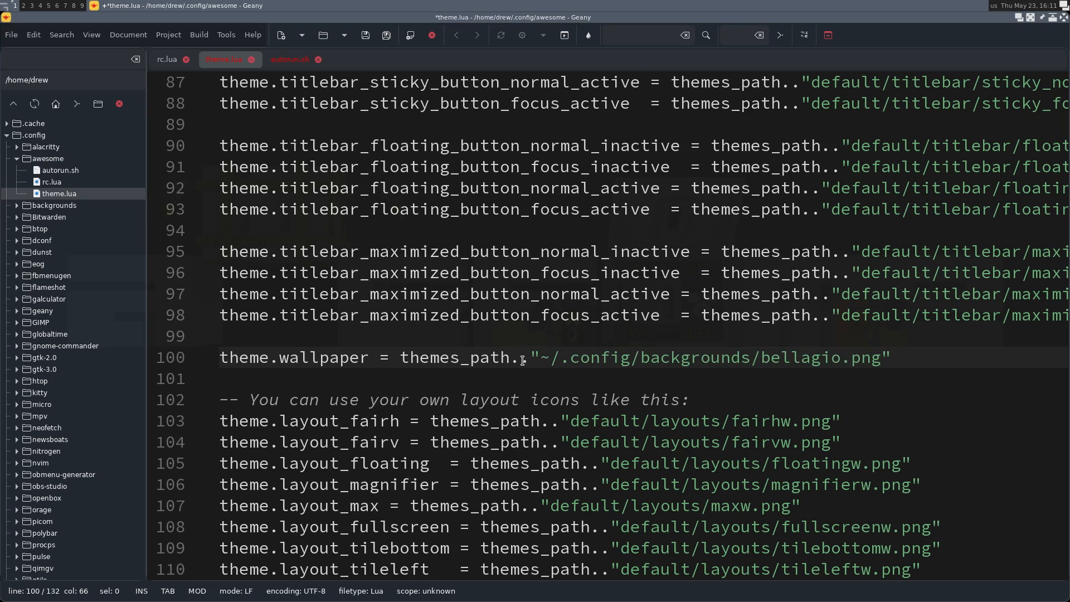
{"action": "left_click", "coordinate": [531, 357]}
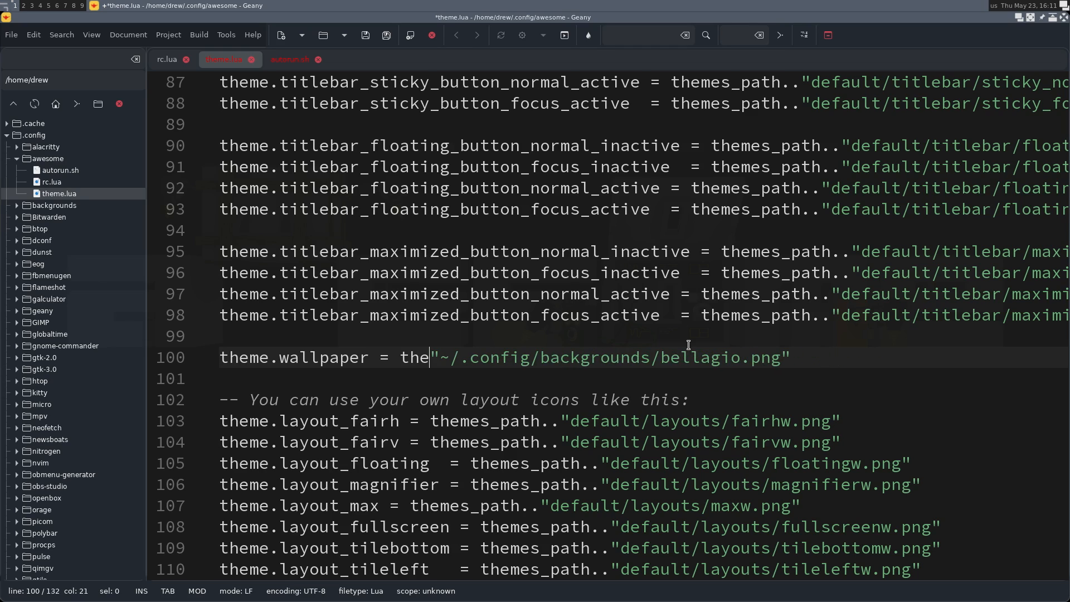
{"action": "key", "text": "BackSpace"}
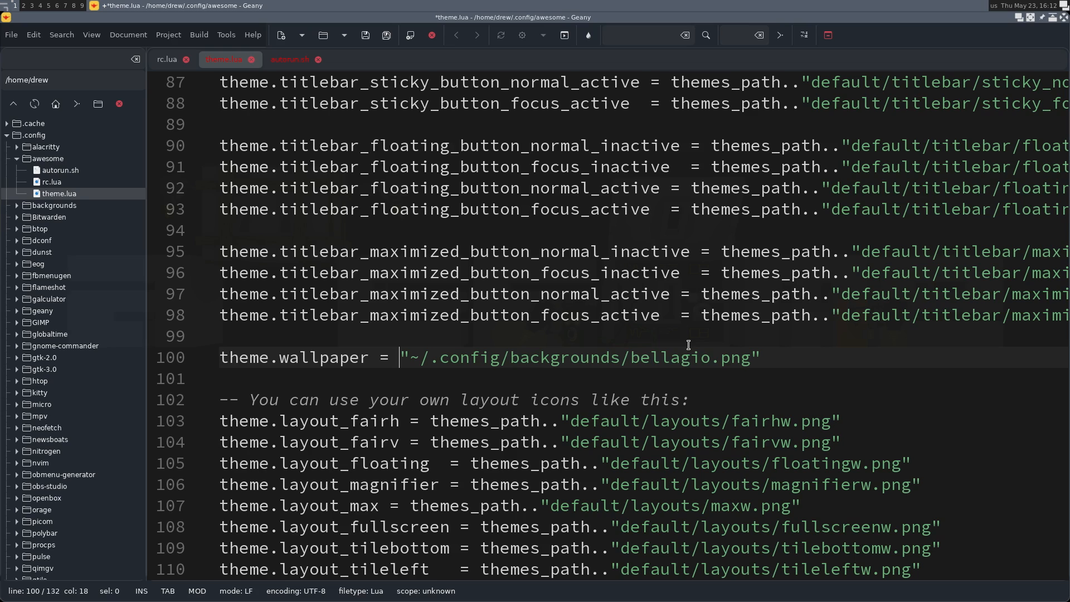
{"action": "left_click", "coordinate": [364, 34]}
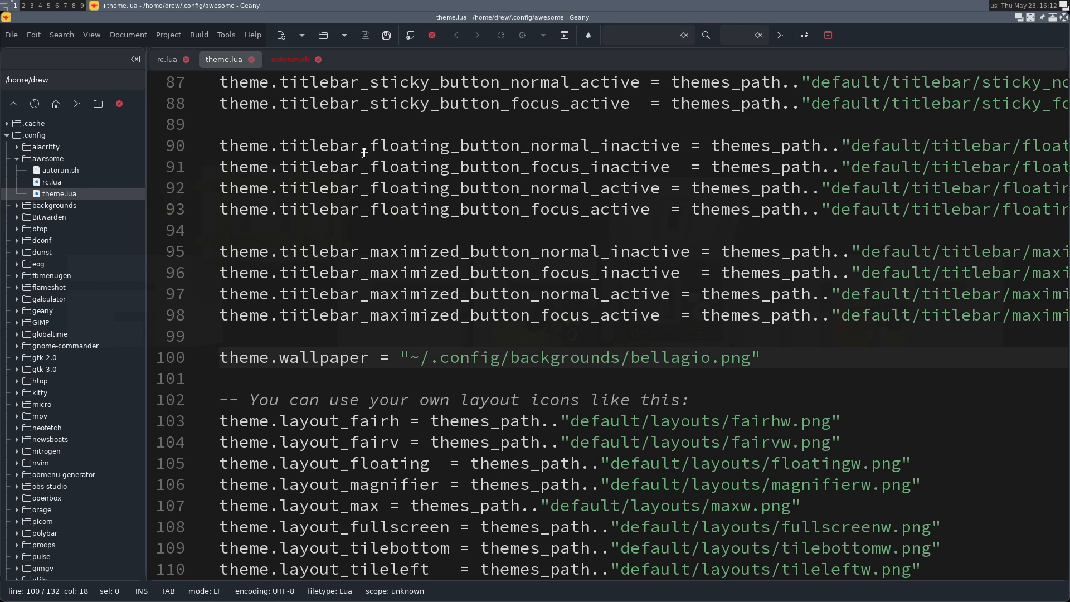
{"action": "left_click", "coordinate": [289, 59]}
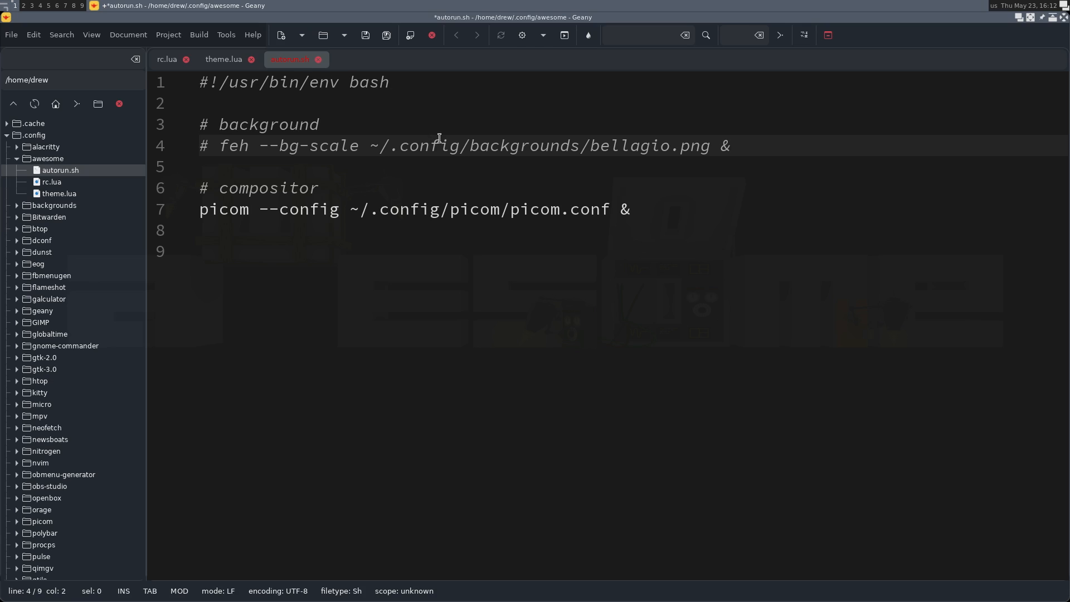
Step: Save autorun.sh with the feh line commented out and return to theme.lua
{"action": "key", "text": "ctrl+s"}
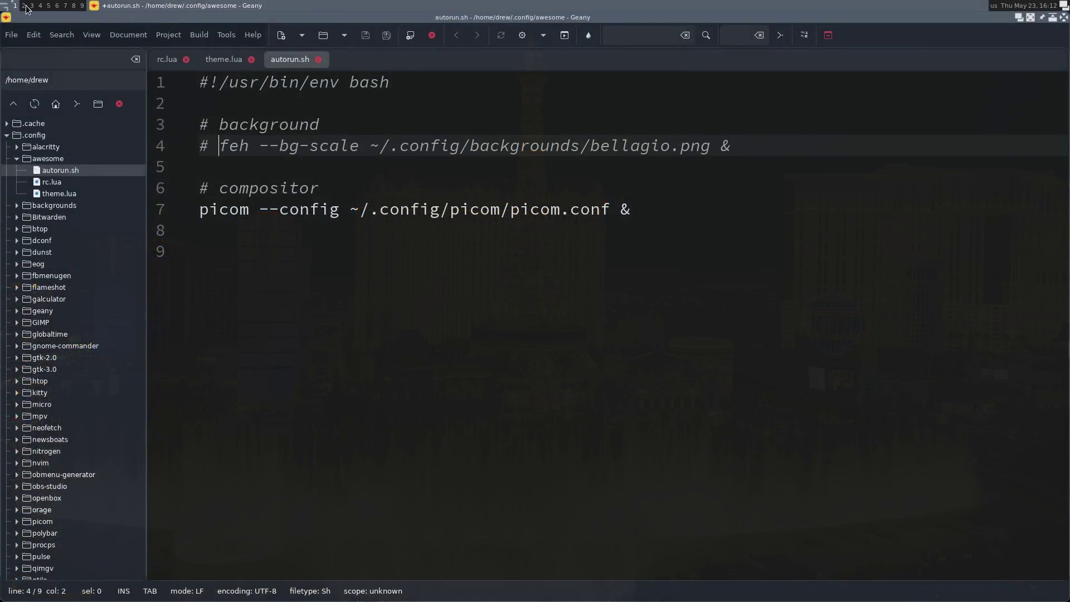
{"action": "mouse_move", "coordinate": [456, 249]}
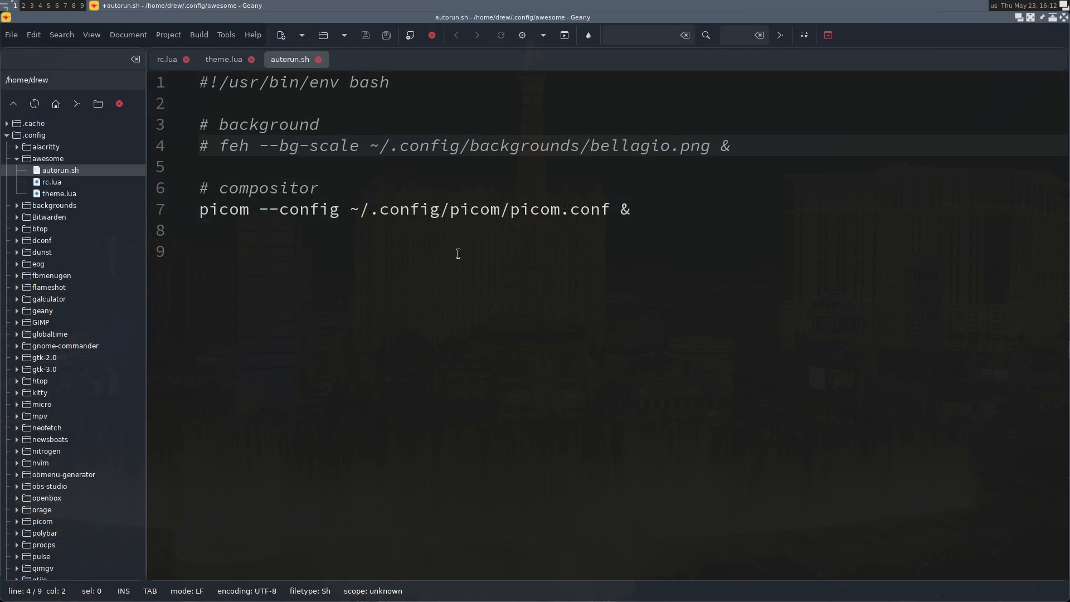
{"action": "left_click", "coordinate": [219, 146]}
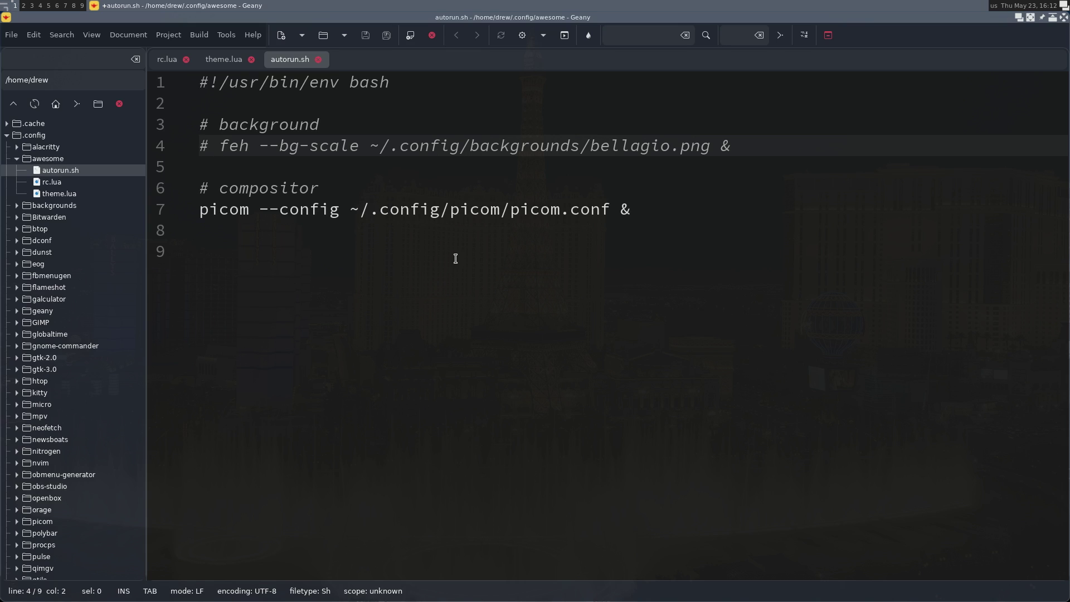
{"action": "left_click", "coordinate": [223, 60]}
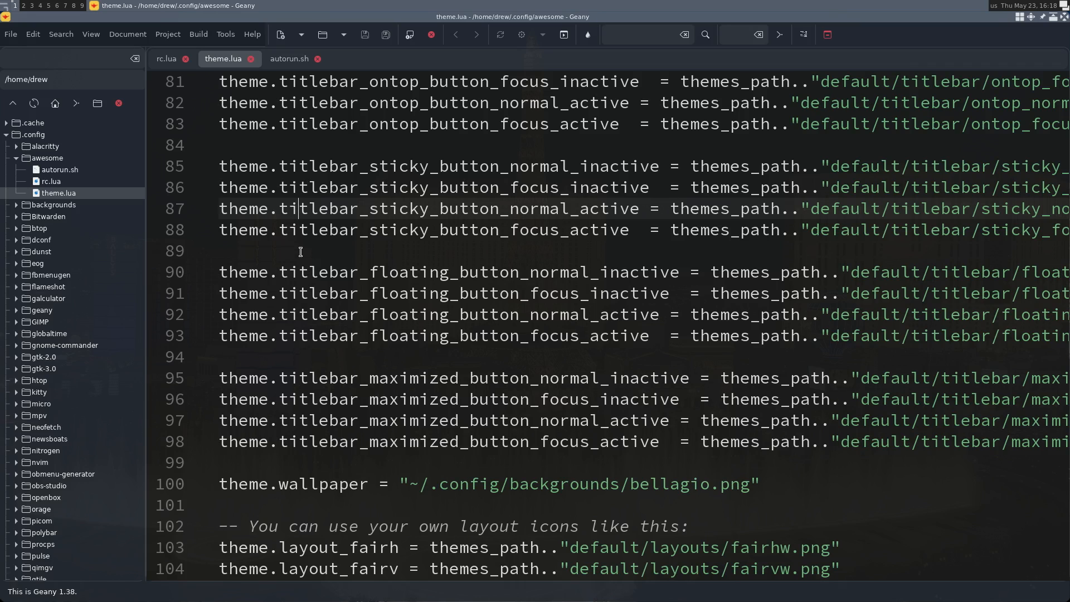
{"action": "scroll", "scroll_direction": "up", "scroll_amount": 3}
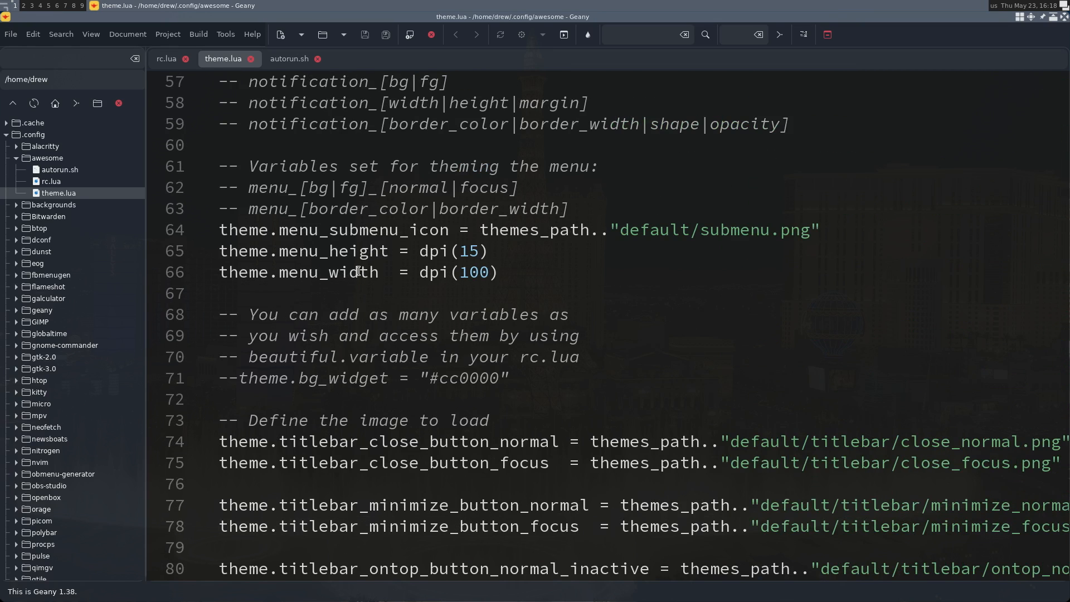
{"action": "scroll", "scroll_direction": "up", "scroll_amount": 3}
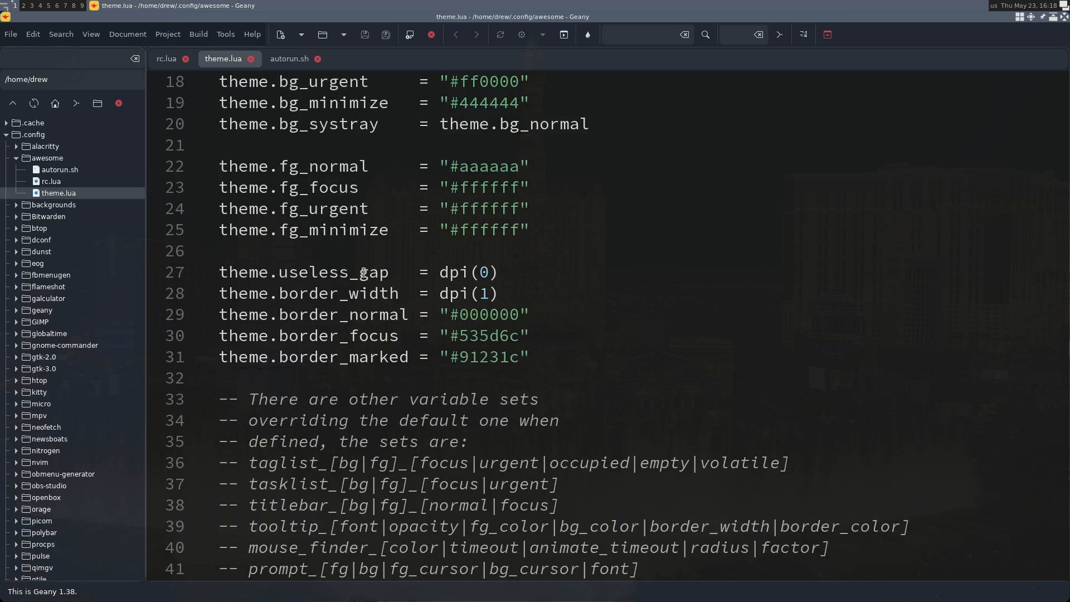
{"action": "scroll", "scroll_direction": "up", "scroll_amount": 3}
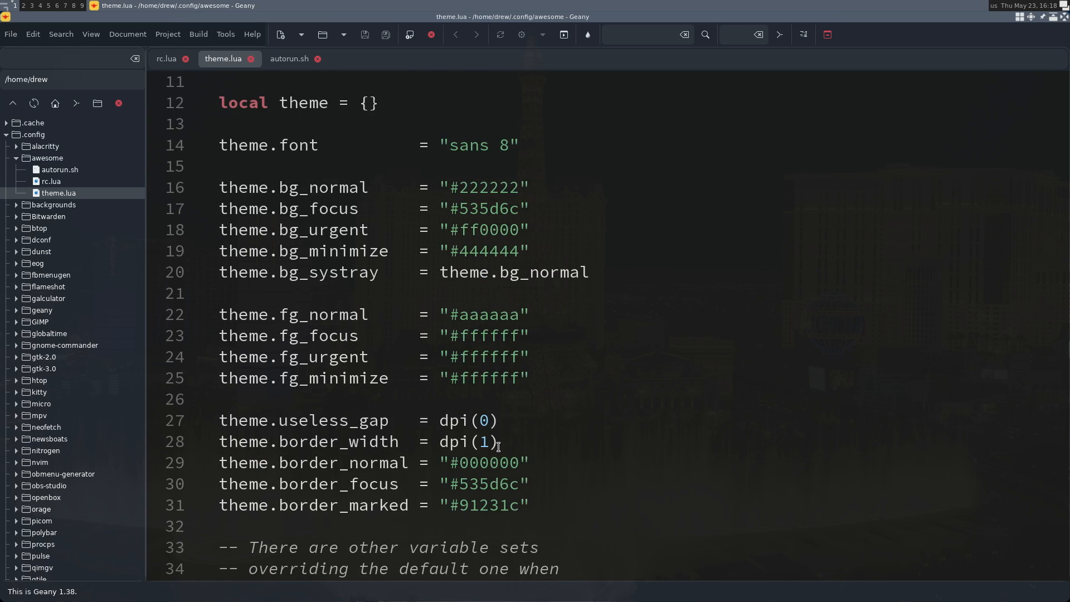
{"action": "scroll", "scroll_direction": "down", "scroll_amount": 3}
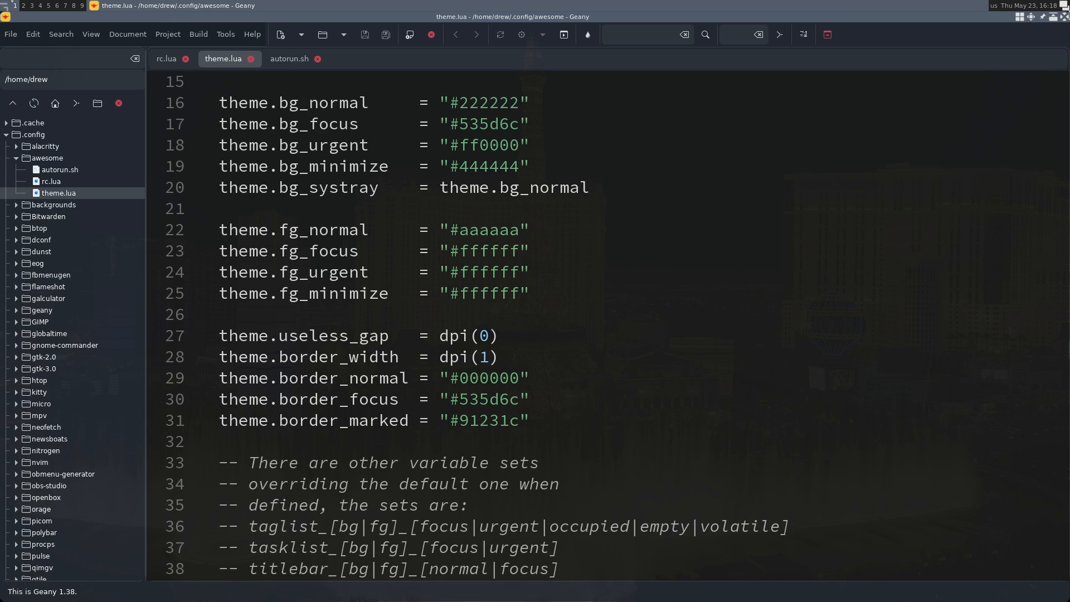
{"action": "mouse_move", "coordinate": [1061, 5]}
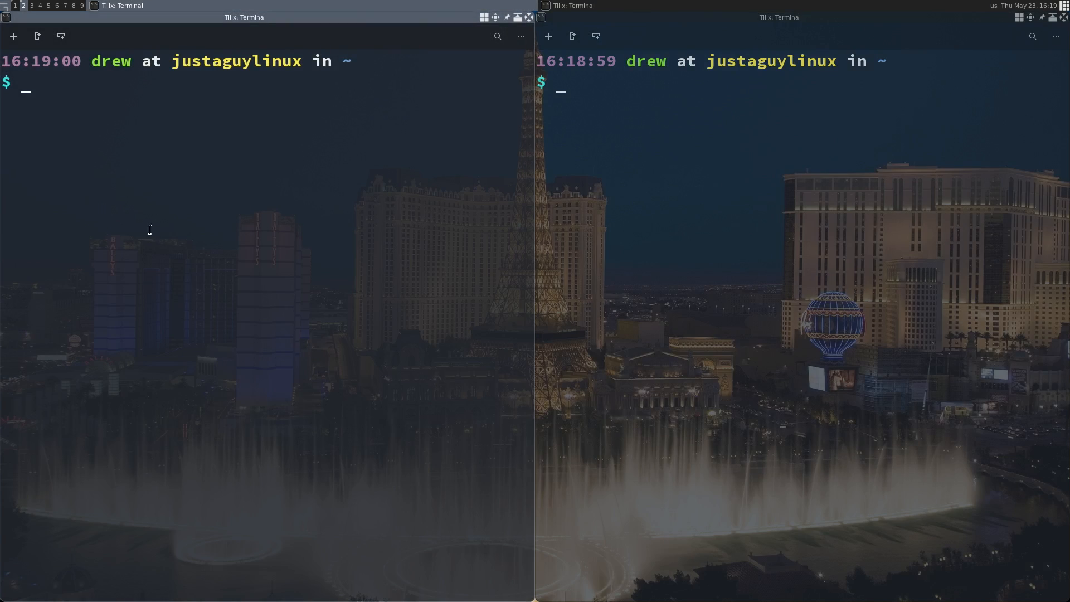
{"action": "mouse_move", "coordinate": [505, 245]}
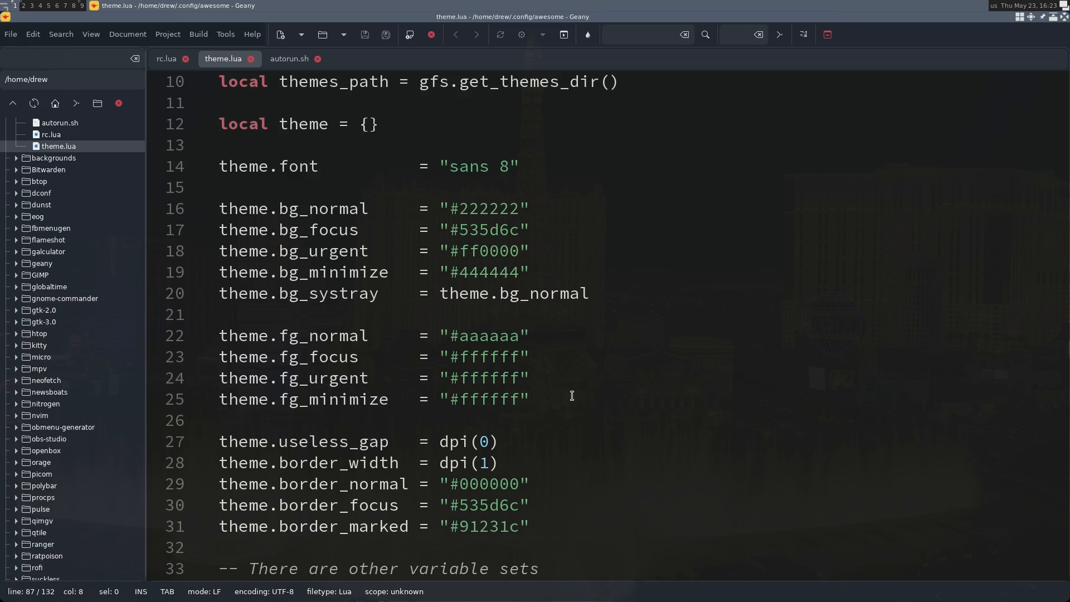
{"action": "mouse_move", "coordinate": [551, 398]}
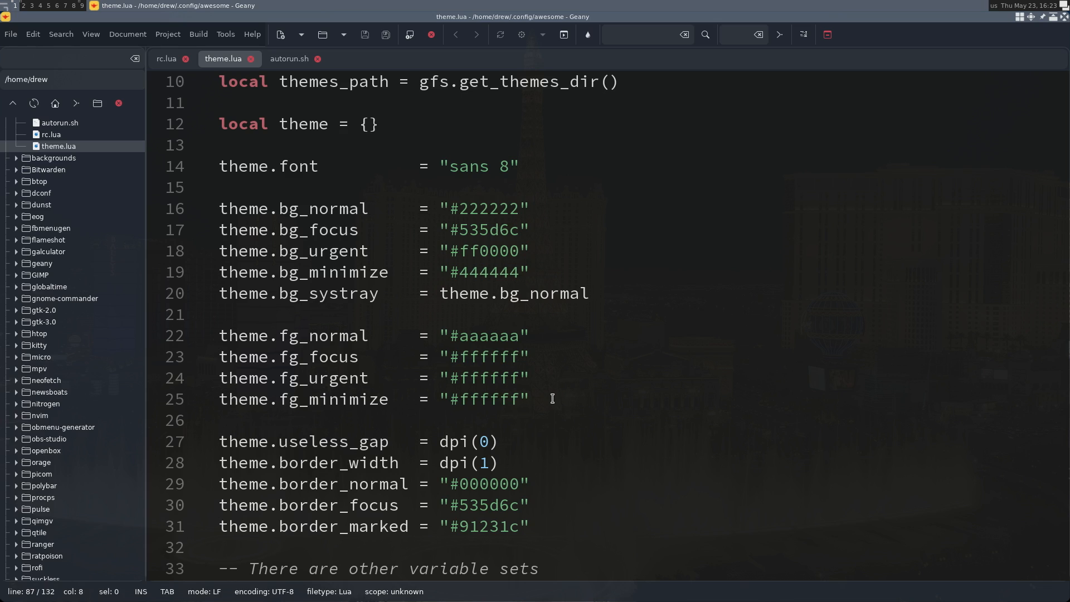
{"action": "mouse_move", "coordinate": [541, 395]}
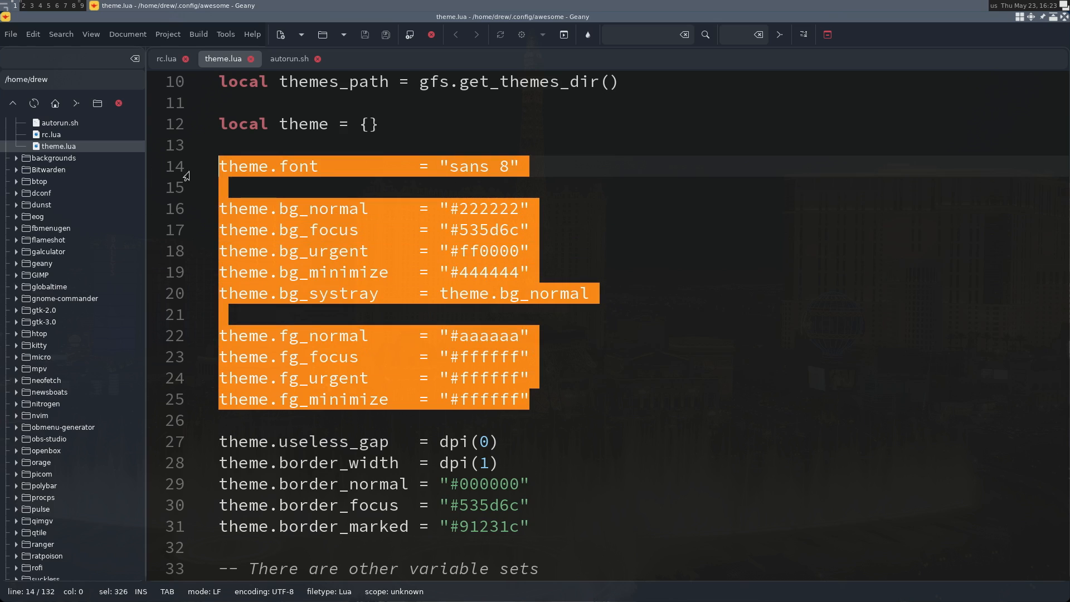
Step: Replace the marked block with the copied font and colour settings, then set gap 8 and border width 4
{"action": "right_click", "coordinate": [298, 256]}
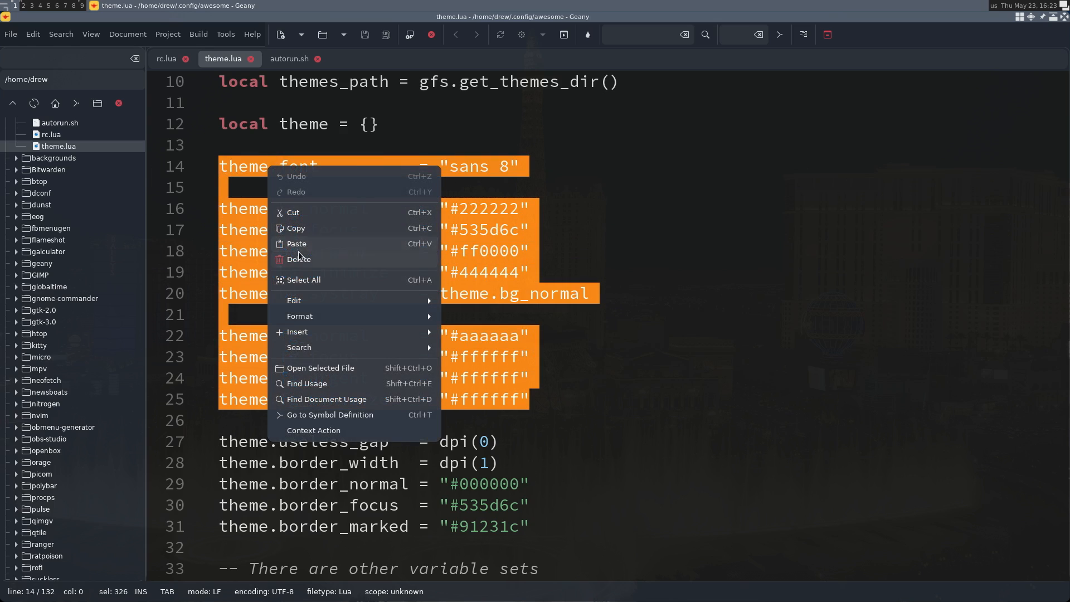
{"action": "left_click", "coordinate": [296, 243]}
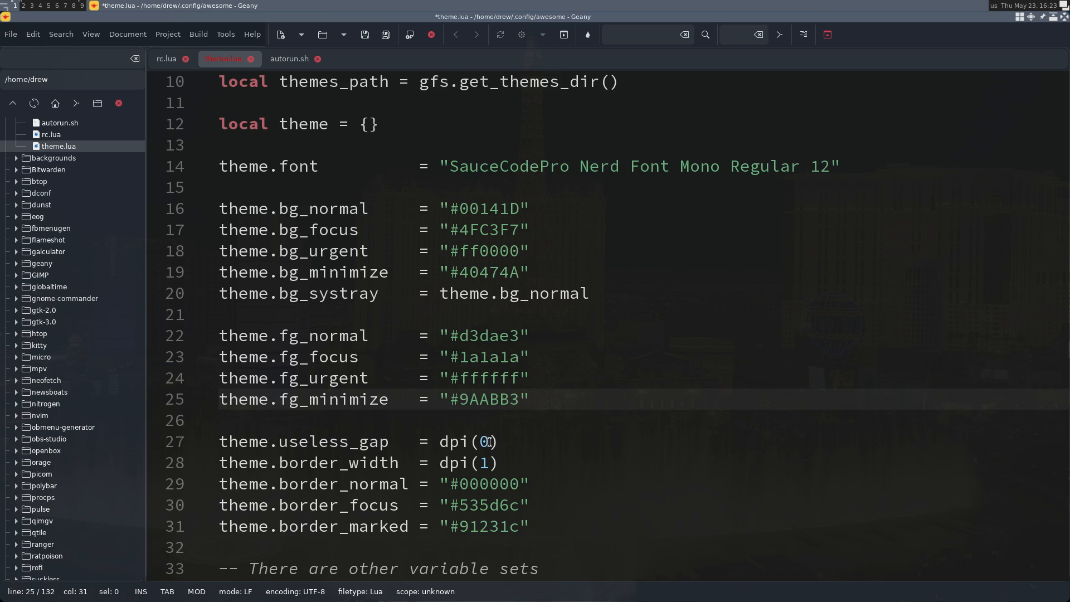
{"action": "double_click", "coordinate": [468, 442]}
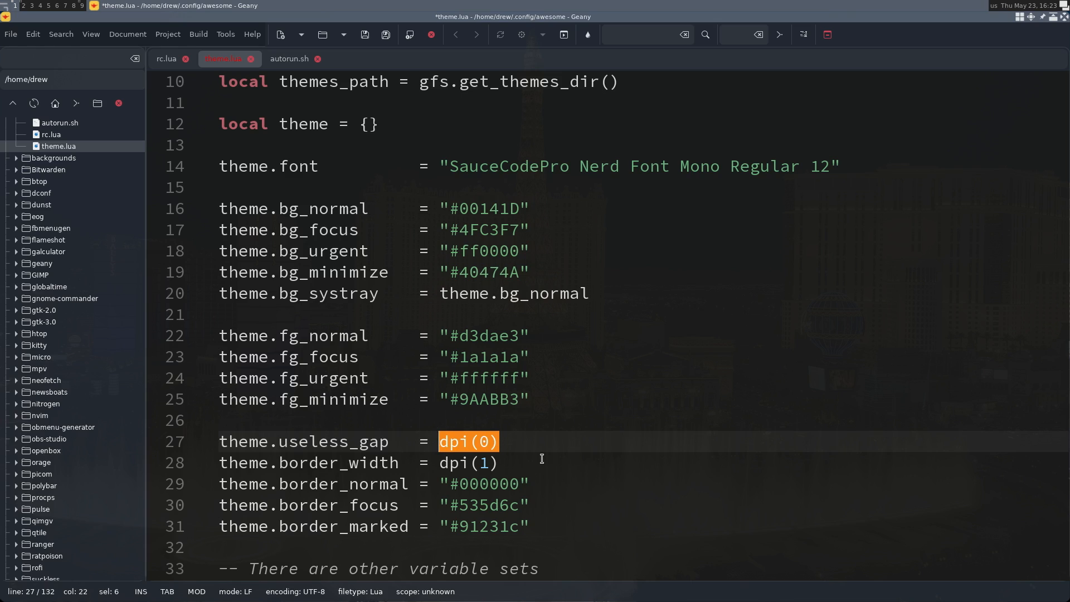
{"action": "type", "text": "8"}
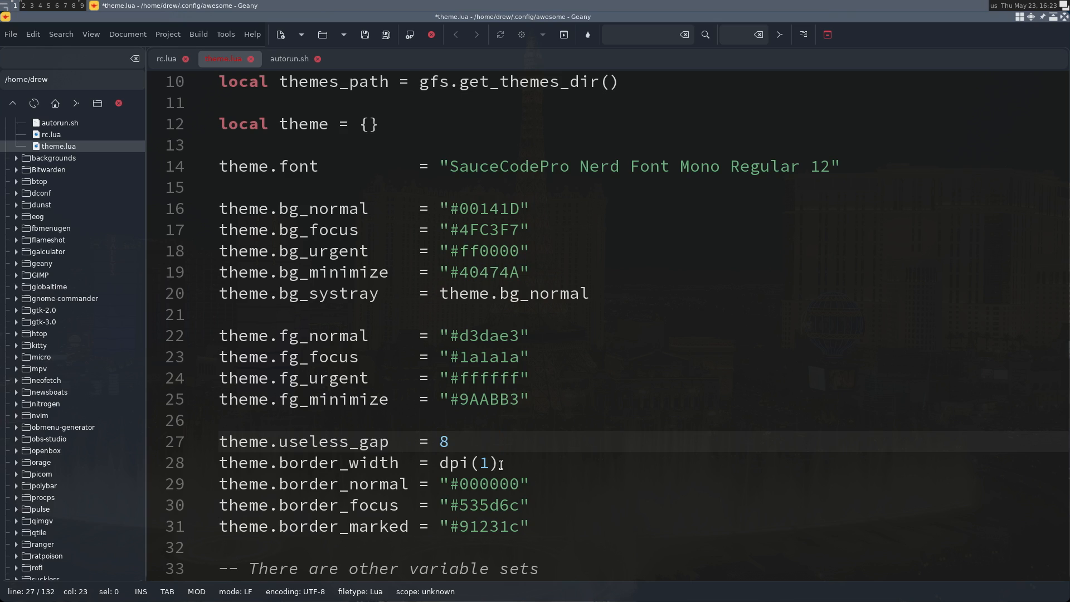
{"action": "double_click", "coordinate": [467, 463]}
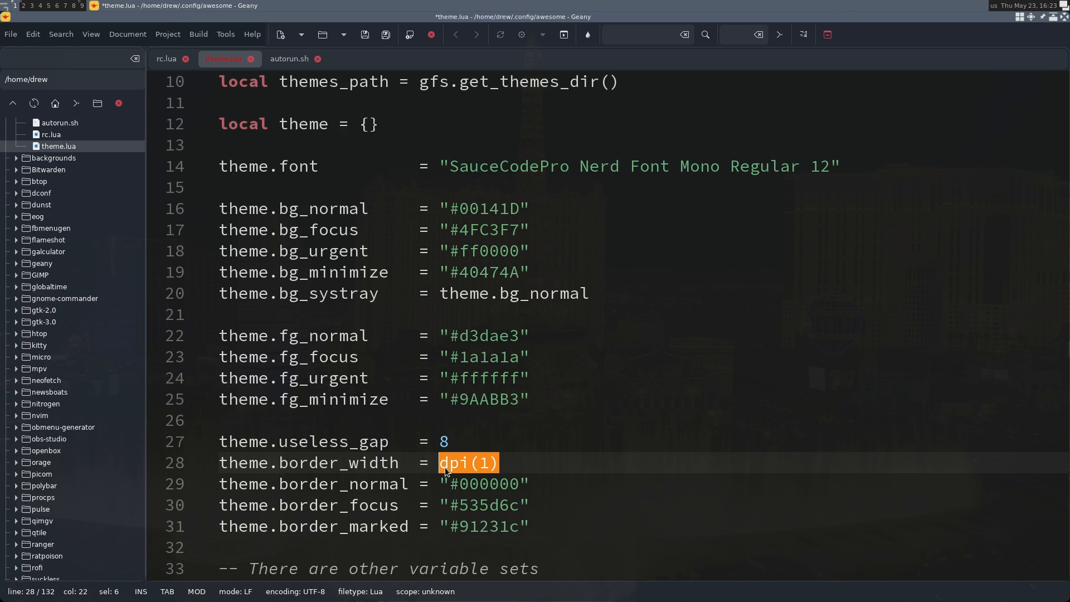
{"action": "type", "text": "4"}
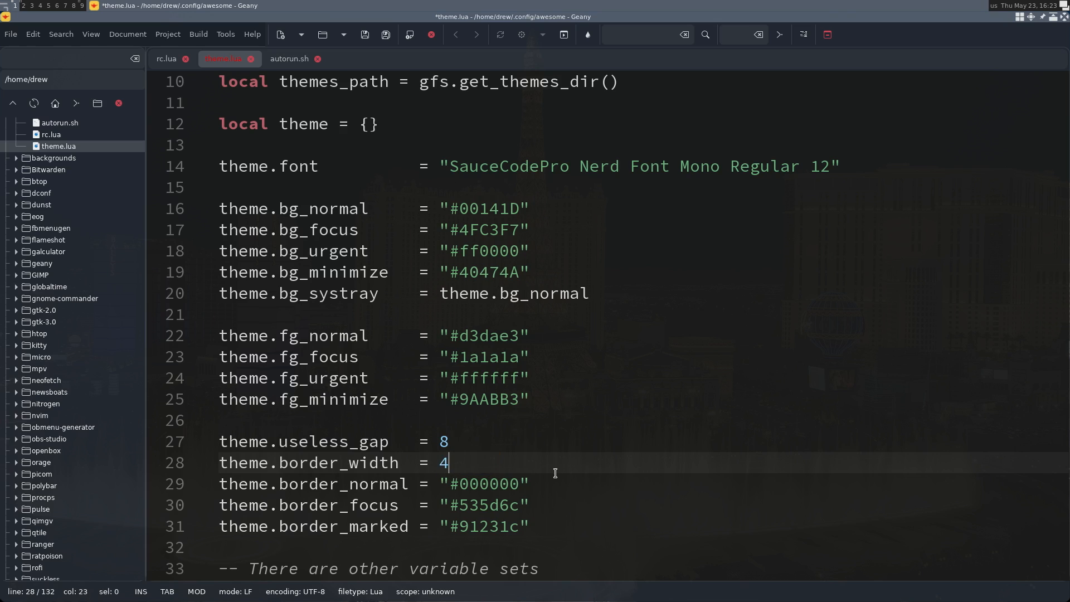
{"action": "scroll", "scroll_direction": "down", "scroll_amount": 3}
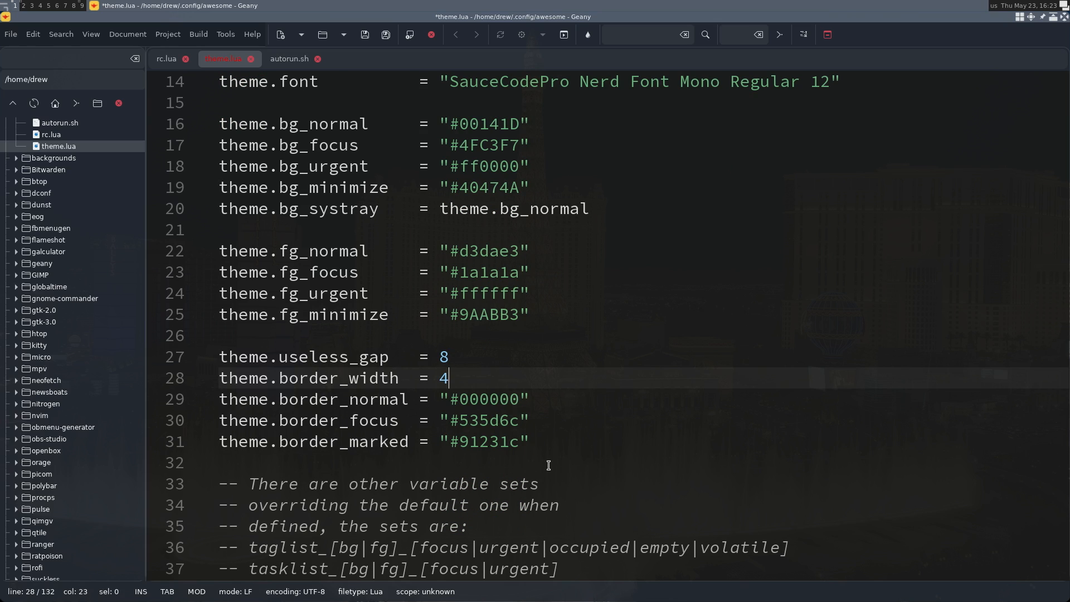
{"action": "double_click", "coordinate": [488, 442]}
{"action": "type", "text": "4FC3F7"}
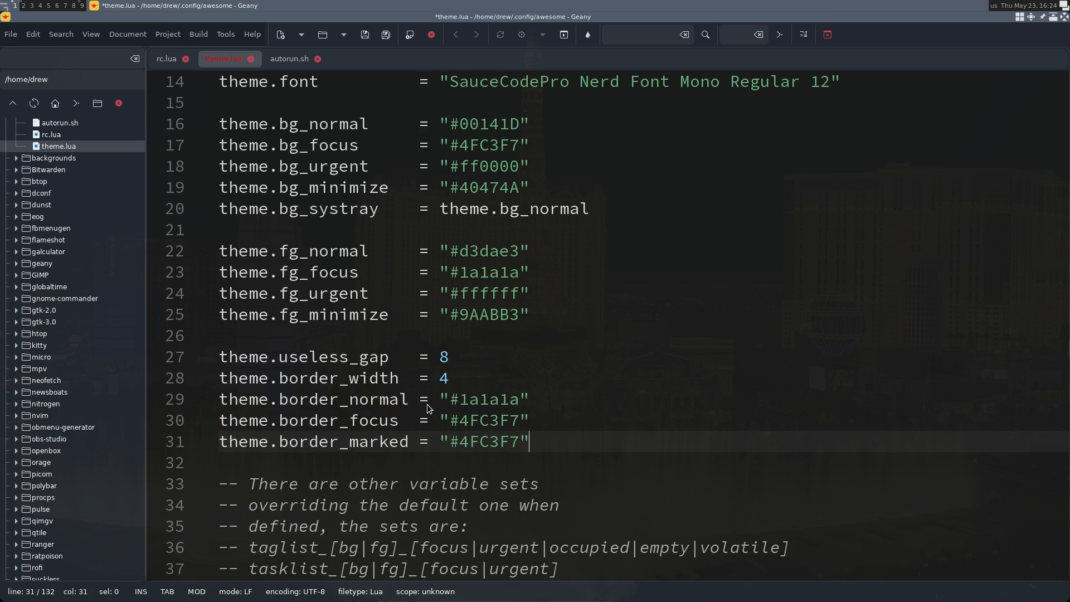
Step: Change menu_height from 15 to 18 and menu_width from 100 to 200
{"action": "scroll", "scroll_direction": "down", "scroll_amount": 3}
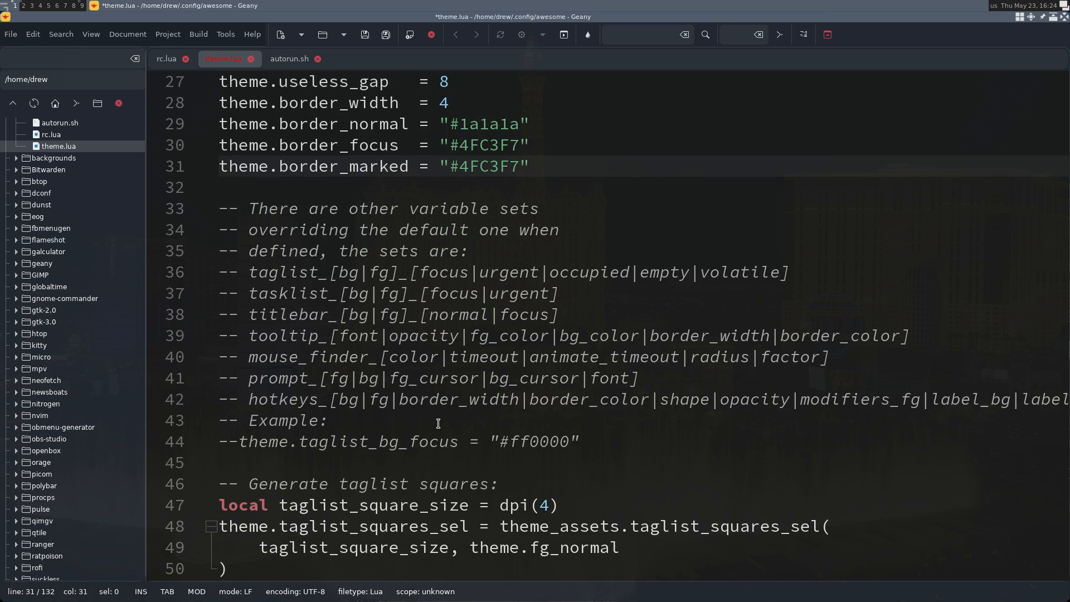
{"action": "scroll", "scroll_direction": "down", "scroll_amount": 3}
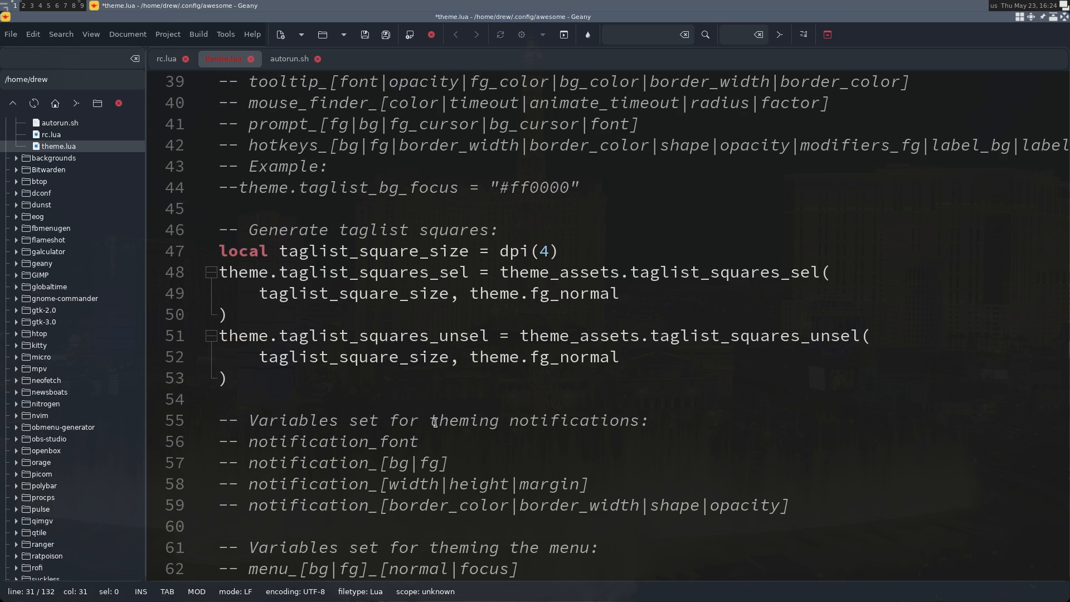
{"action": "scroll", "scroll_direction": "down", "scroll_amount": 3}
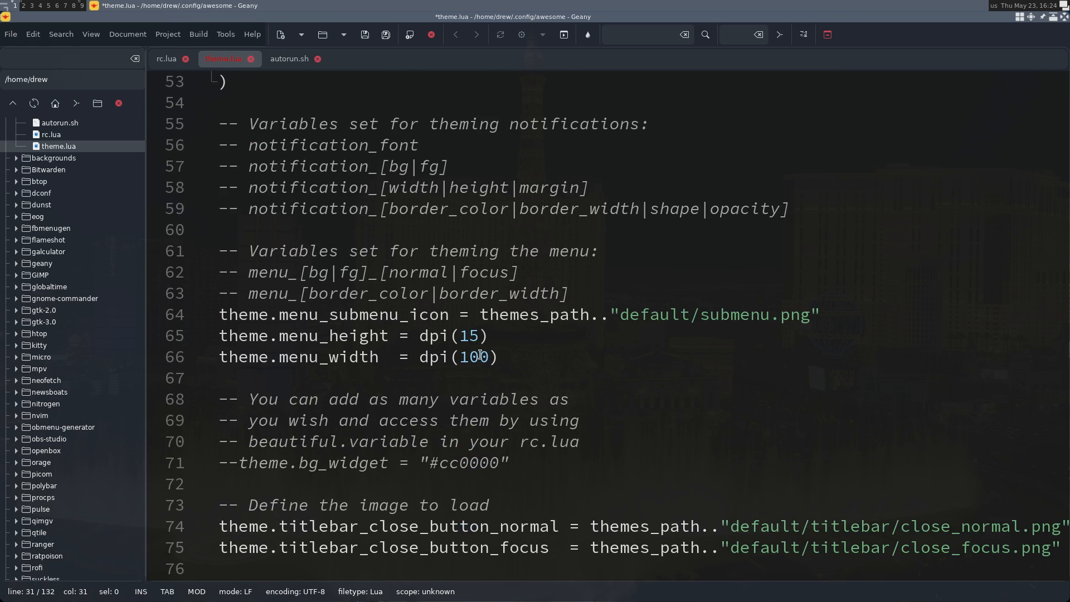
{"action": "mouse_move", "coordinate": [478, 335]}
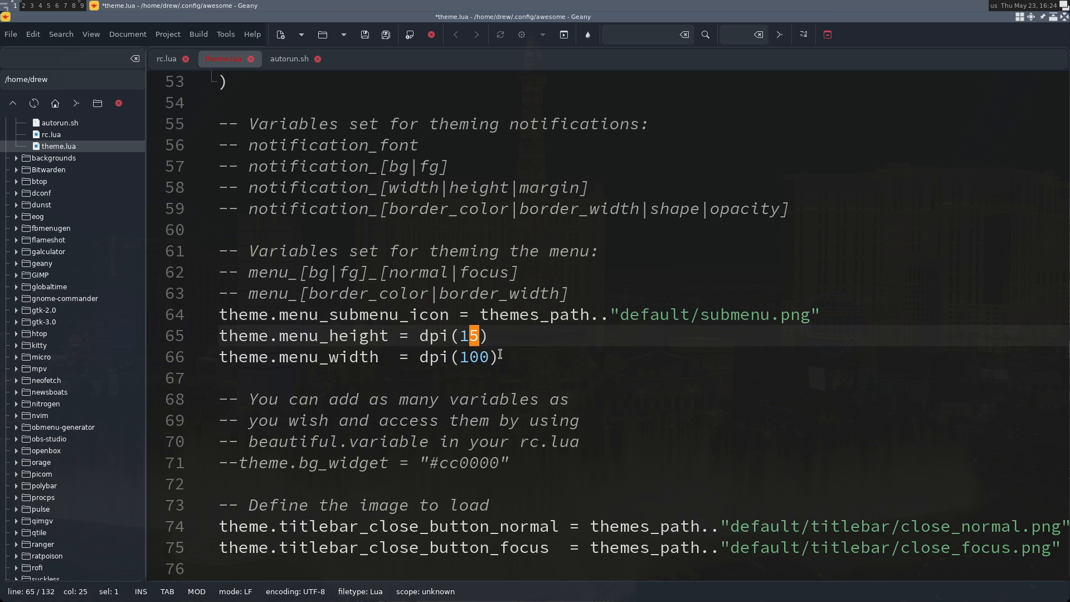
{"action": "type", "text": "8"}
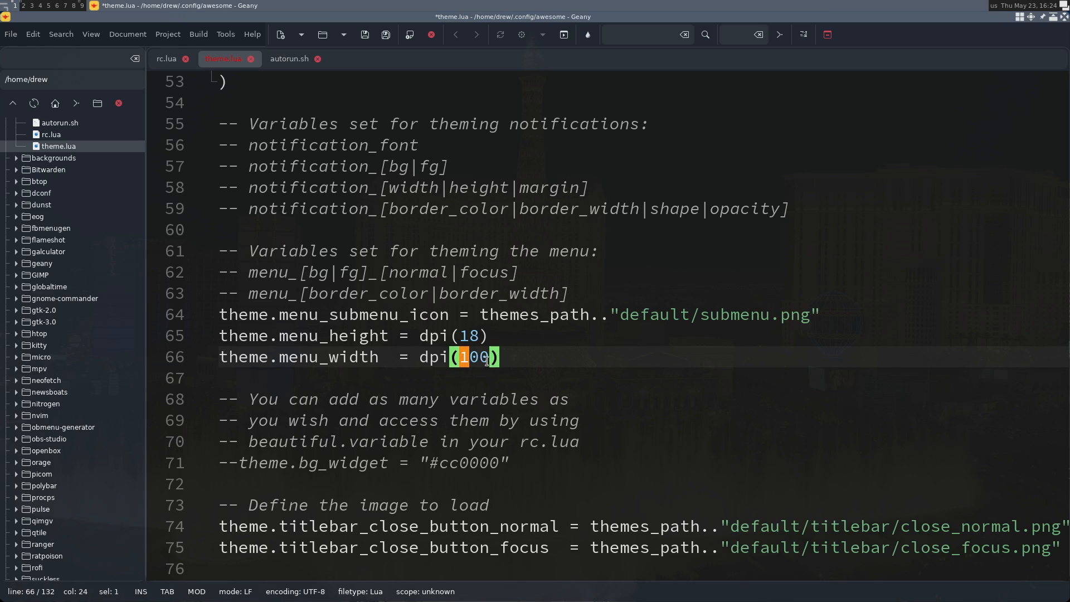
{"action": "type", "text": "200"}
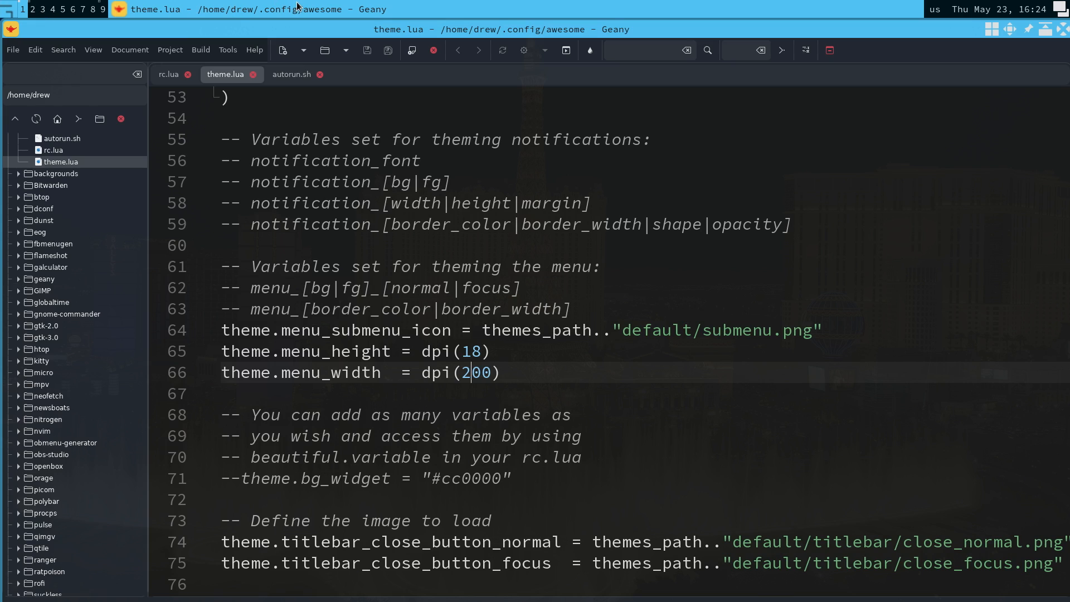
{"action": "mouse_move", "coordinate": [176, 25]}
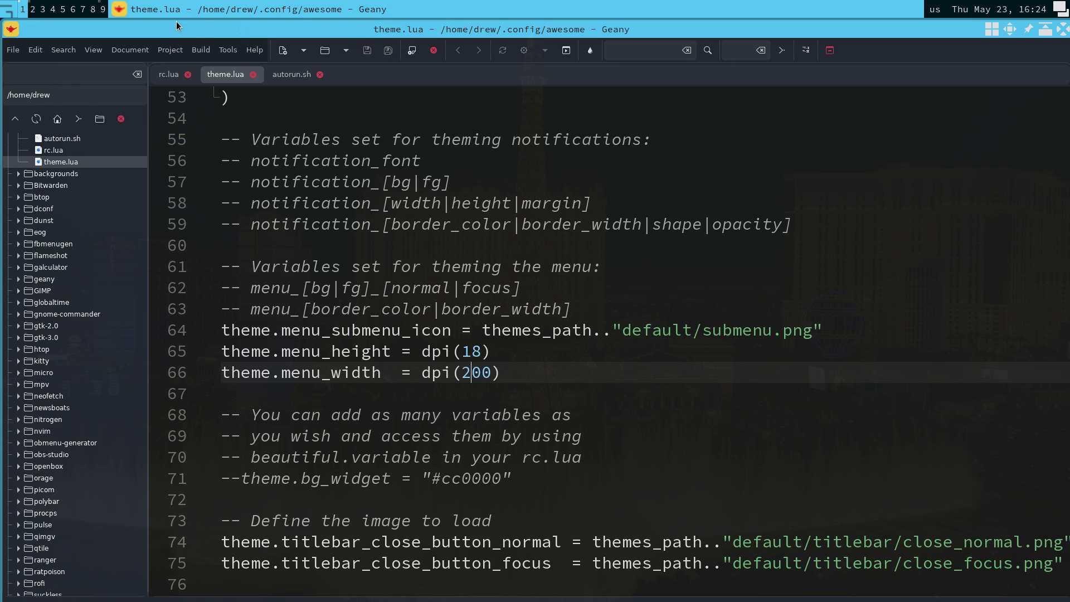
{"action": "mouse_move", "coordinate": [247, 66]}
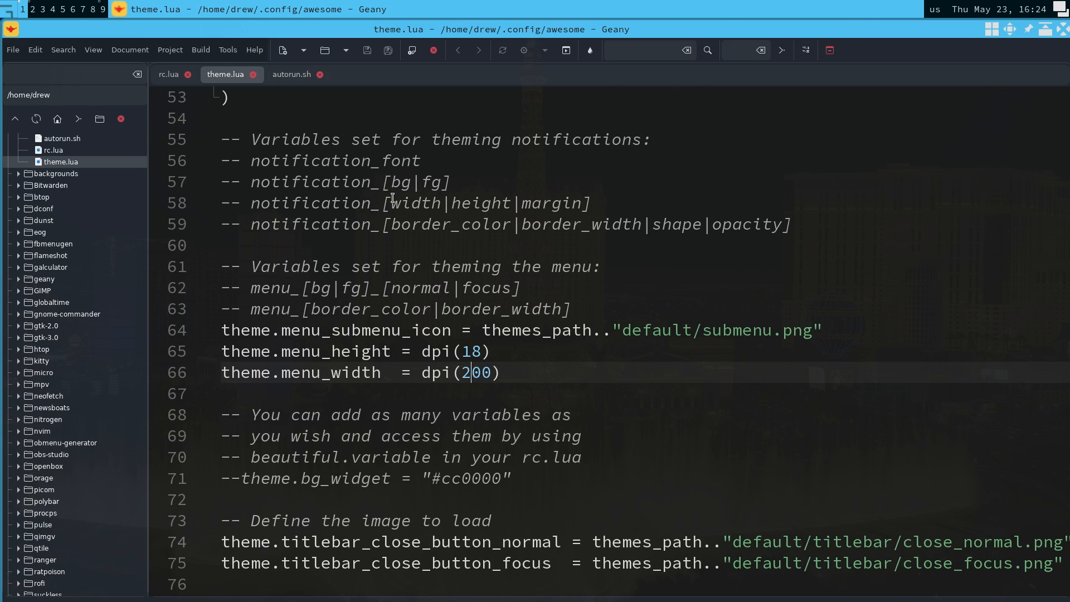
{"action": "scroll", "scroll_direction": "up", "scroll_amount": 3}
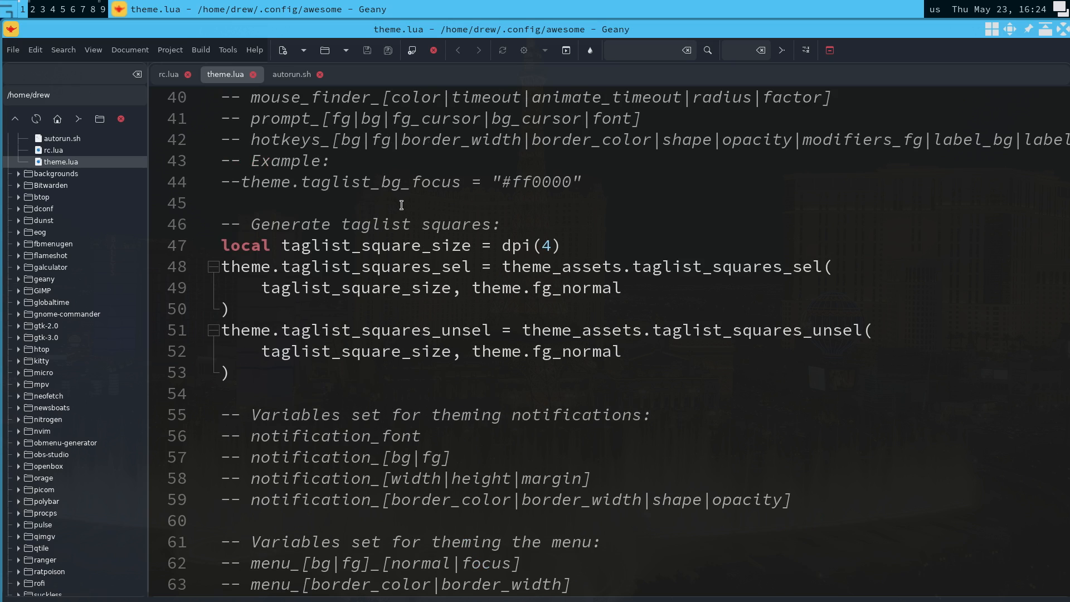
{"action": "scroll", "scroll_direction": "up", "scroll_amount": 3}
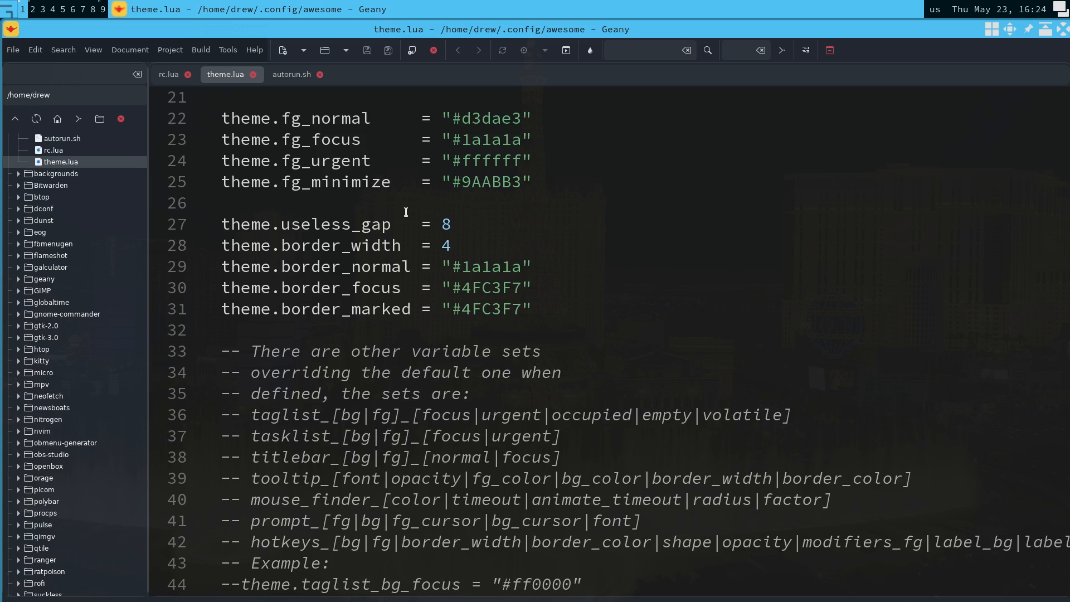
{"action": "scroll", "scroll_direction": "up", "scroll_amount": 3}
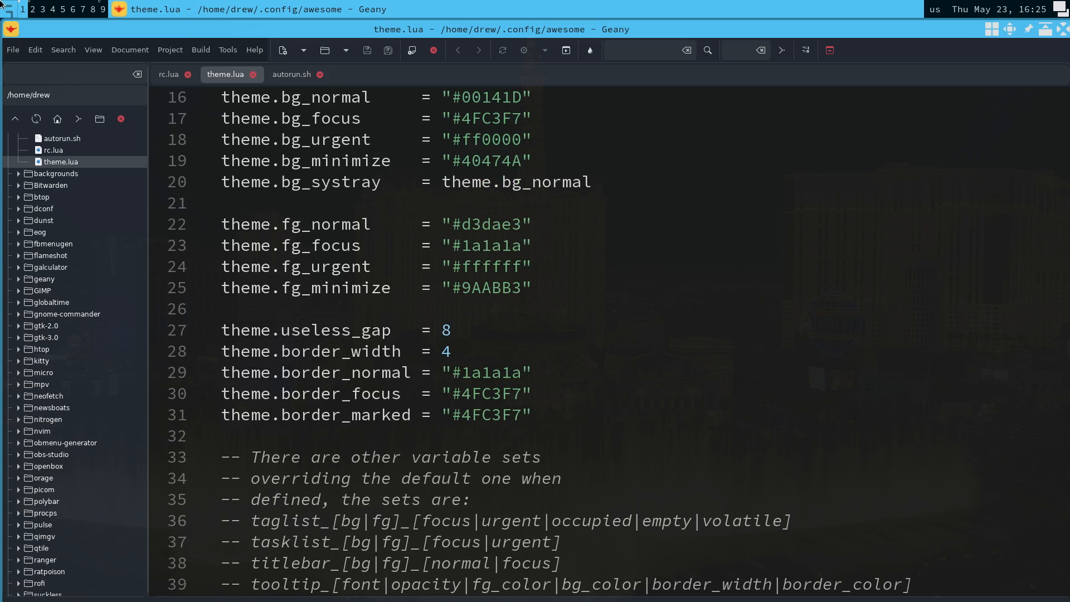
{"action": "mouse_move", "coordinate": [156, 110]}
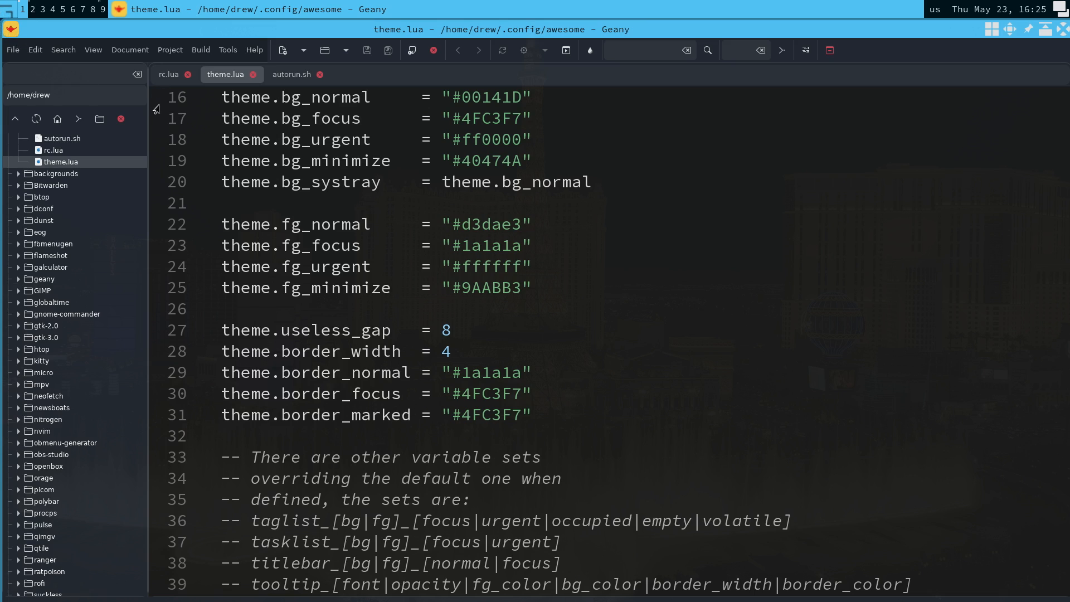
{"action": "mouse_move", "coordinate": [319, 179]}
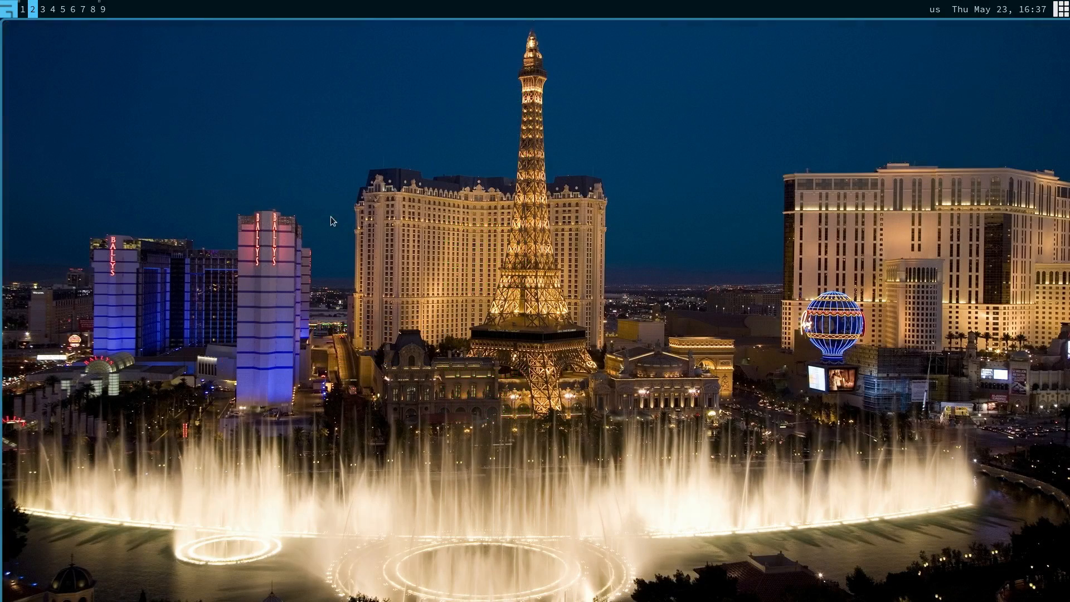
{"action": "mouse_move", "coordinate": [449, 292]}
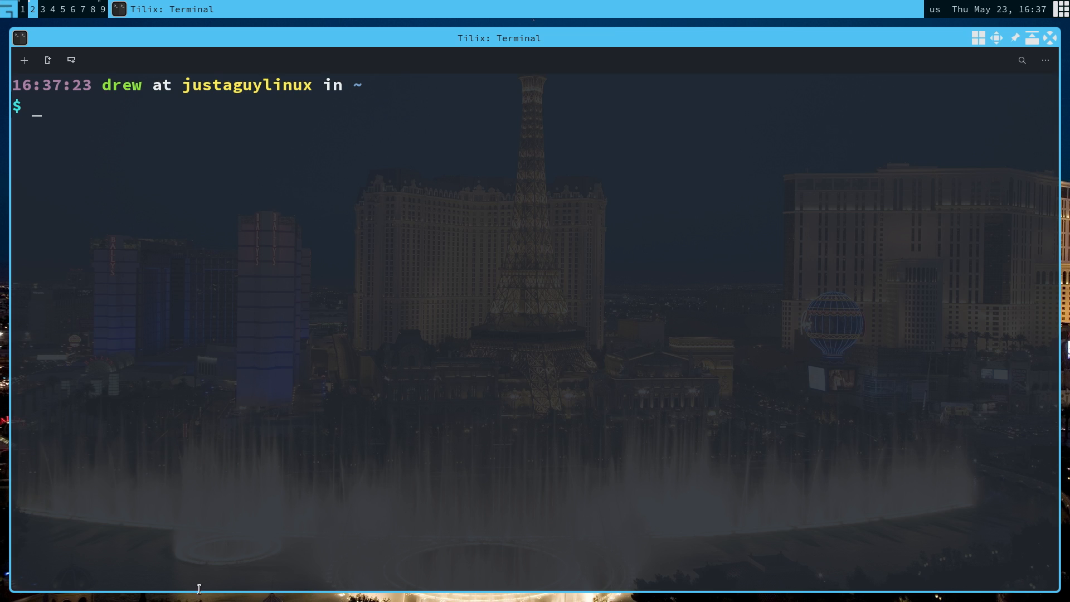
{"action": "mouse_move", "coordinate": [3, 74]}
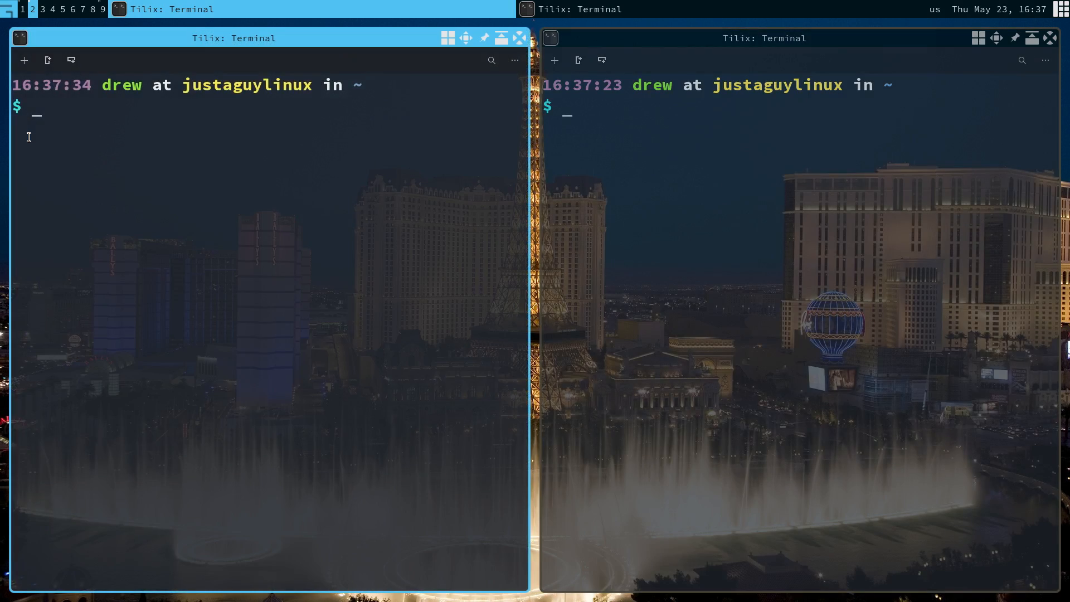
{"action": "left_click", "coordinate": [745, 174]}
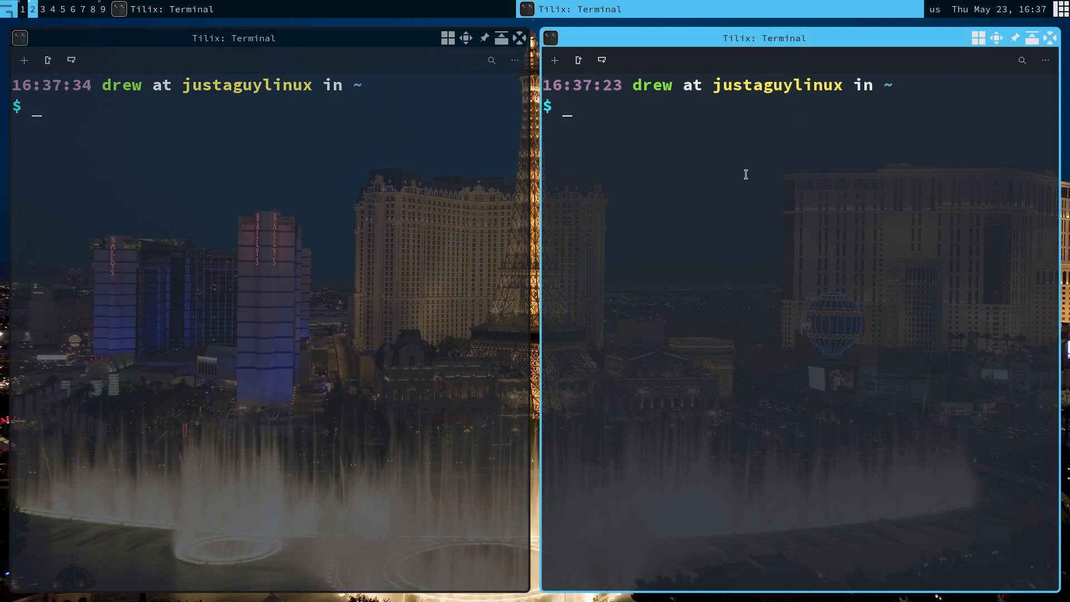
{"action": "left_click", "coordinate": [344, 226]}
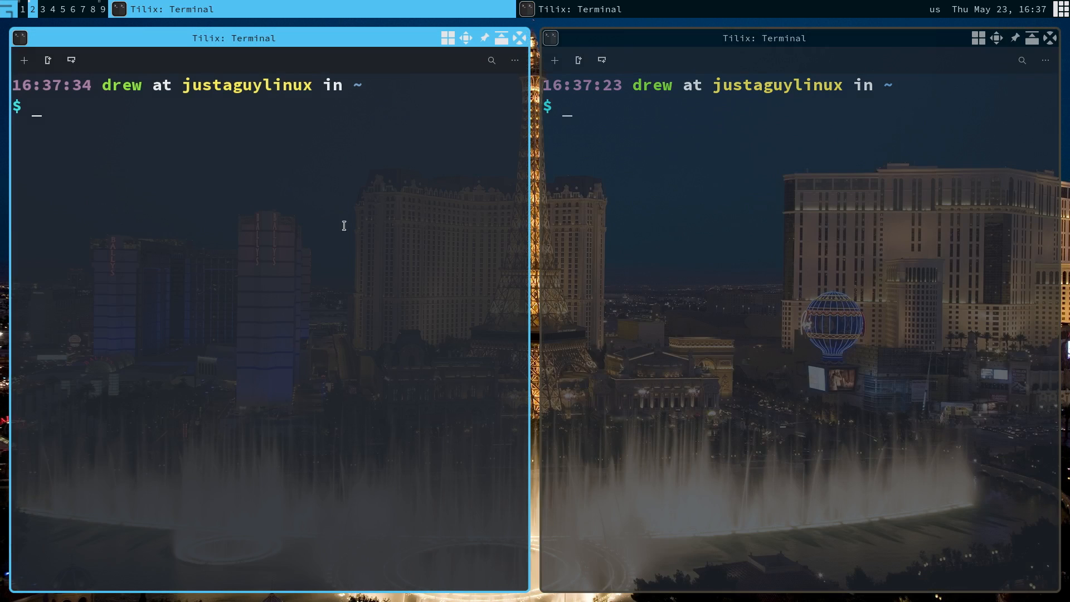
{"action": "mouse_move", "coordinate": [347, 226]}
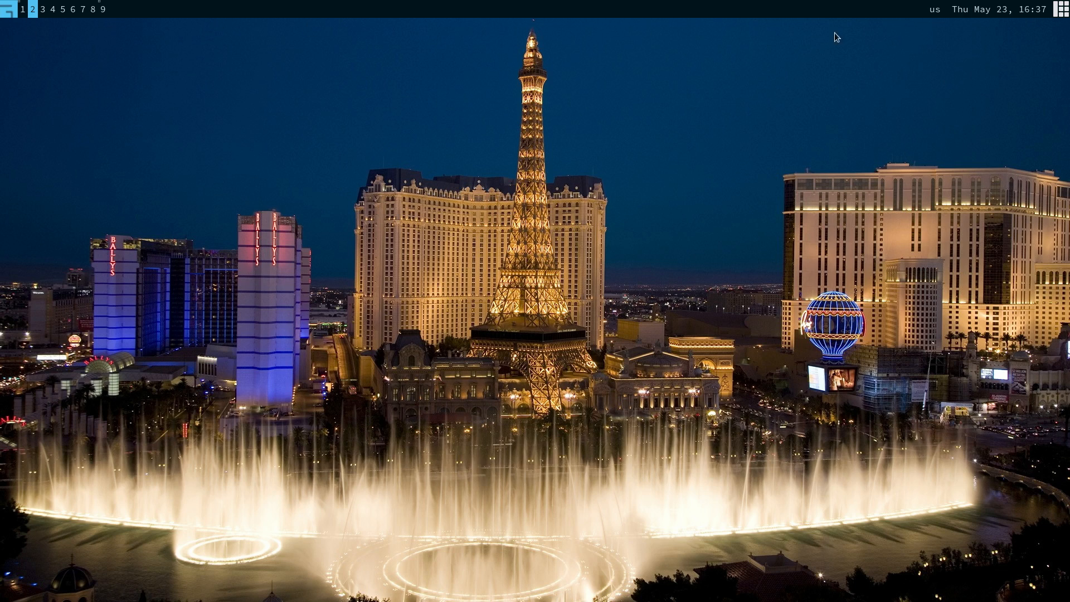
{"action": "mouse_move", "coordinate": [7, 13]}
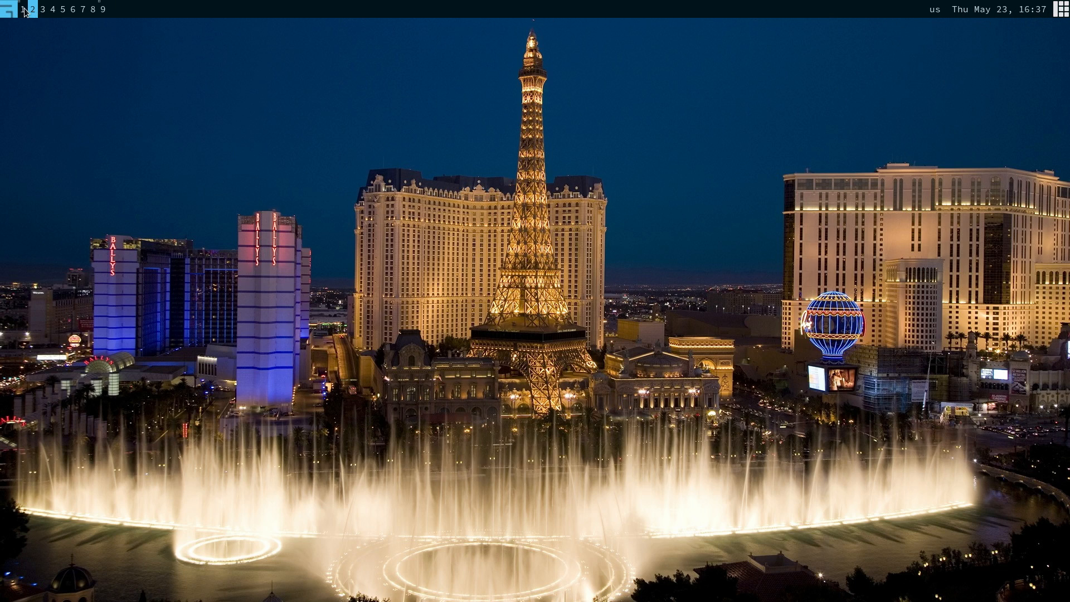
{"action": "left_click", "coordinate": [32, 10]}
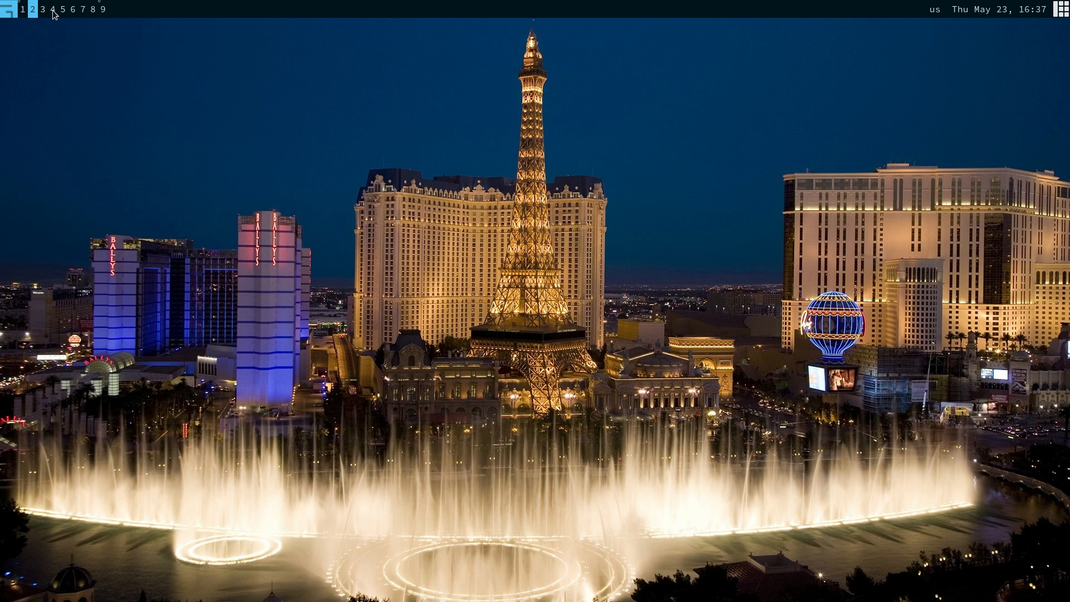
{"action": "mouse_move", "coordinate": [119, 27]}
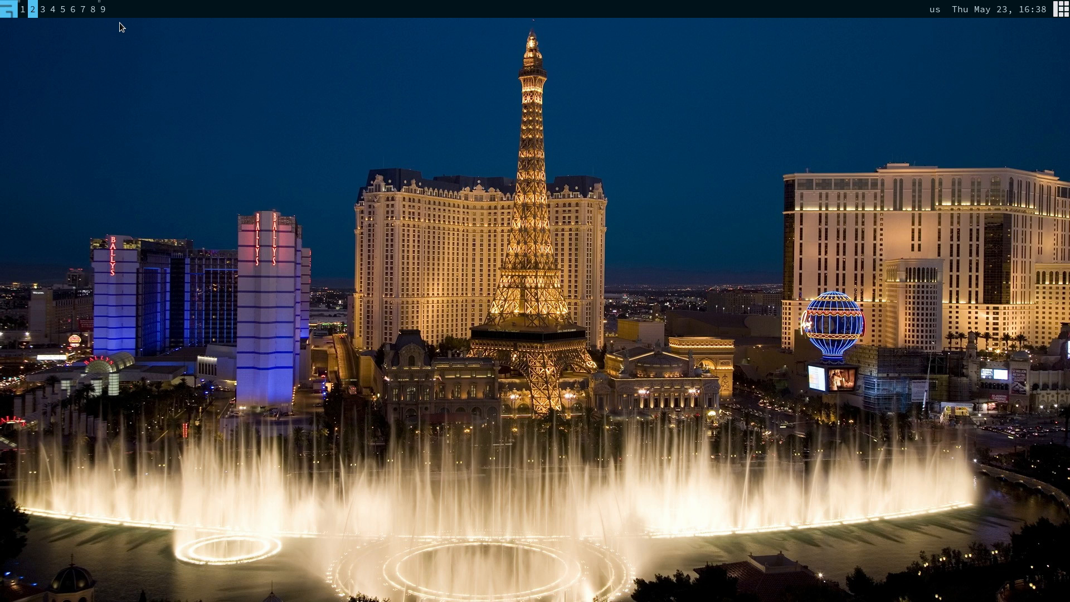
{"action": "mouse_move", "coordinate": [4, 13]}
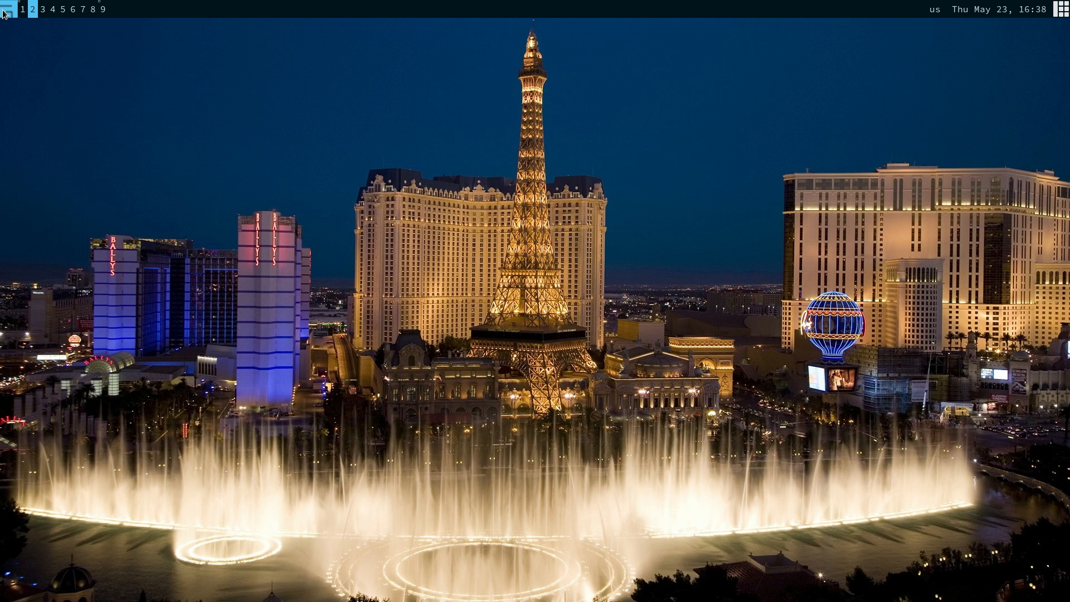
{"action": "left_click", "coordinate": [10, 9]}
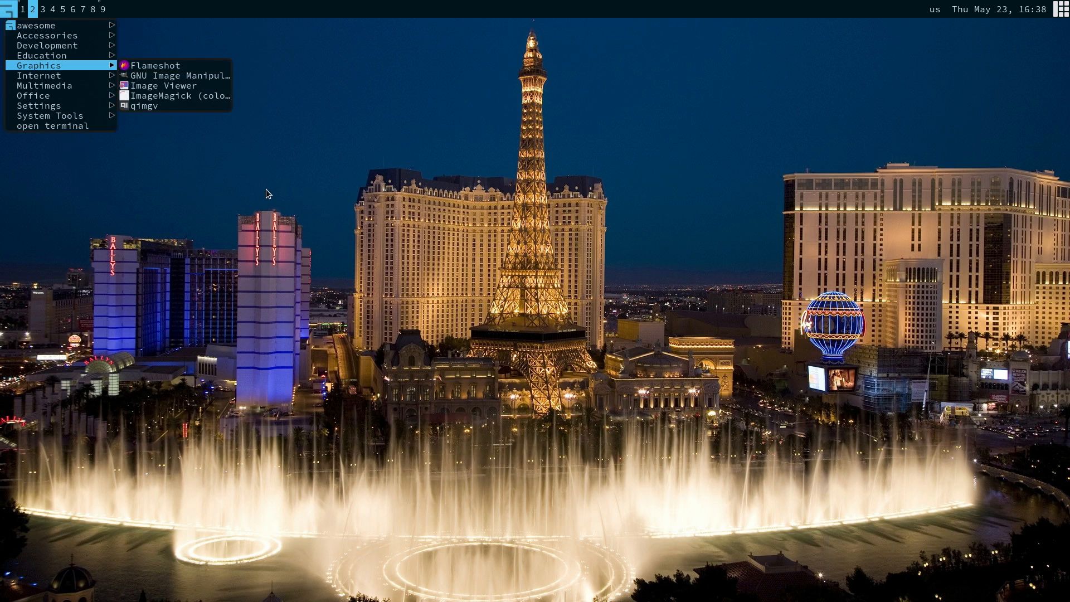
{"action": "left_click", "coordinate": [266, 193]}
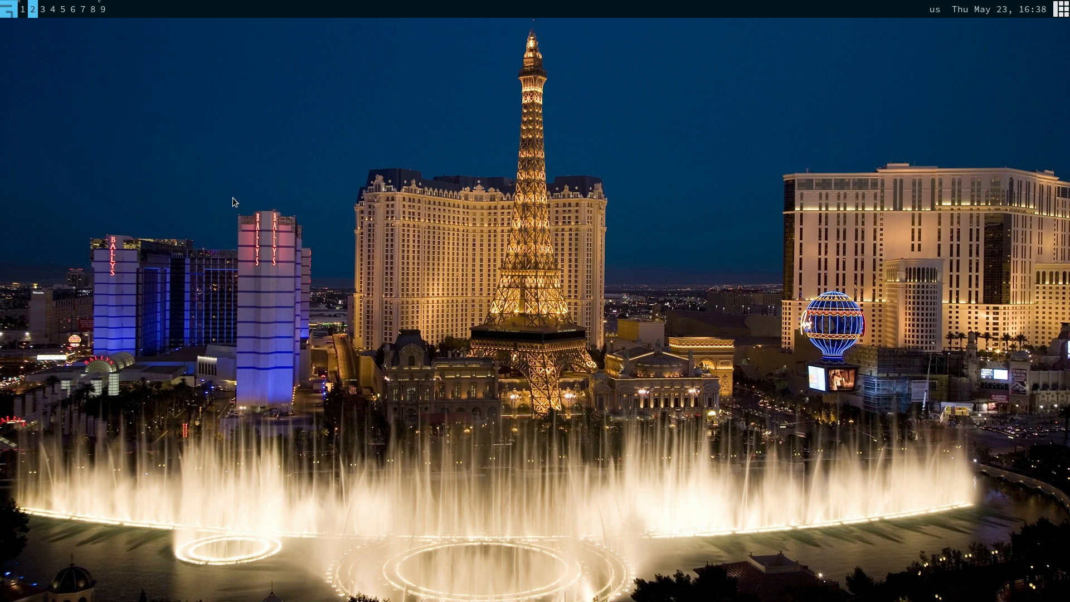
{"action": "mouse_move", "coordinate": [270, 188]}
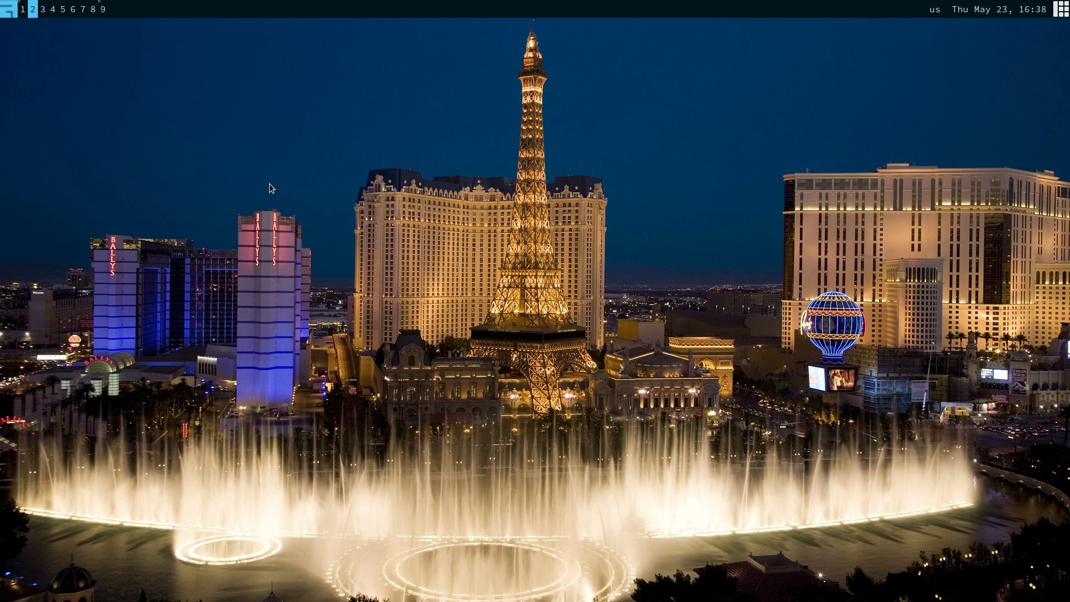